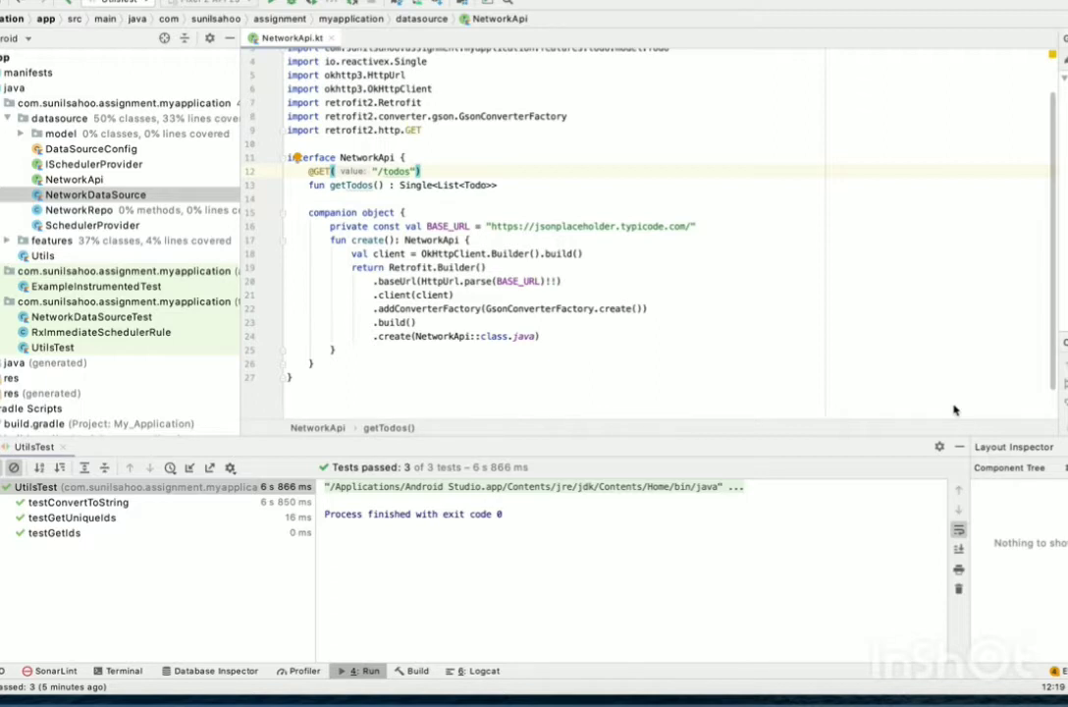
{"action": "mouse_move", "coordinate": [814, 426]}
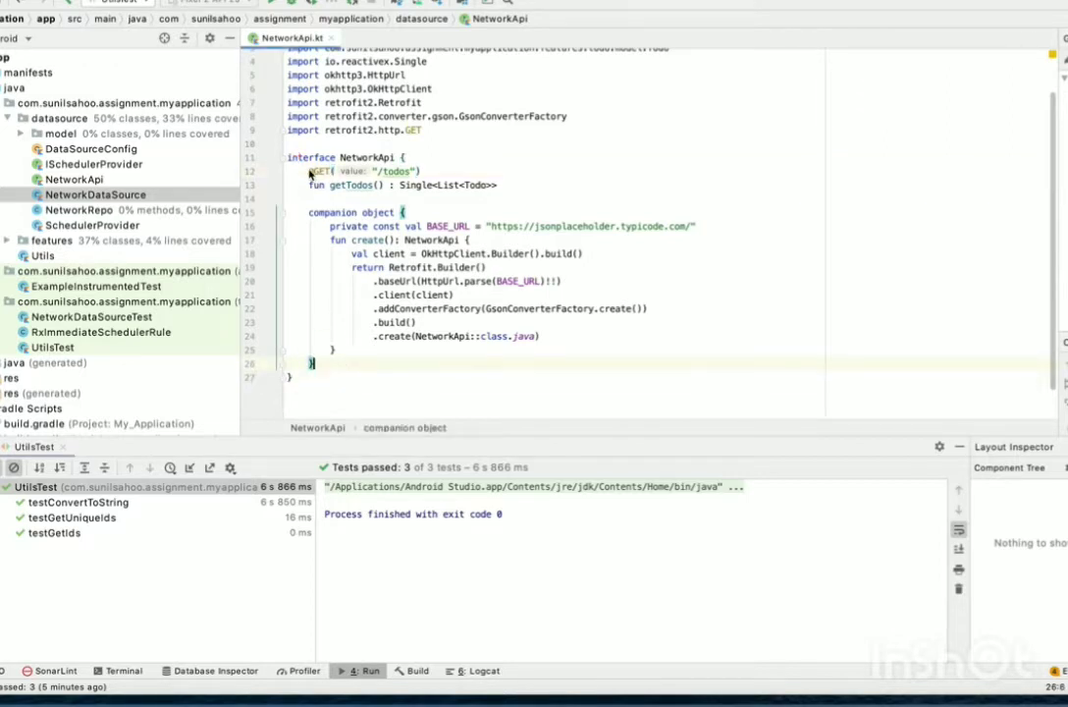
Step: Review the Single return type of getTodos and the NetworkApi create function
{"action": "left_click", "coordinate": [458, 184]}
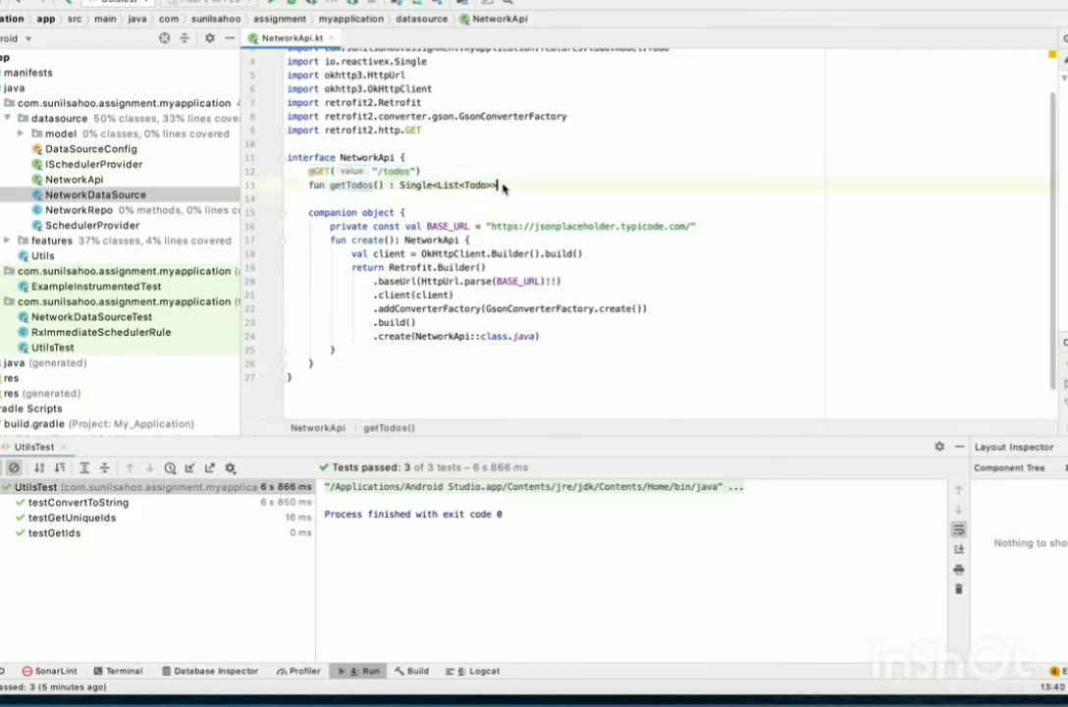
{"action": "double_click", "coordinate": [350, 185]}
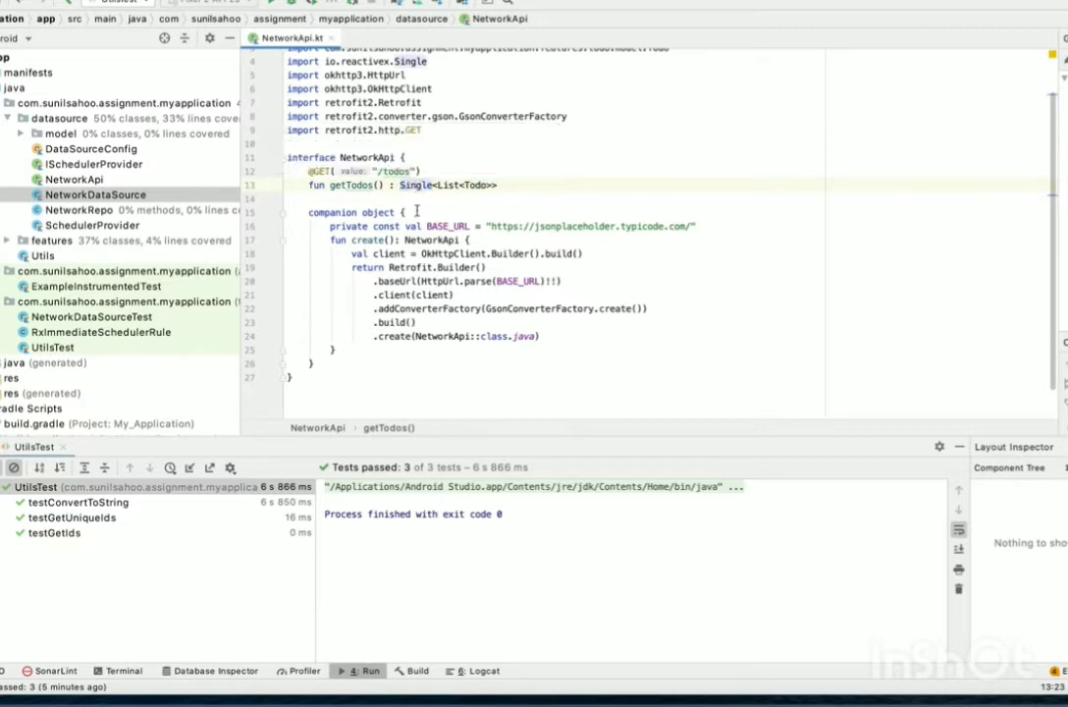
{"action": "left_click", "coordinate": [331, 240]}
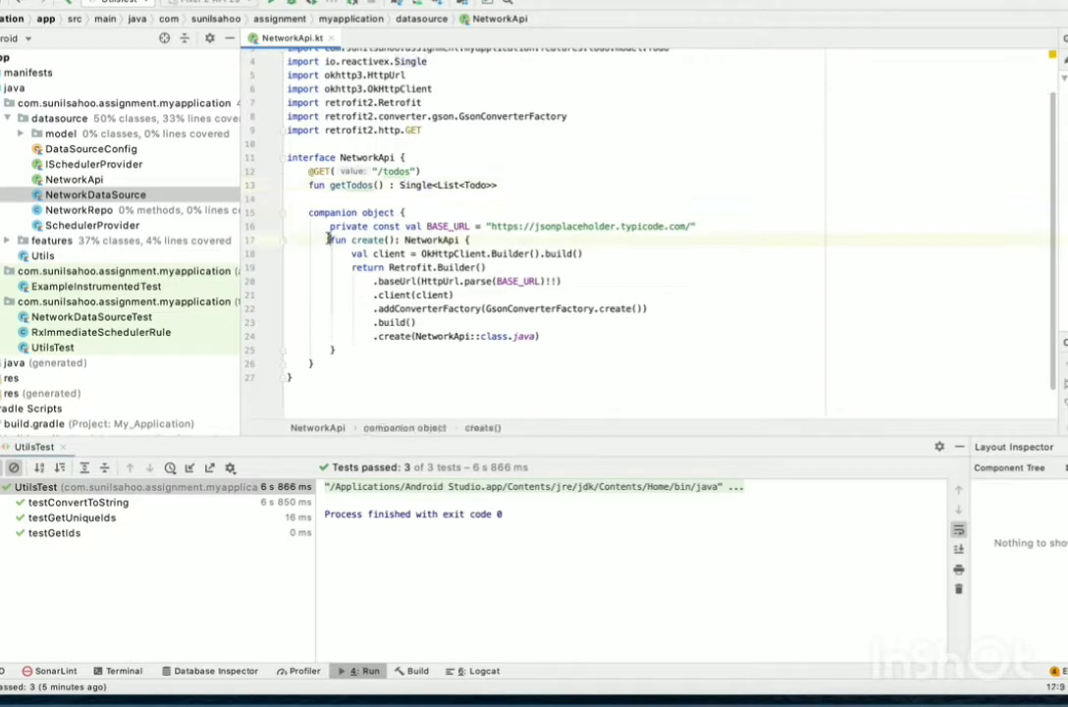
{"action": "left_click_drag", "start_coordinate": [328, 238], "coordinate": [344, 355]}
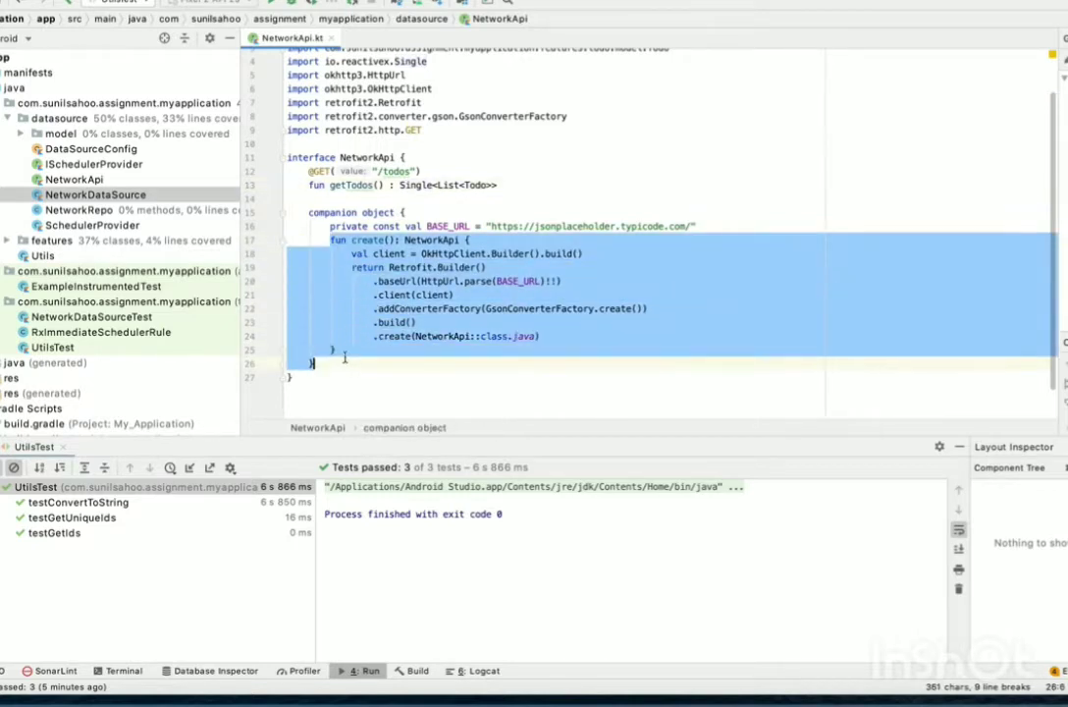
{"action": "left_click", "coordinate": [339, 349]}
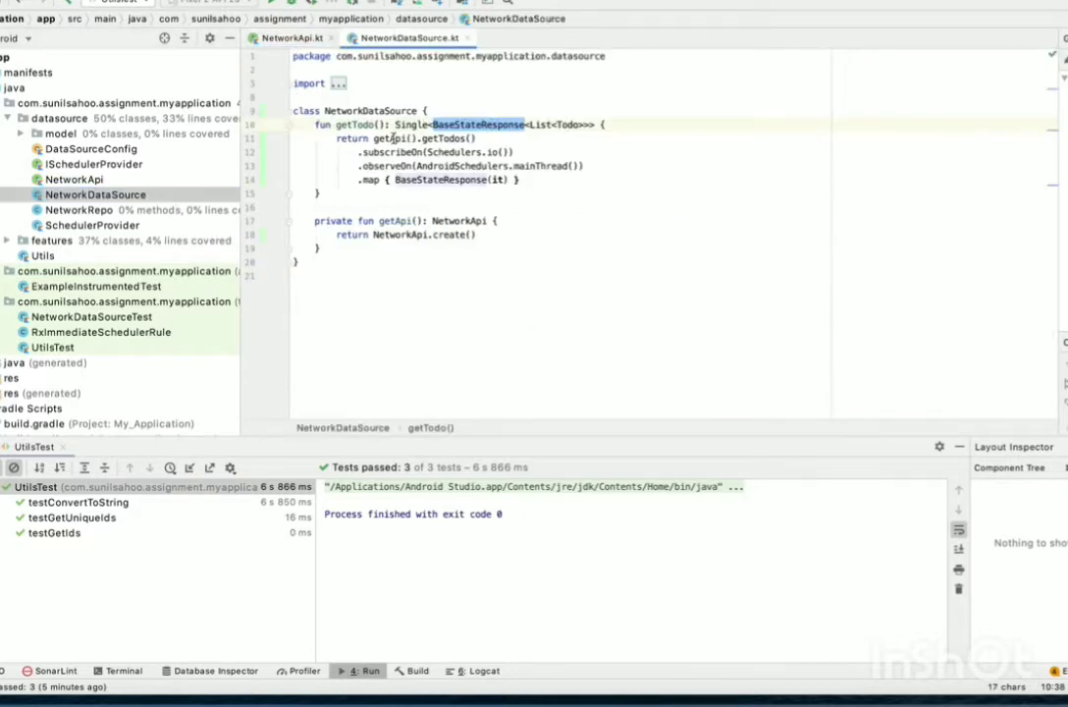
Step: Trace getApi to where it gets its NetworkApi instance, then return to NetworkDataSource
{"action": "left_click", "coordinate": [377, 139]}
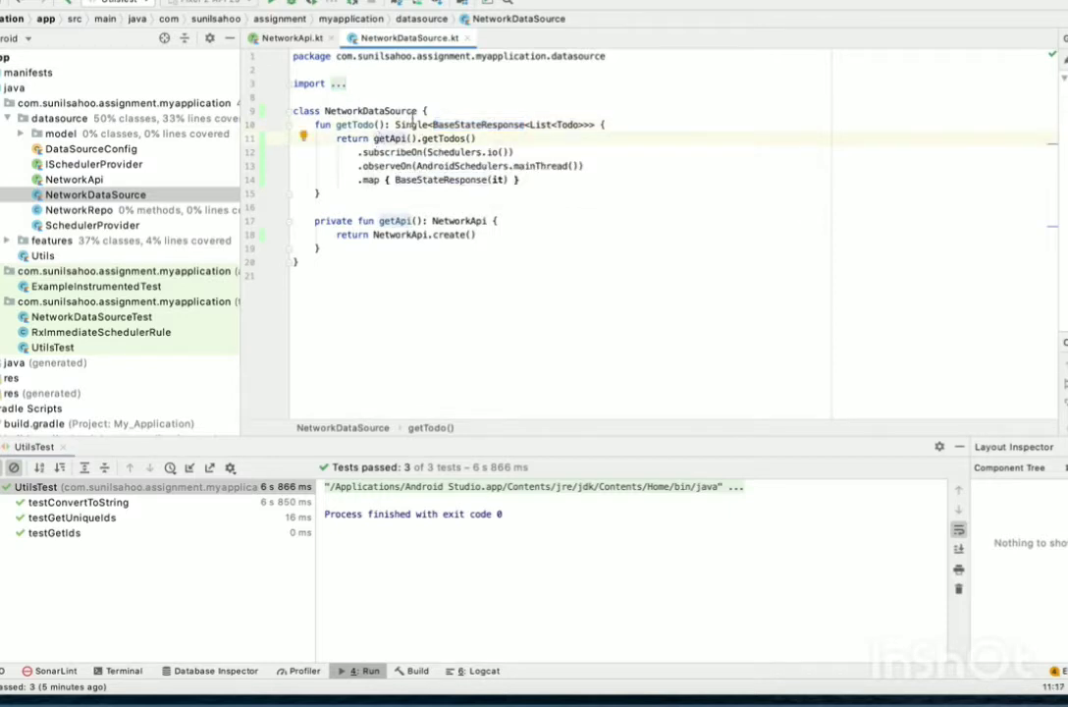
{"action": "double_click", "coordinate": [392, 138]}
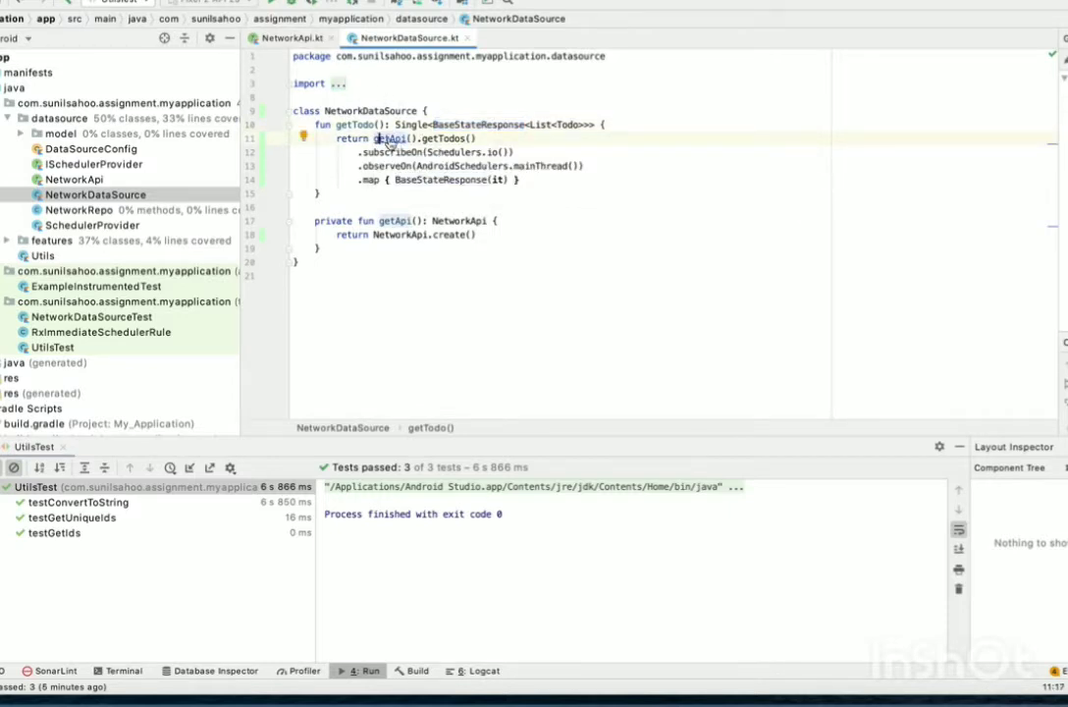
{"action": "mouse_move", "coordinate": [391, 138]}
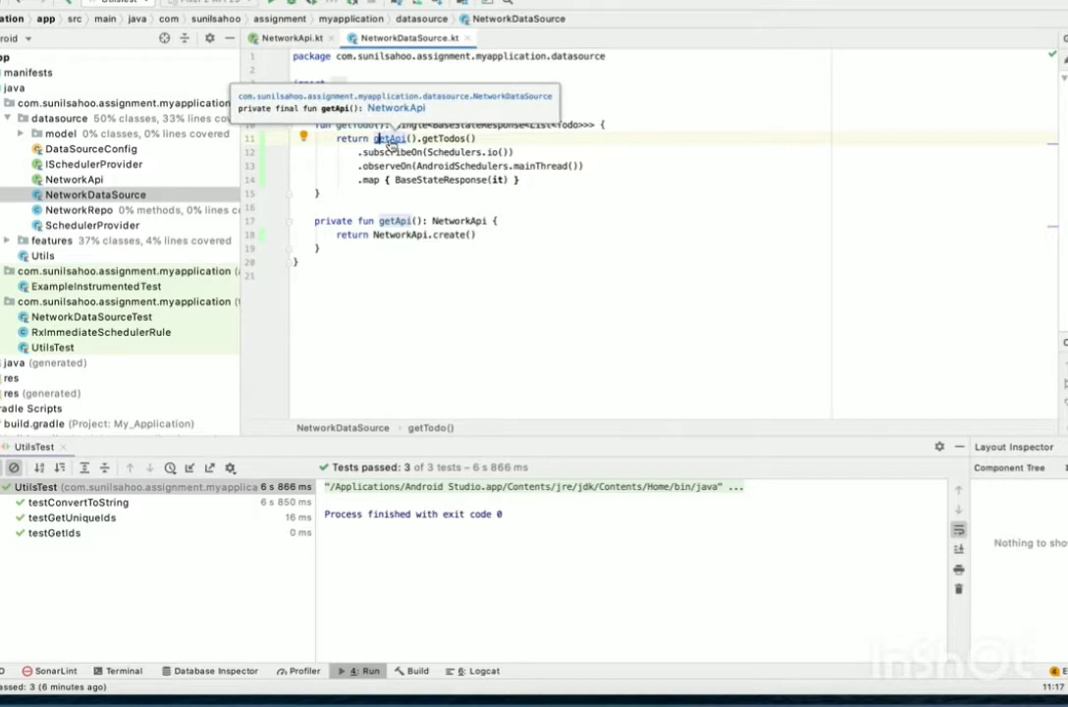
{"action": "left_click", "coordinate": [285, 37]}
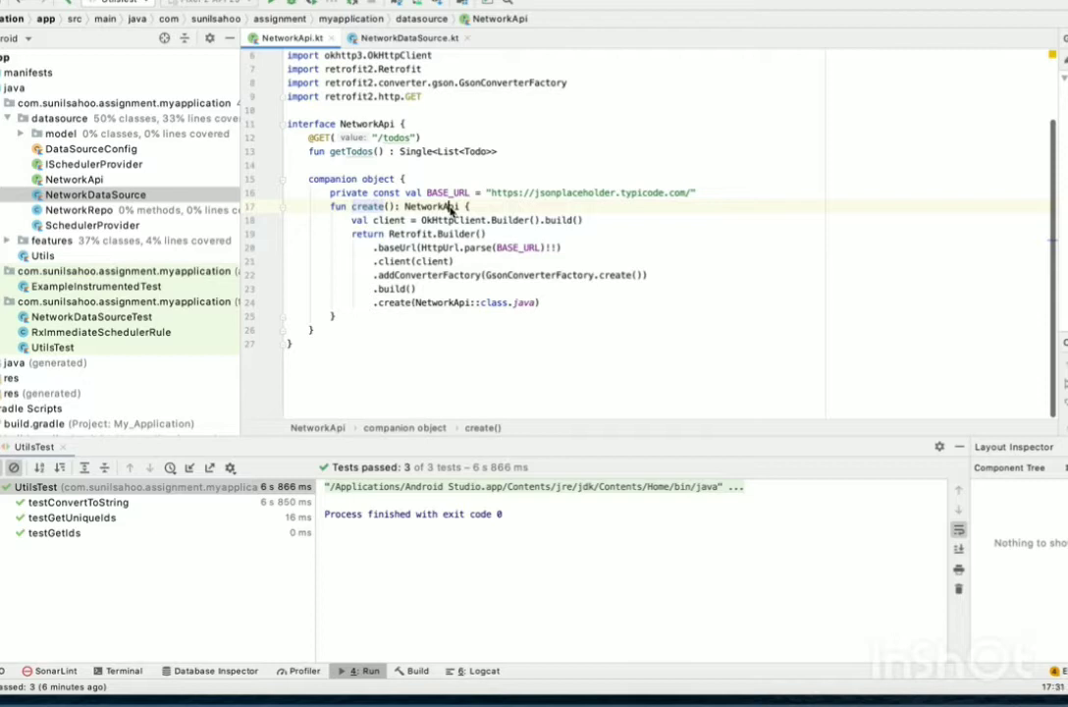
{"action": "left_click", "coordinate": [405, 38]}
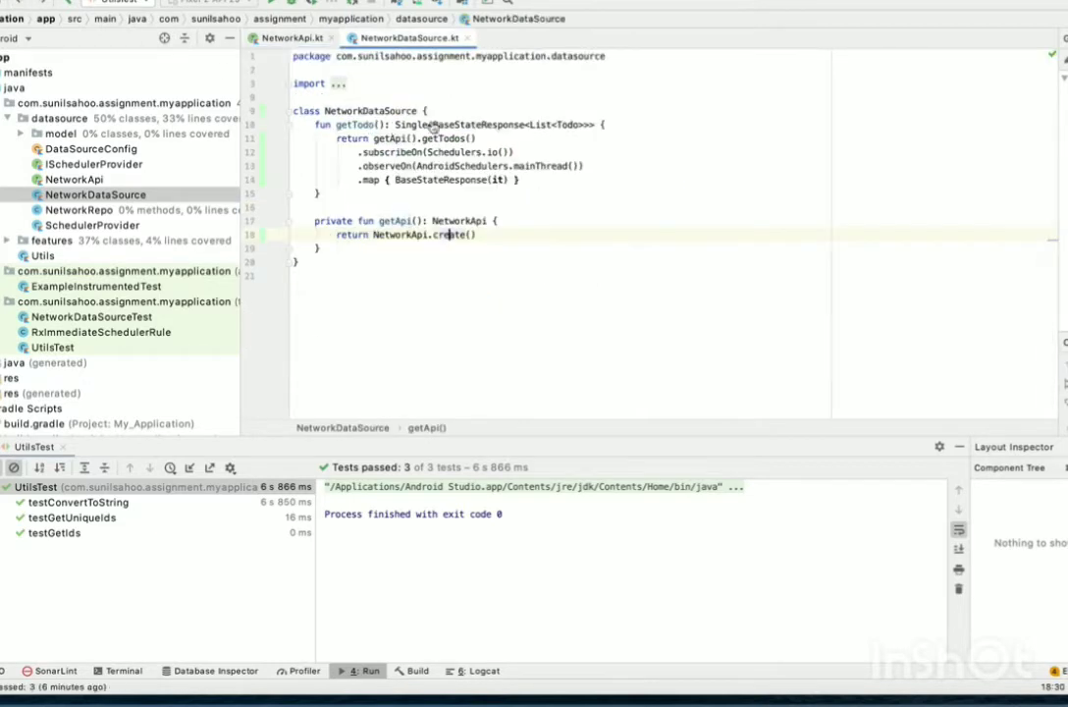
{"action": "left_click", "coordinate": [284, 38]}
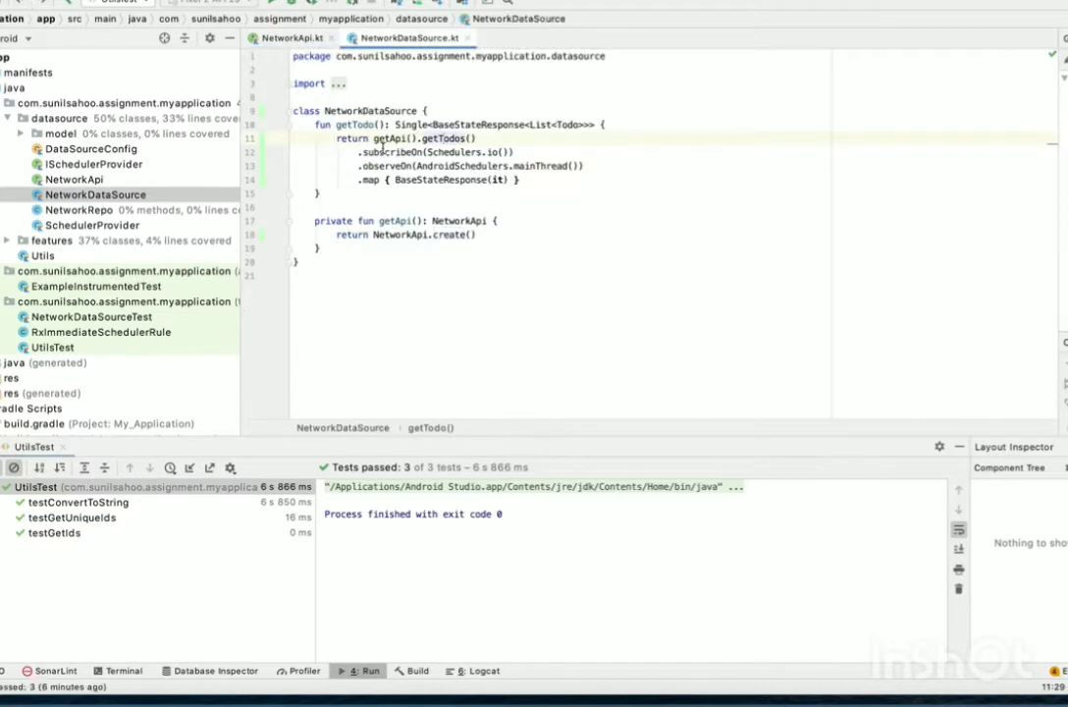
{"action": "left_click", "coordinate": [432, 151]}
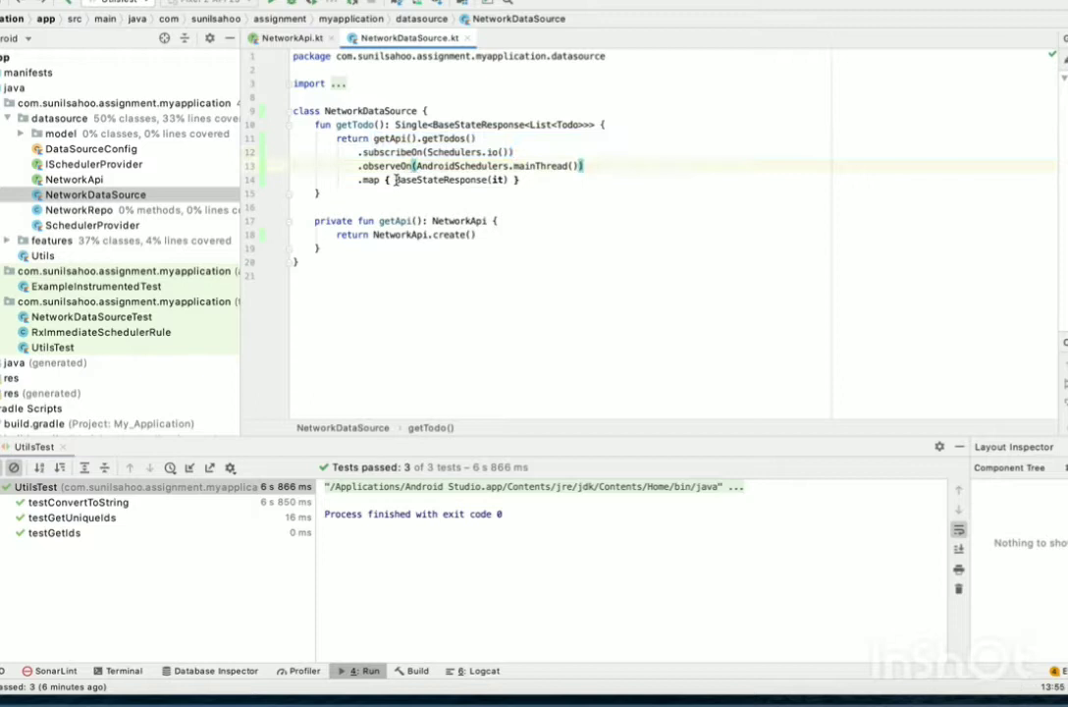
{"action": "left_click", "coordinate": [530, 179]}
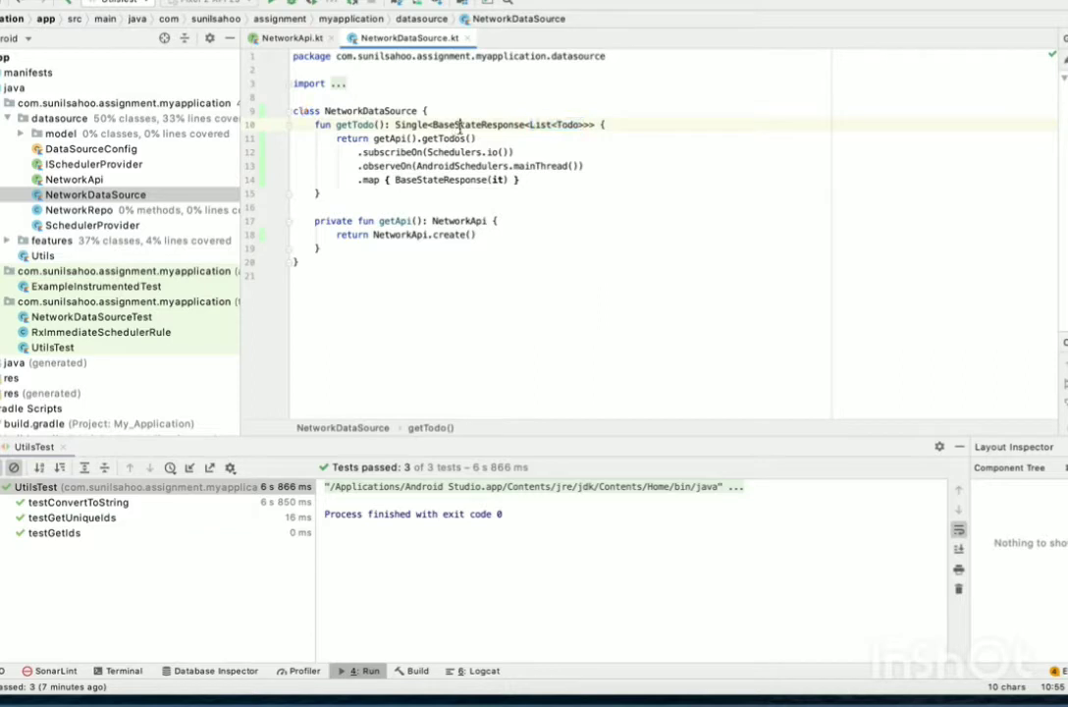
Step: Open BaseStateResponse.kt and scroll through its getData, getError and getState fields
{"action": "double_click", "coordinate": [479, 125]}
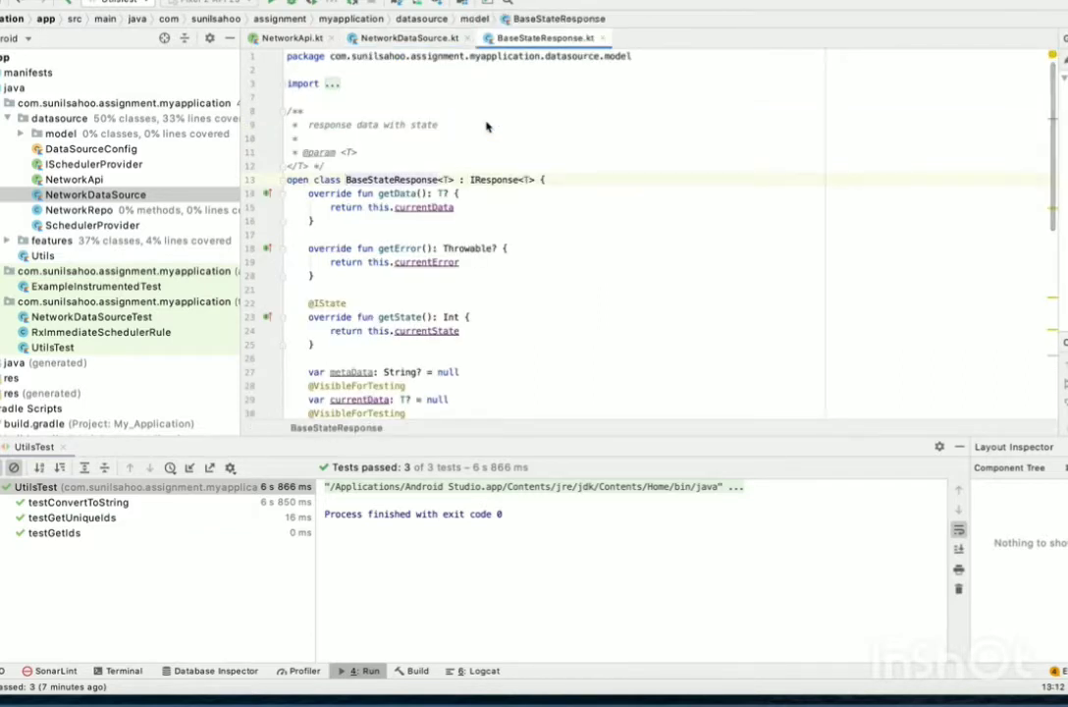
{"action": "mouse_move", "coordinate": [559, 259]}
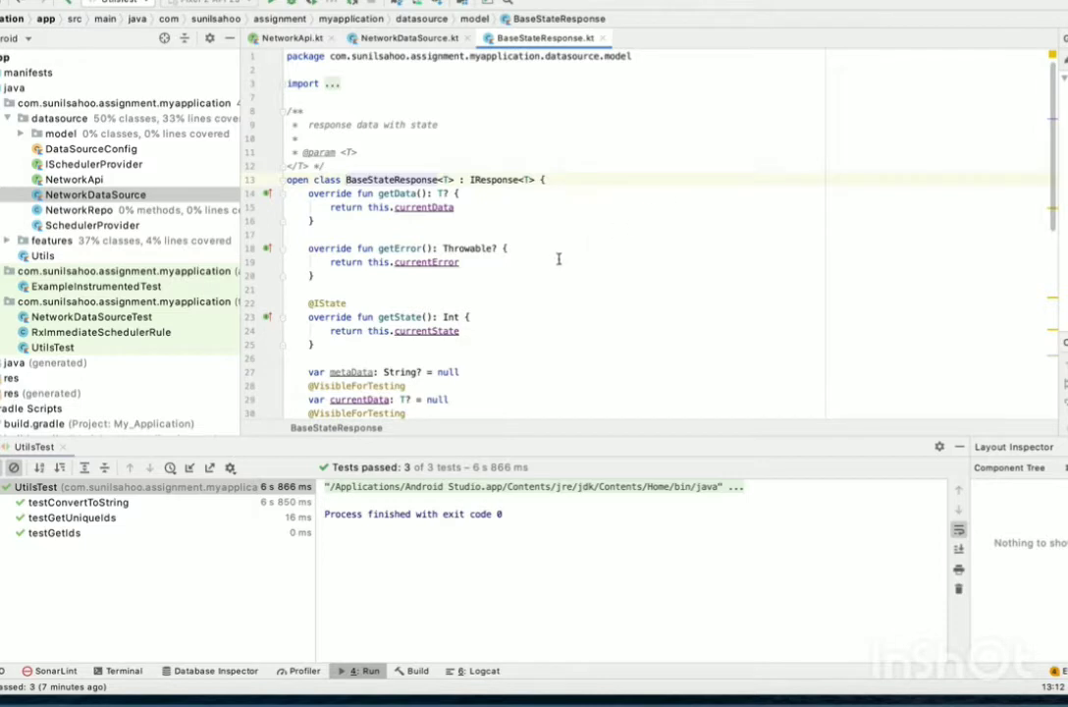
{"action": "scroll", "scroll_direction": "down", "scroll_amount": 3}
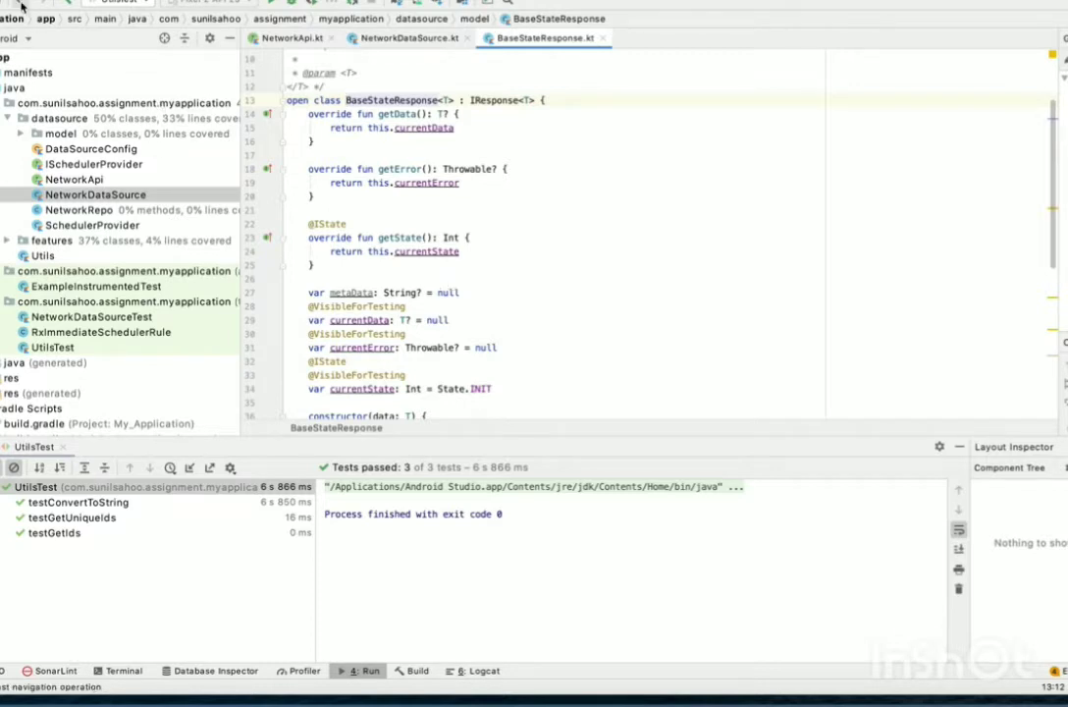
Step: Go back to NetworkDataSource.kt and review getTodo's List<Todo> return type
{"action": "left_click", "coordinate": [408, 37]}
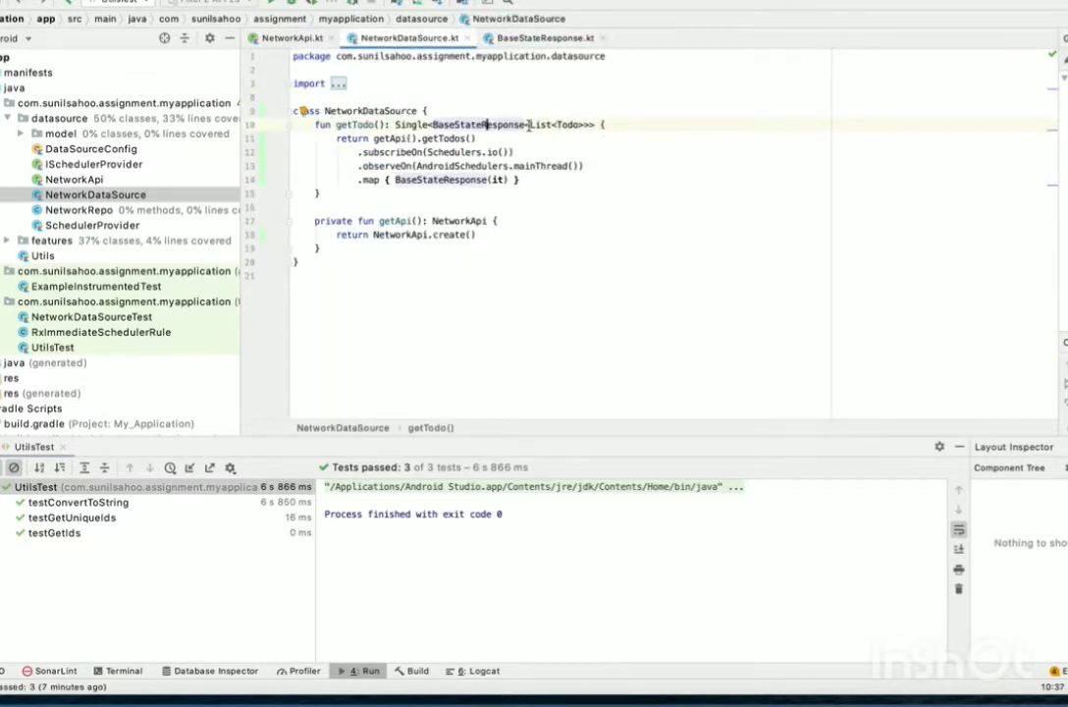
{"action": "double_click", "coordinate": [547, 125]}
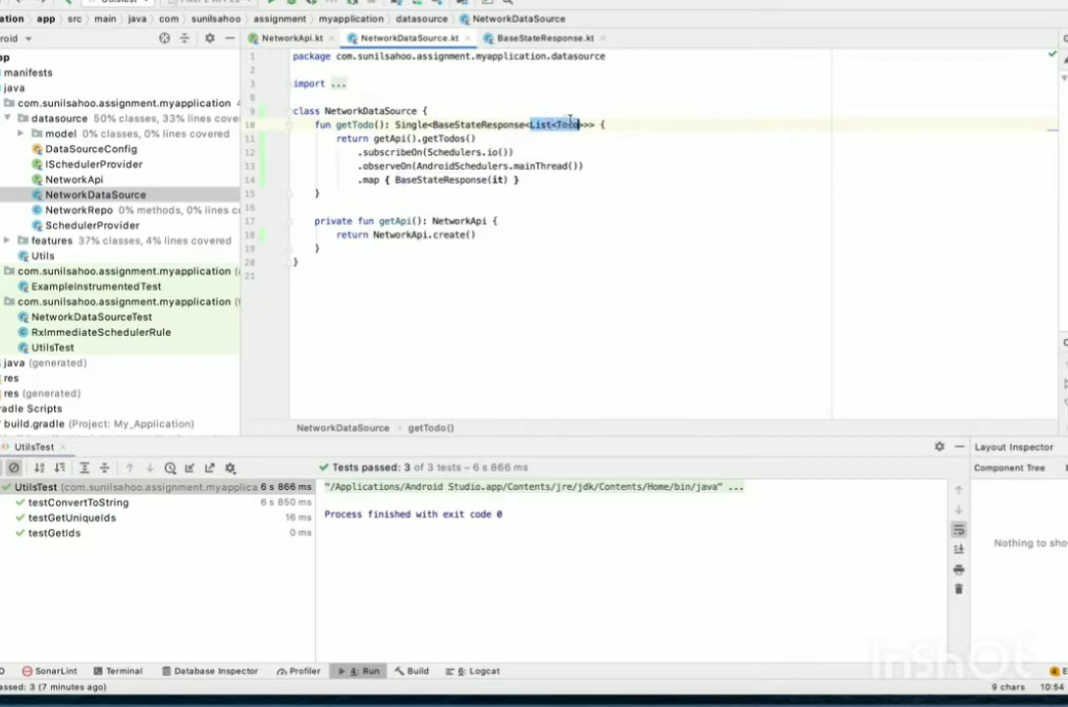
{"action": "left_click", "coordinate": [577, 124]}
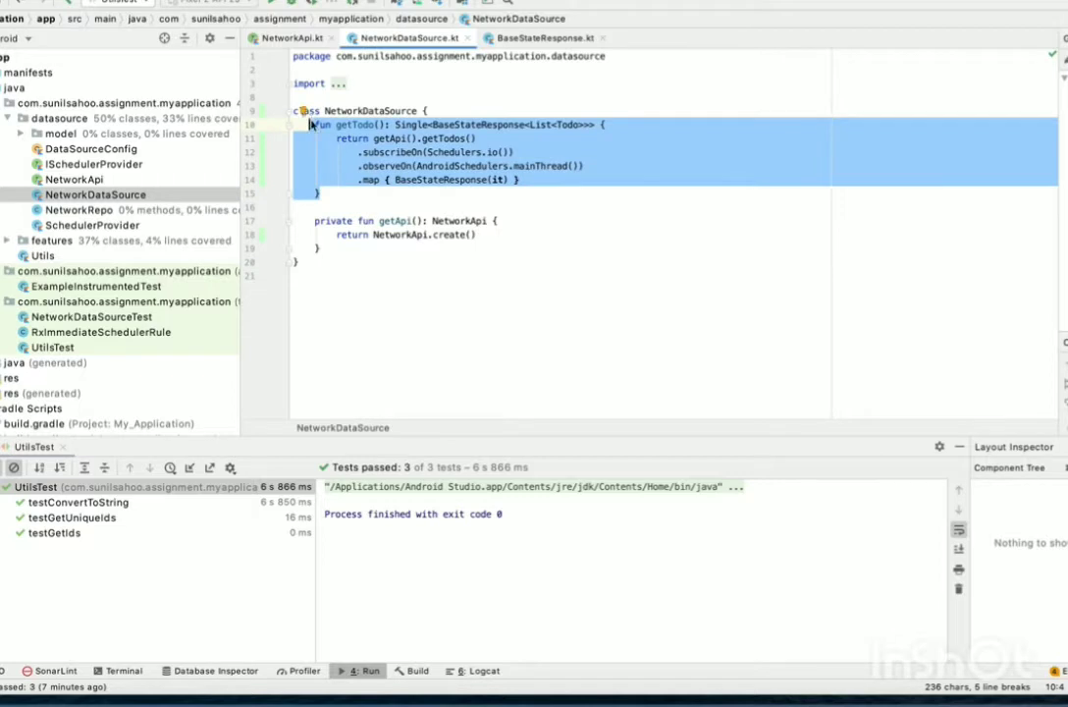
{"action": "left_click", "coordinate": [476, 165]}
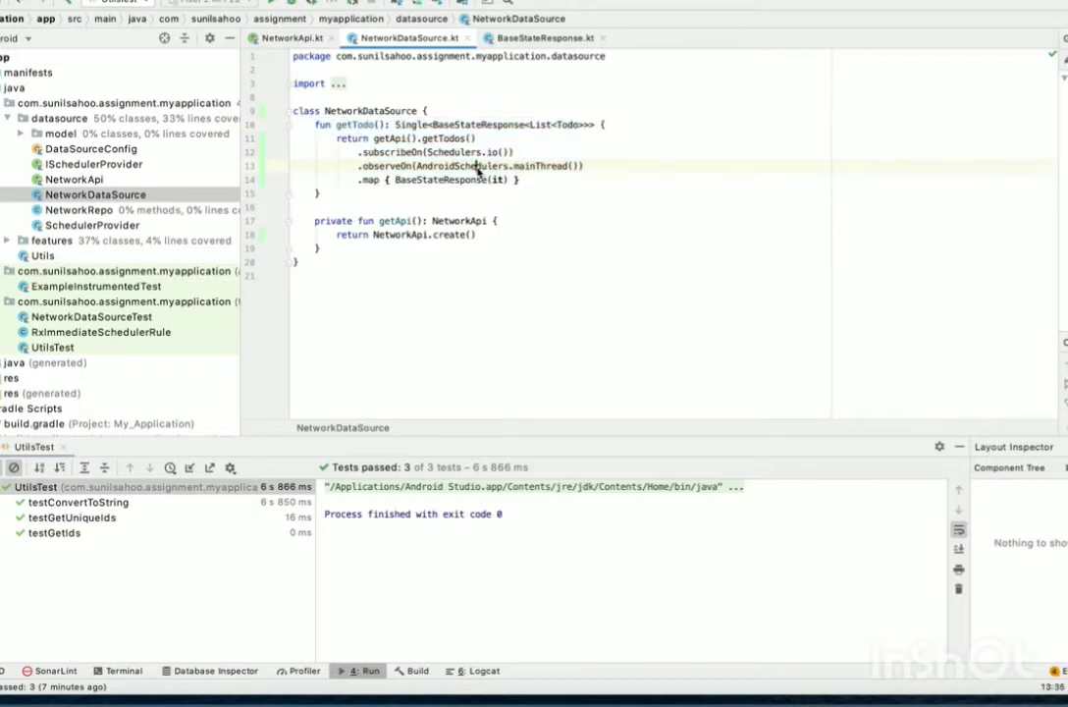
{"action": "mouse_move", "coordinate": [539, 165]}
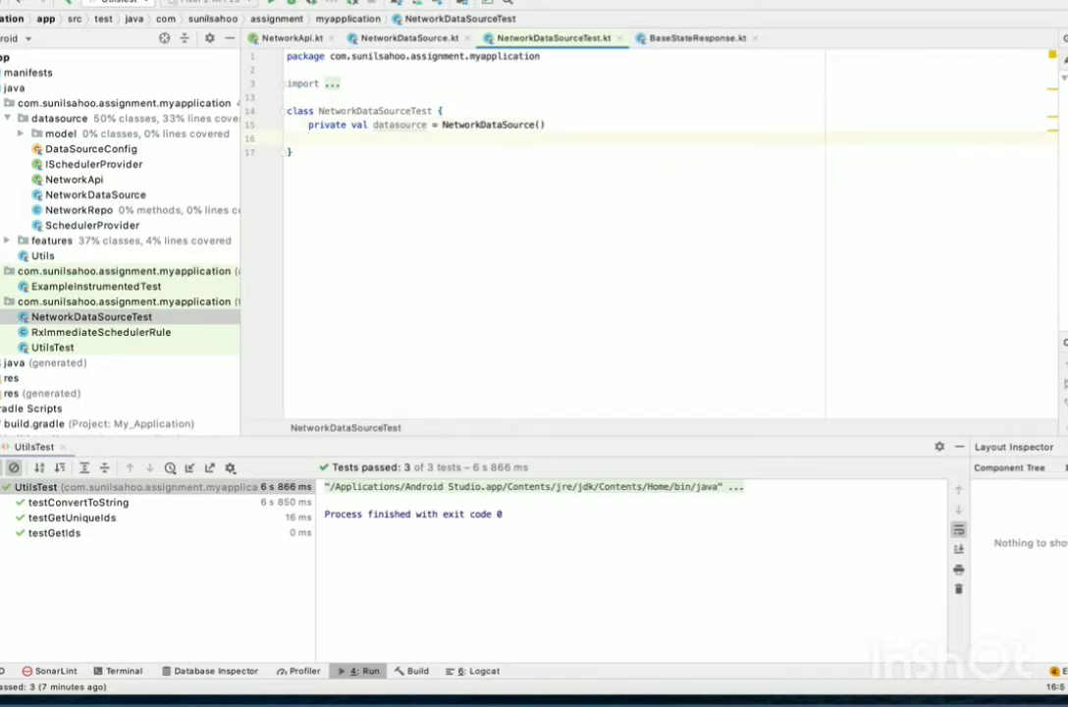
{"action": "type", "text": "@Test"}
{"action": "type", "text": "fun"}
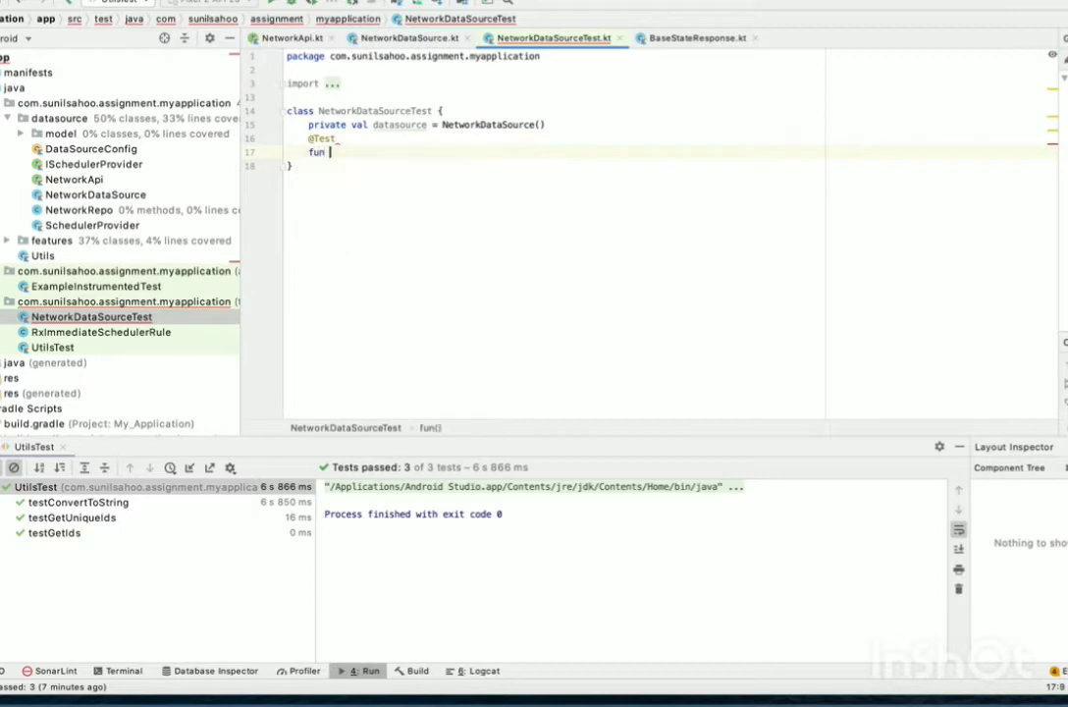
{"action": "type", "text": "get"}
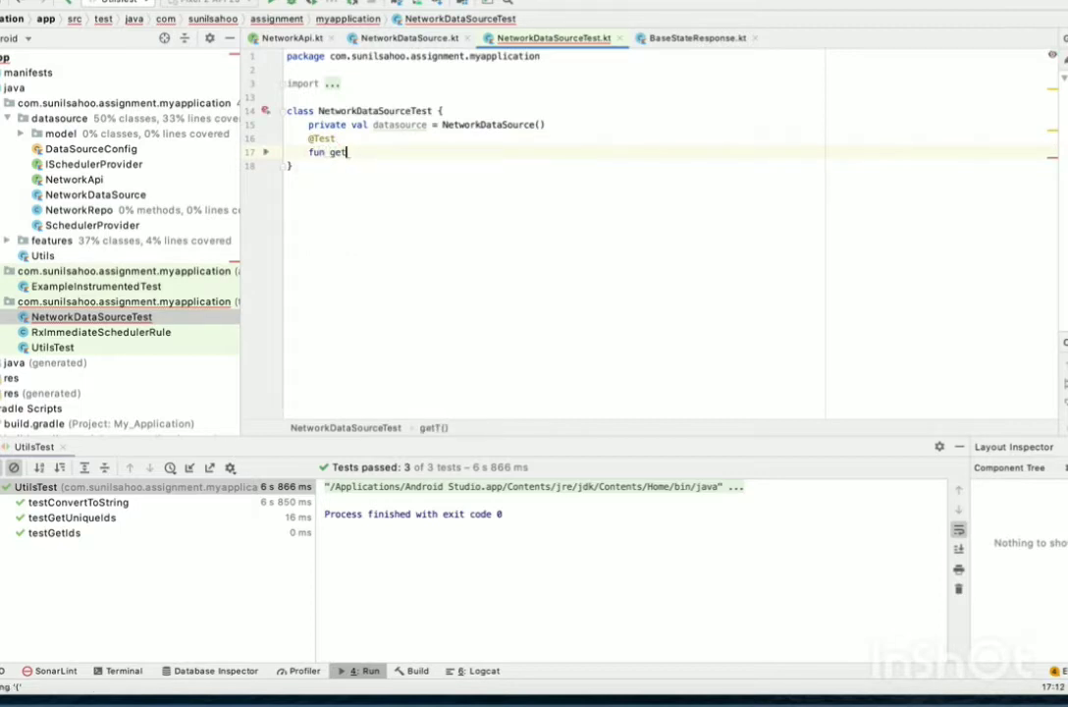
{"action": "type", "text": "testGetTodo"}
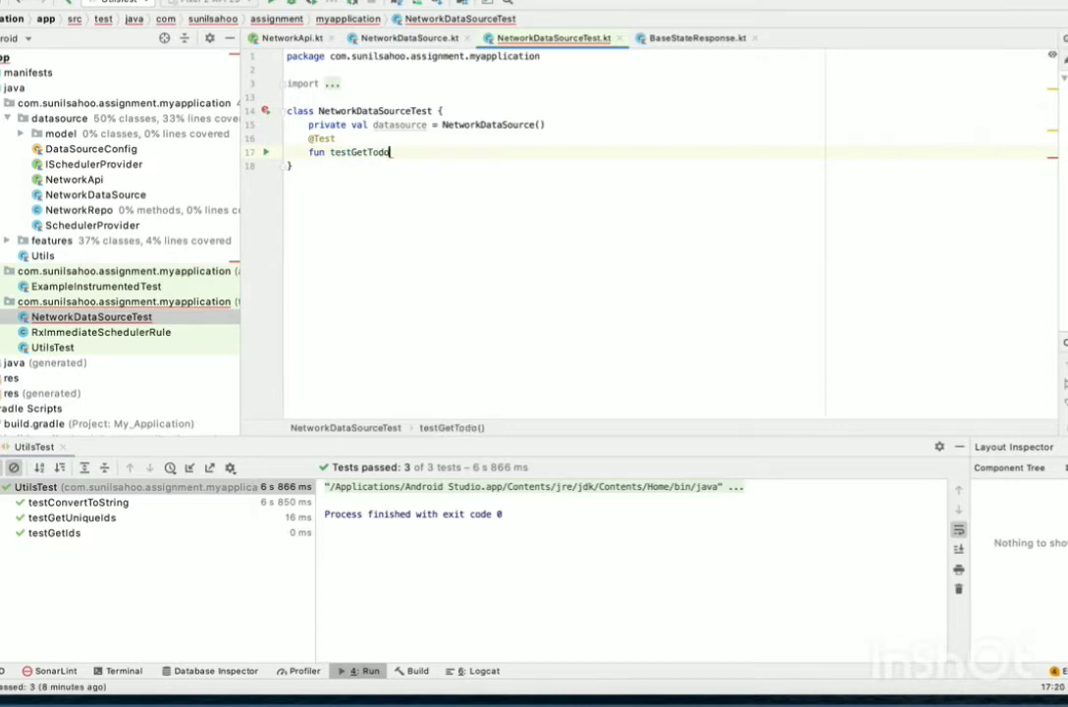
{"action": "type", "text": "s()"}
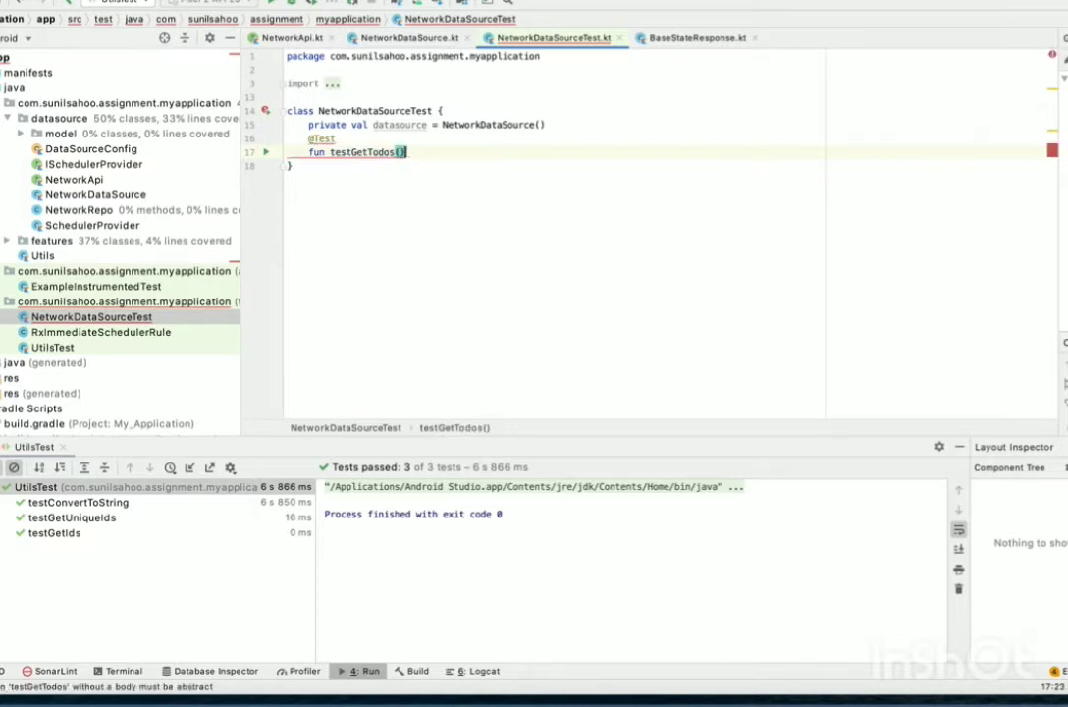
{"action": "type", "text": "{"}
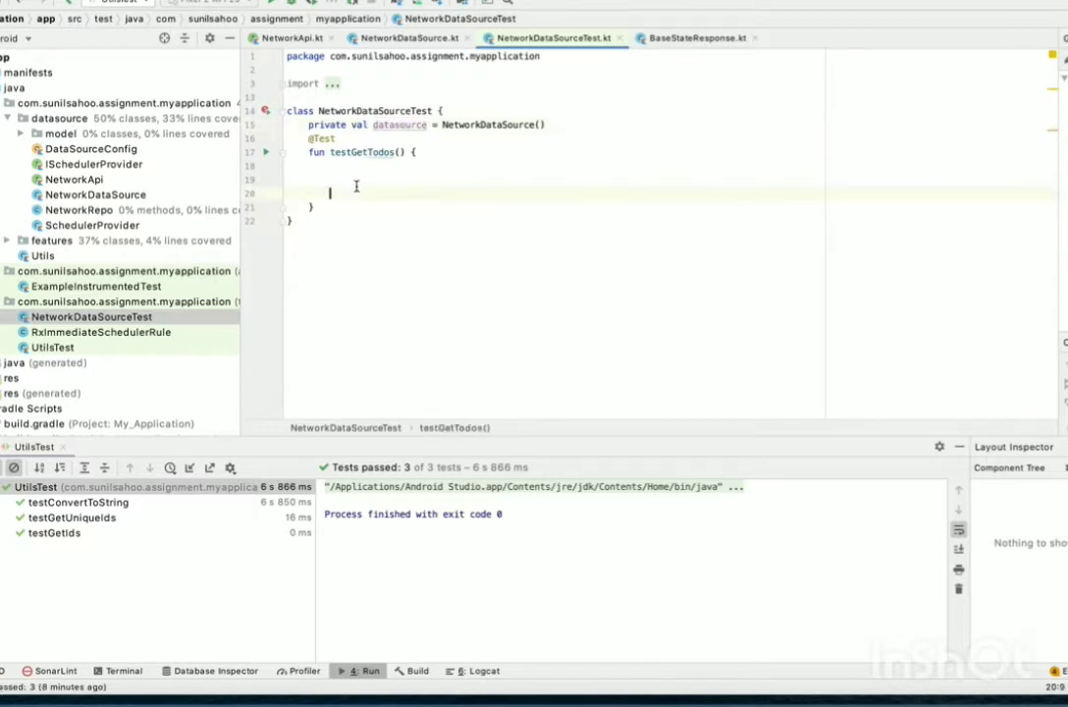
Step: Call datasource.getTodo() and assign it to val result
{"action": "type", "text": "datasource."}
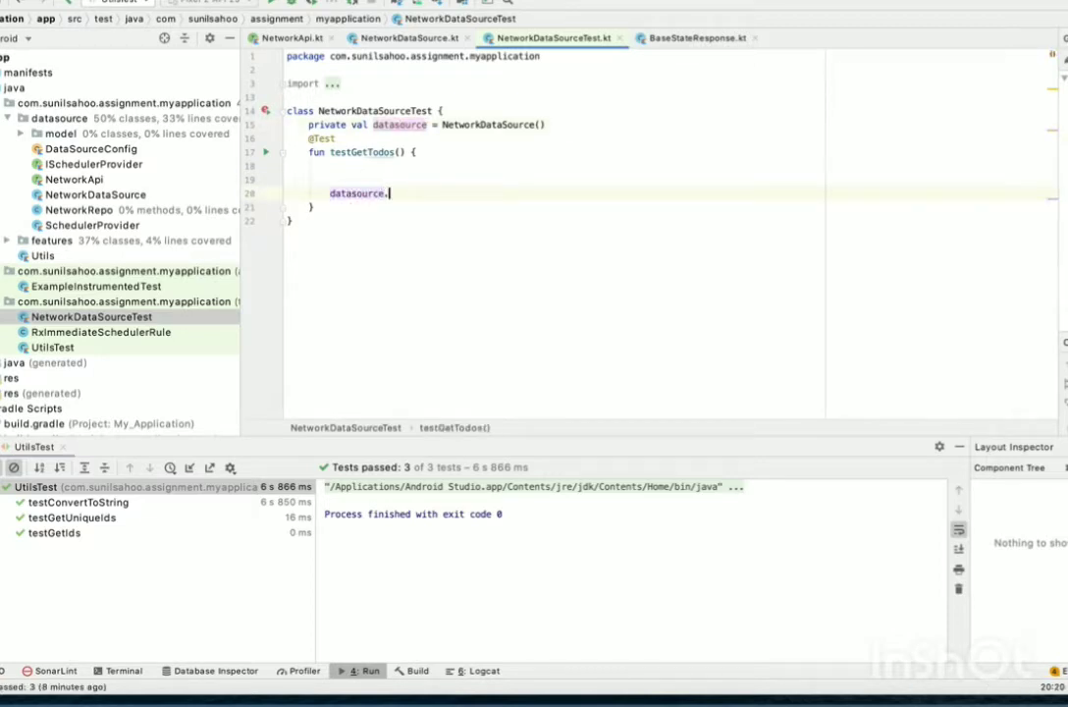
{"action": "type", "text": "getTodo()"}
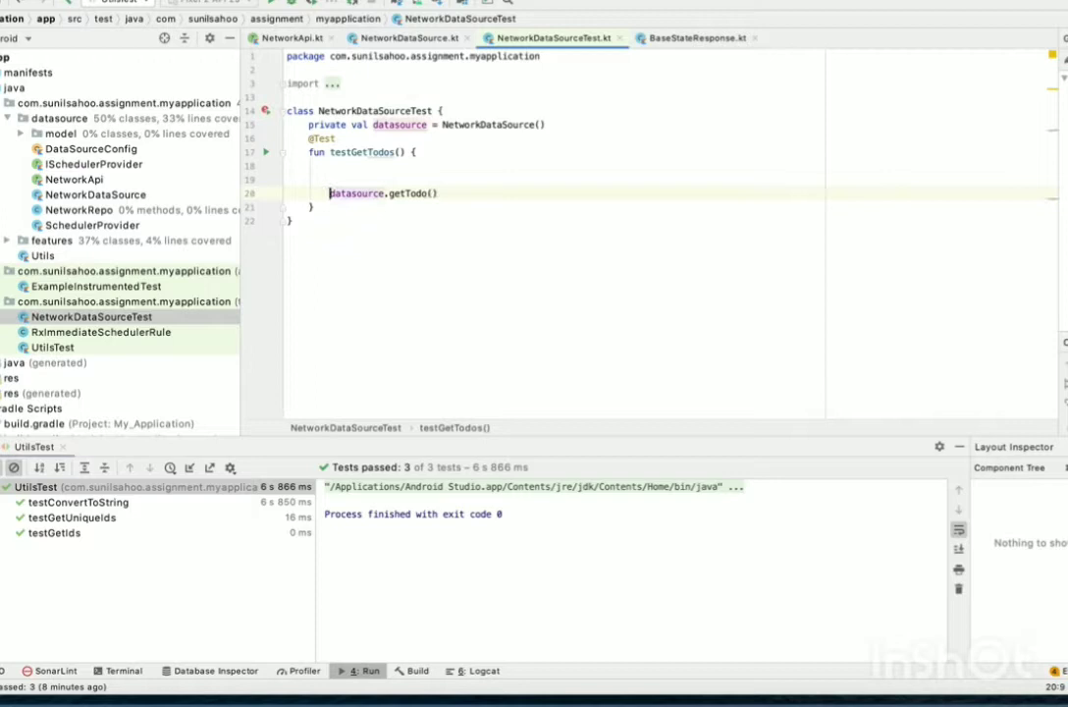
{"action": "type", "text": "val"}
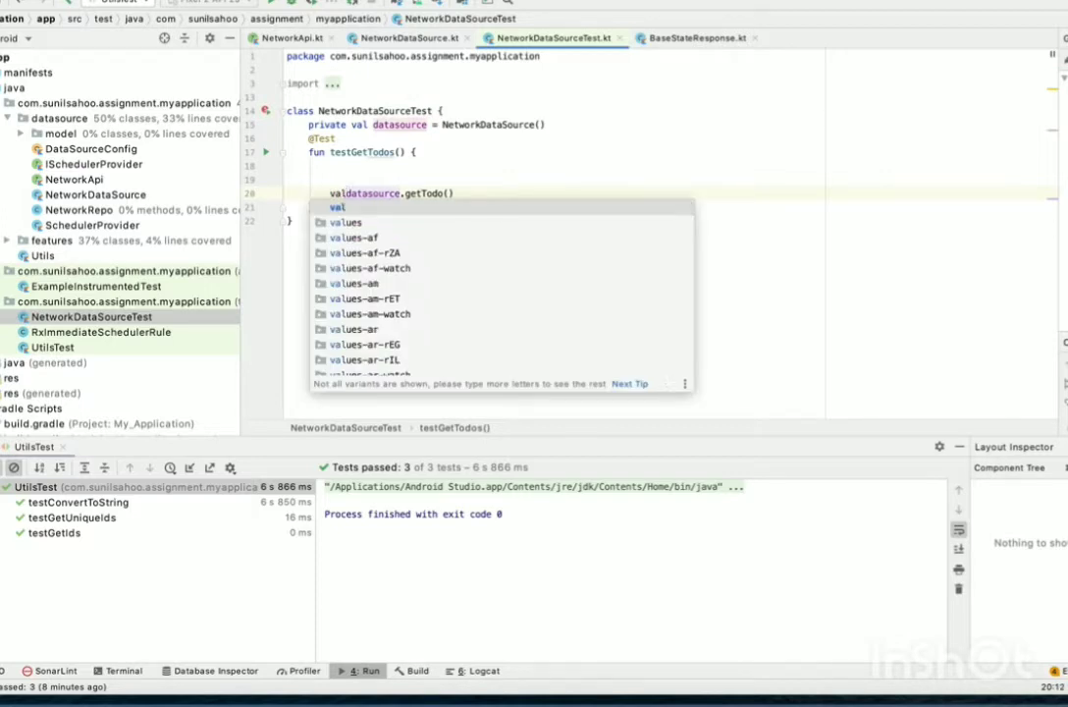
{"action": "type", "text": "result ="}
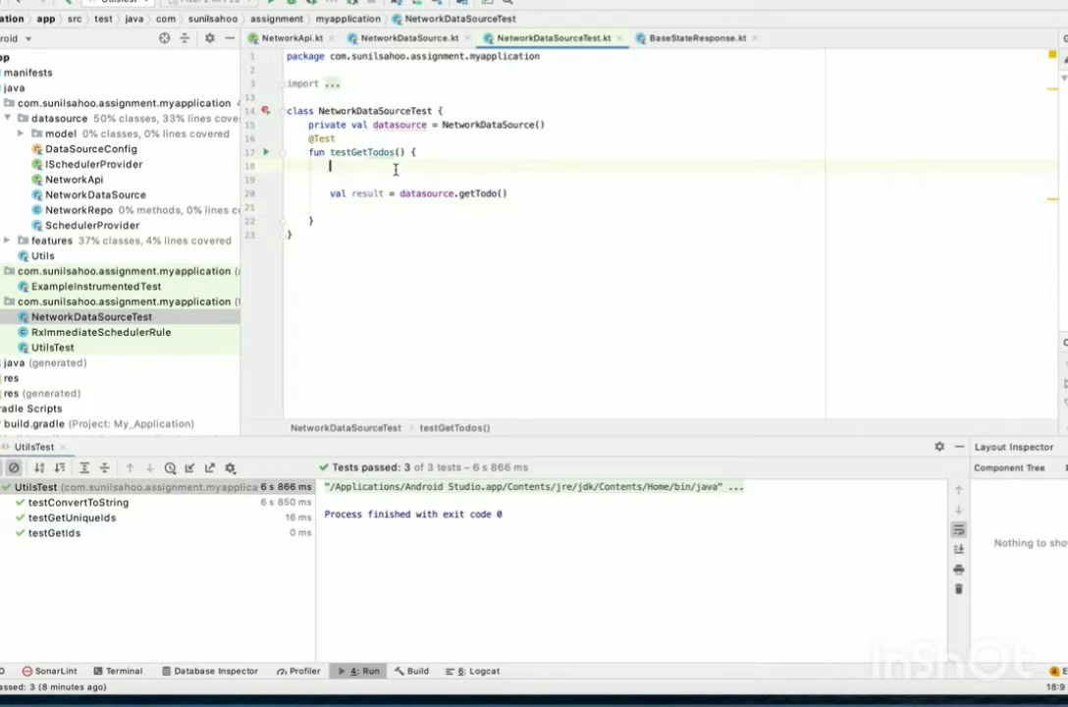
{"action": "mouse_move", "coordinate": [476, 193]}
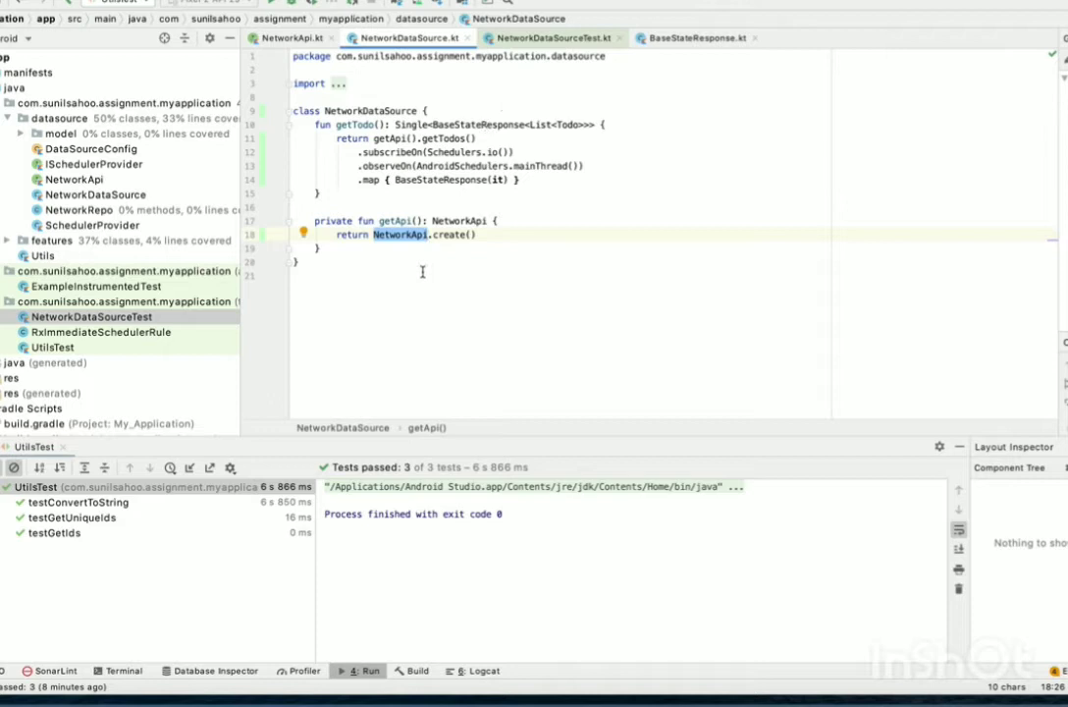
Step: In the test file, add mockkObject(NetworkApi) and start an every { NetworkApi.create() } stub
{"action": "left_click", "coordinate": [552, 37]}
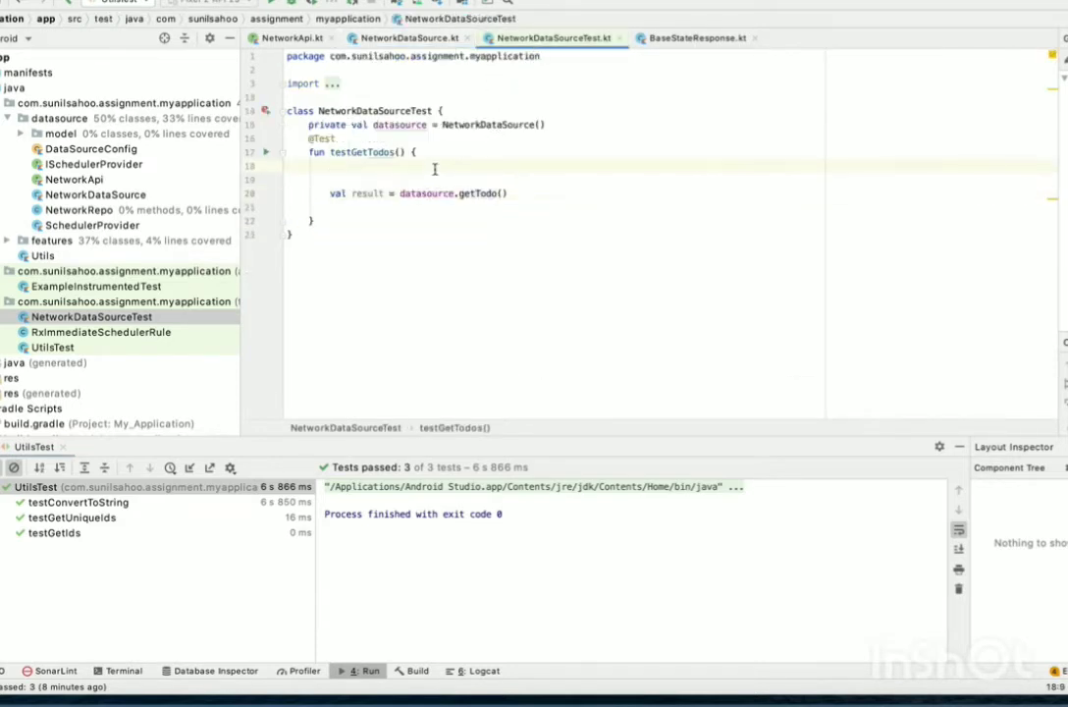
{"action": "type", "text": "mockObject()"}
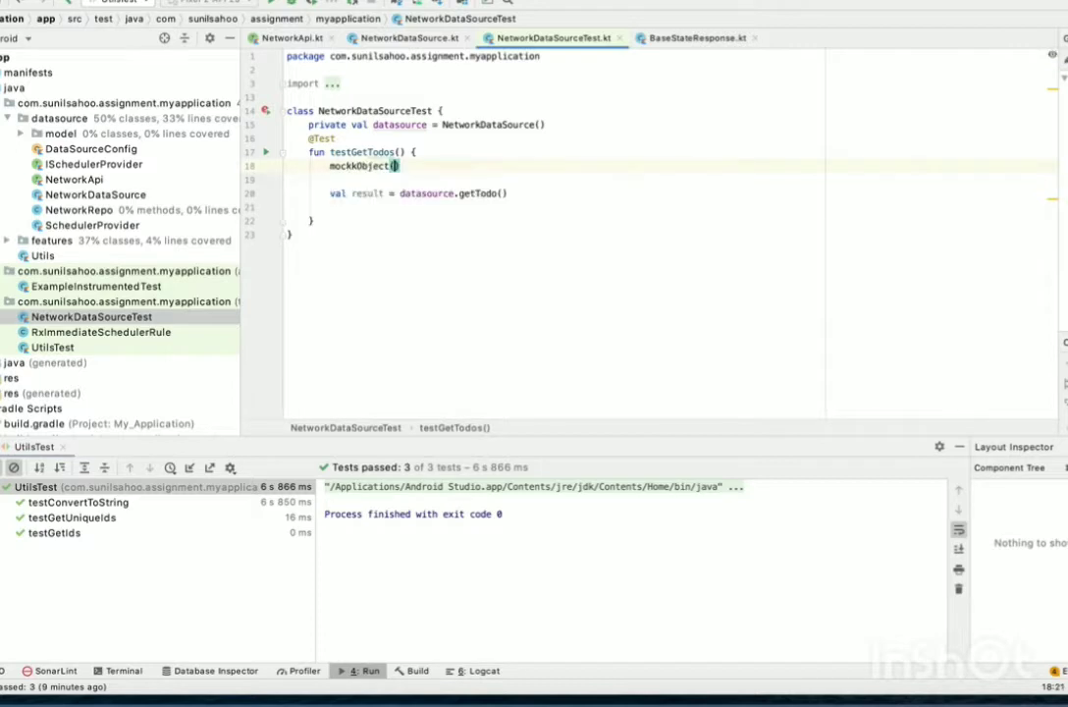
{"action": "type", "text": "NetworkApi"}
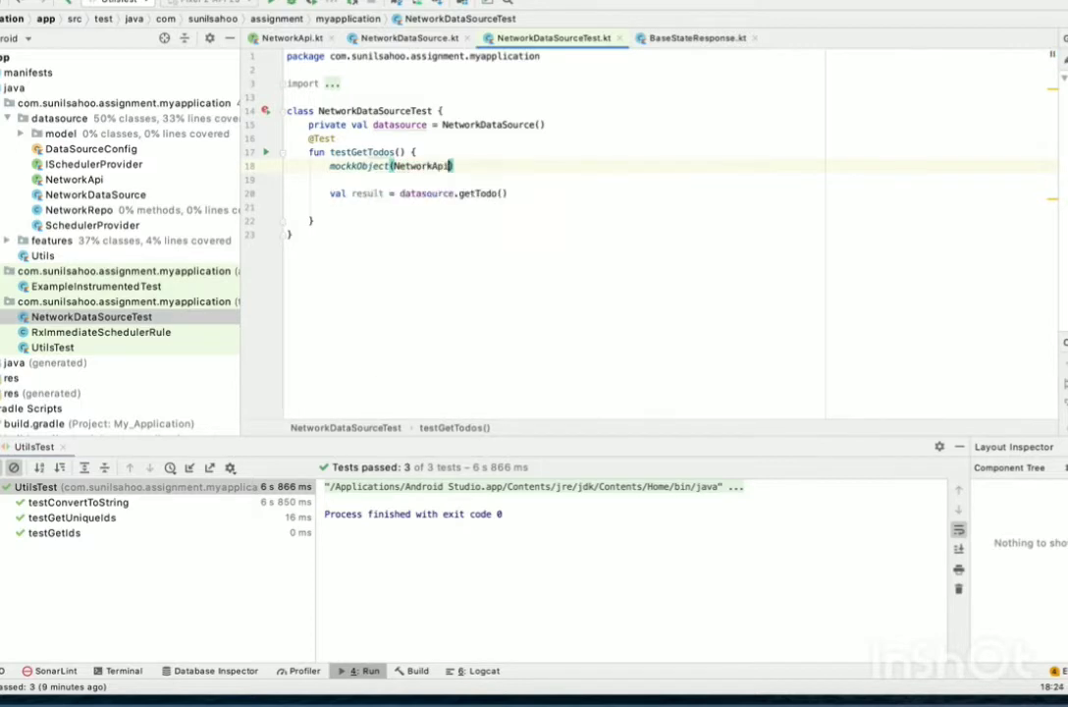
{"action": "key", "text": "enter"}
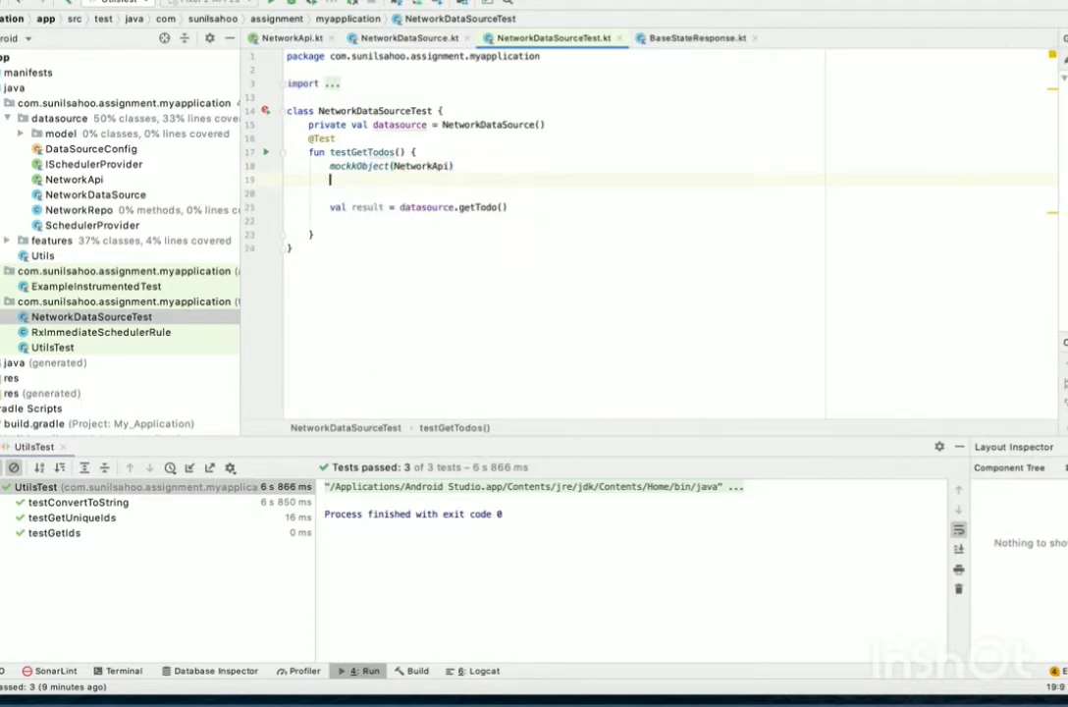
{"action": "type", "text": "every { NetworkApi.ct"}
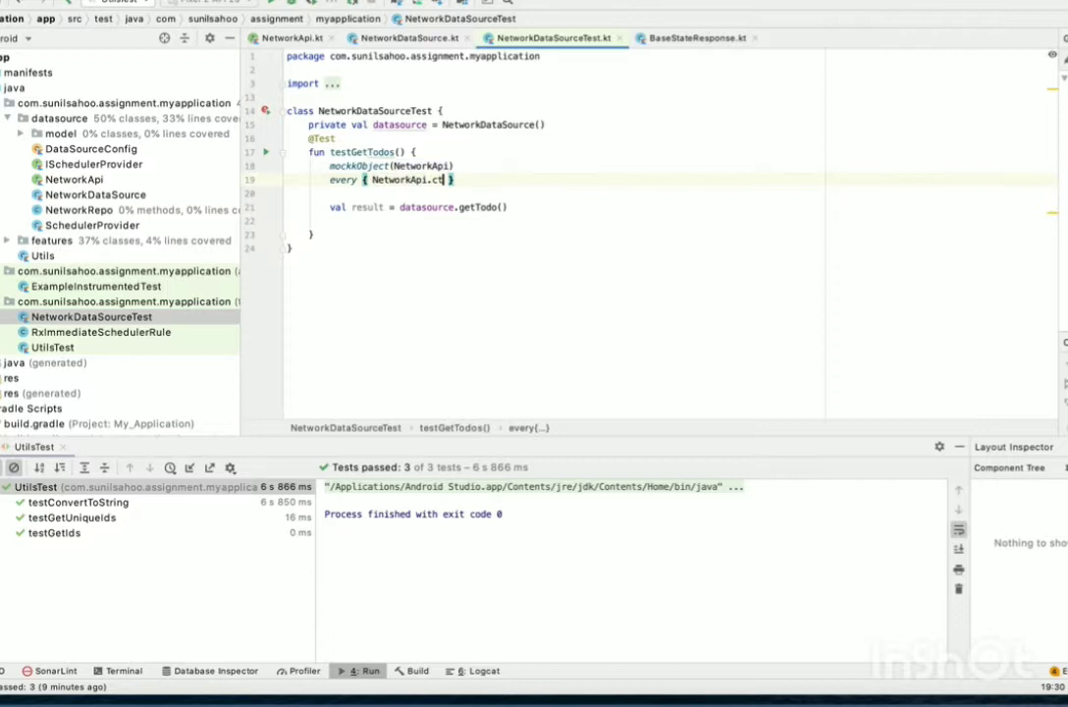
{"action": "type", "text": "reate()"}
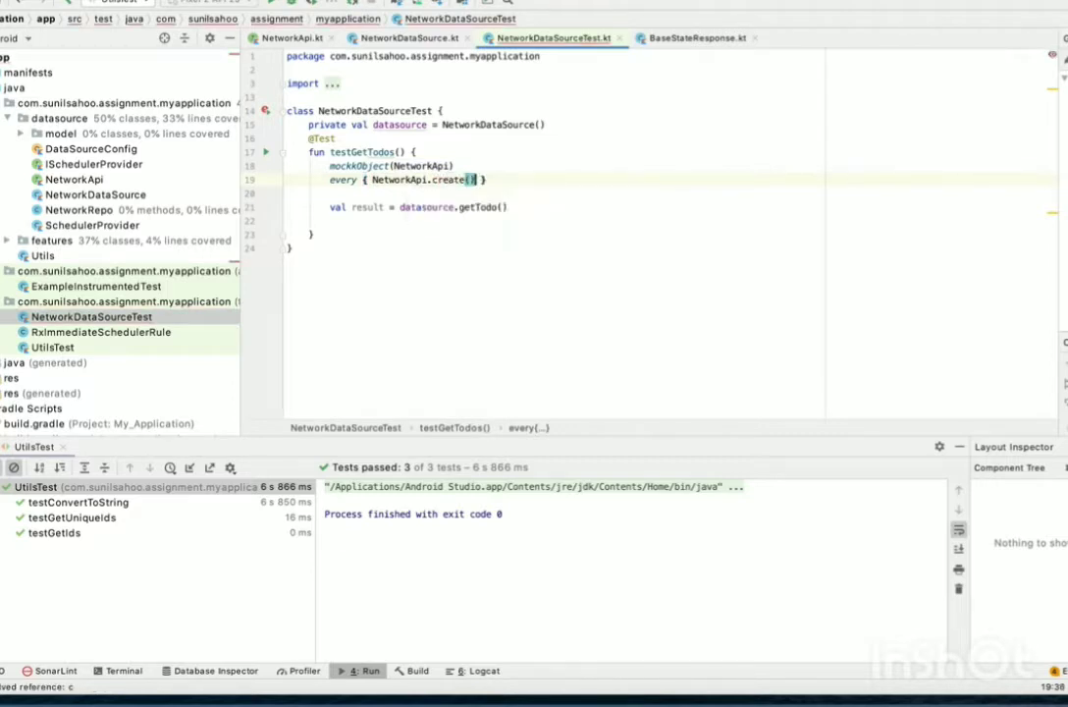
{"action": "key", "text": "enter"}
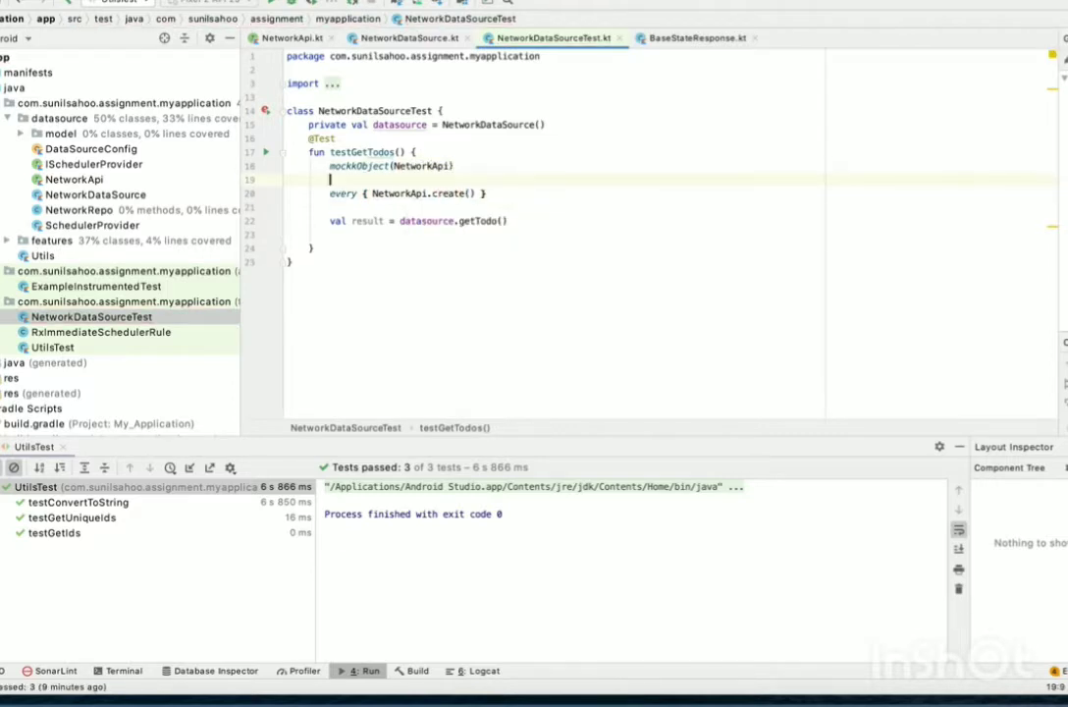
Step: Declare val api: NetworkApi = mockk() and make NetworkApi.create() return api
{"action": "type", "text": "val"}
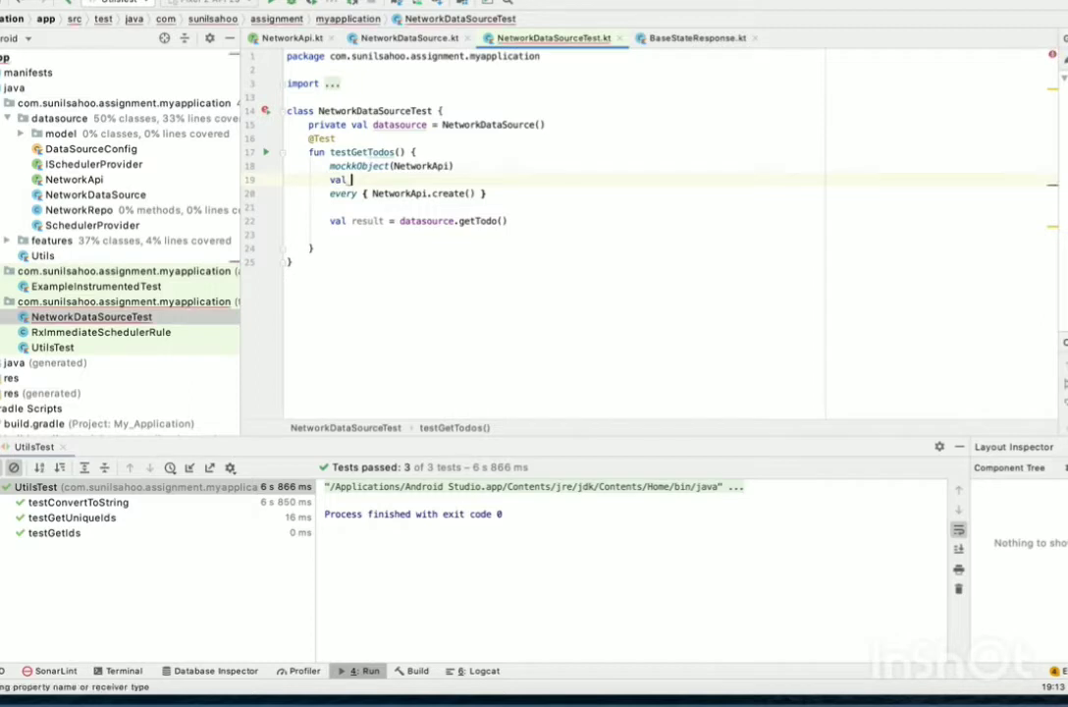
{"action": "type", "text": "api ="}
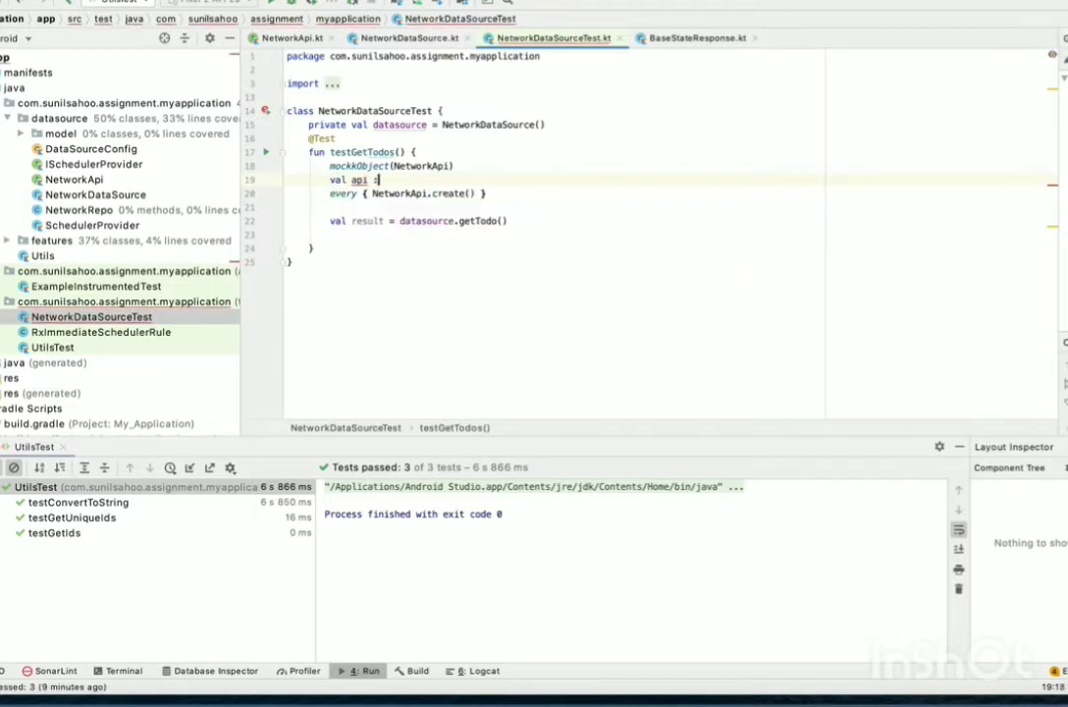
{"action": "type", "text": "NetworkApi"}
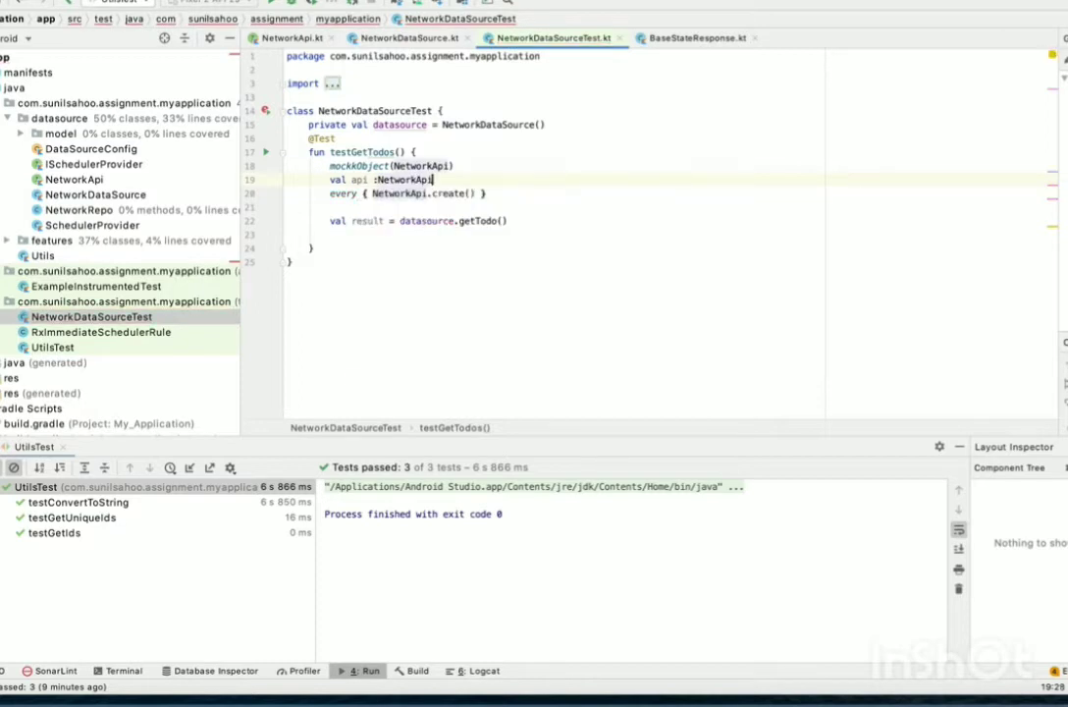
{"action": "type", "text": "= mockk("}
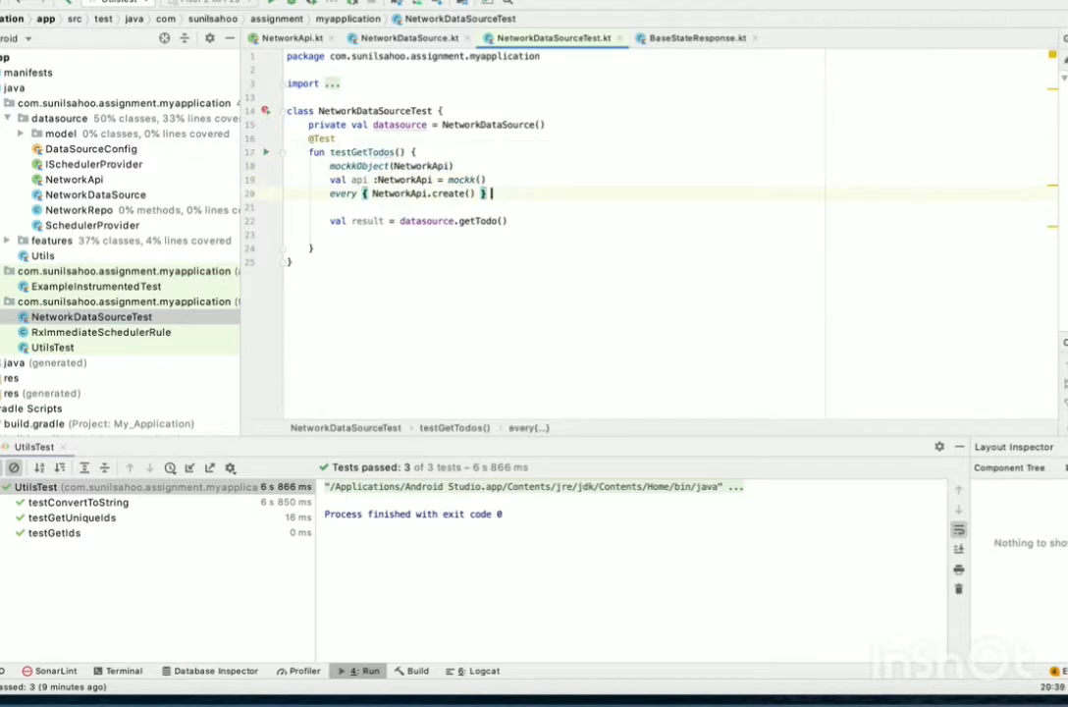
{"action": "type", "text": "api"}
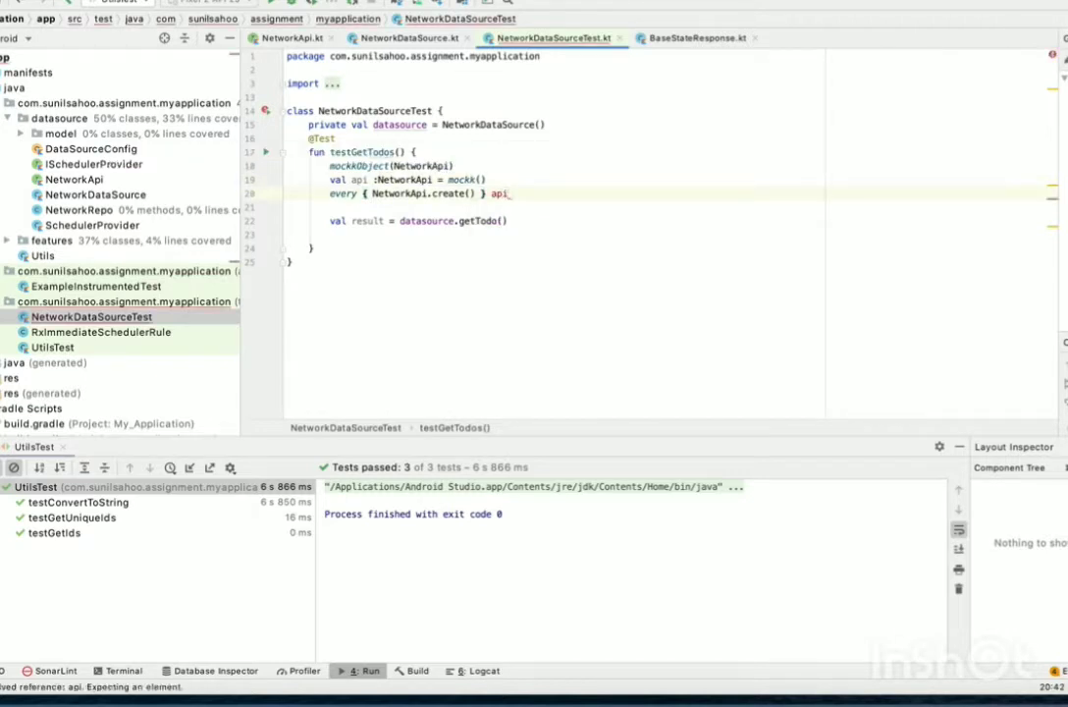
{"action": "type", "text": "returns"}
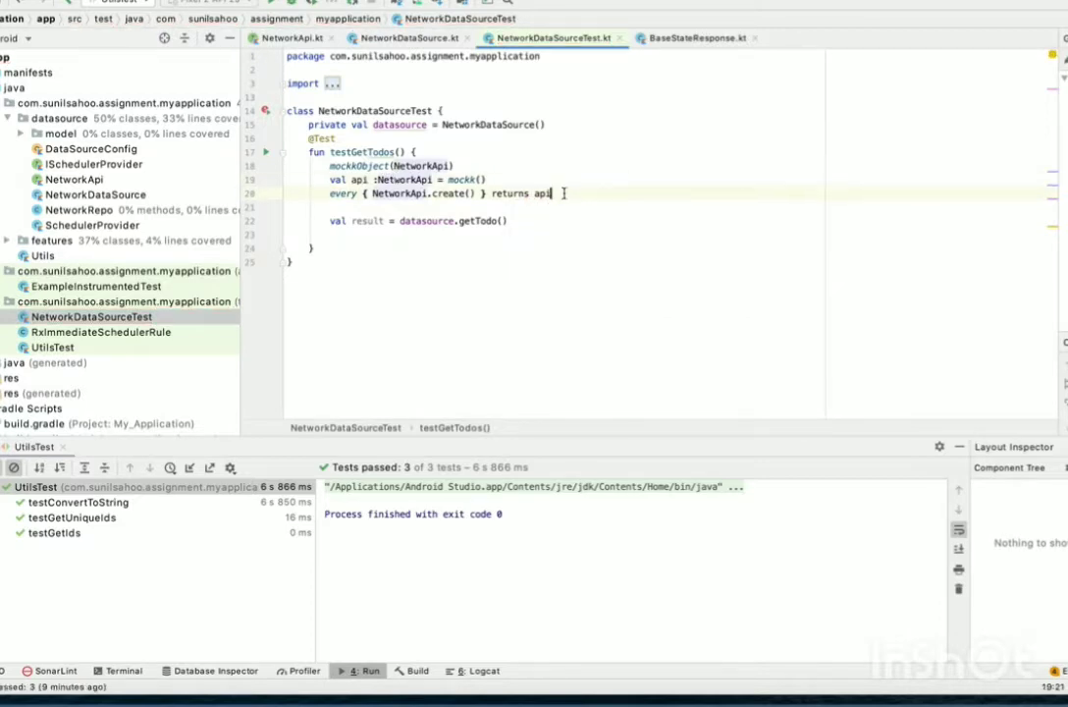
{"action": "type", "text": "ev"}
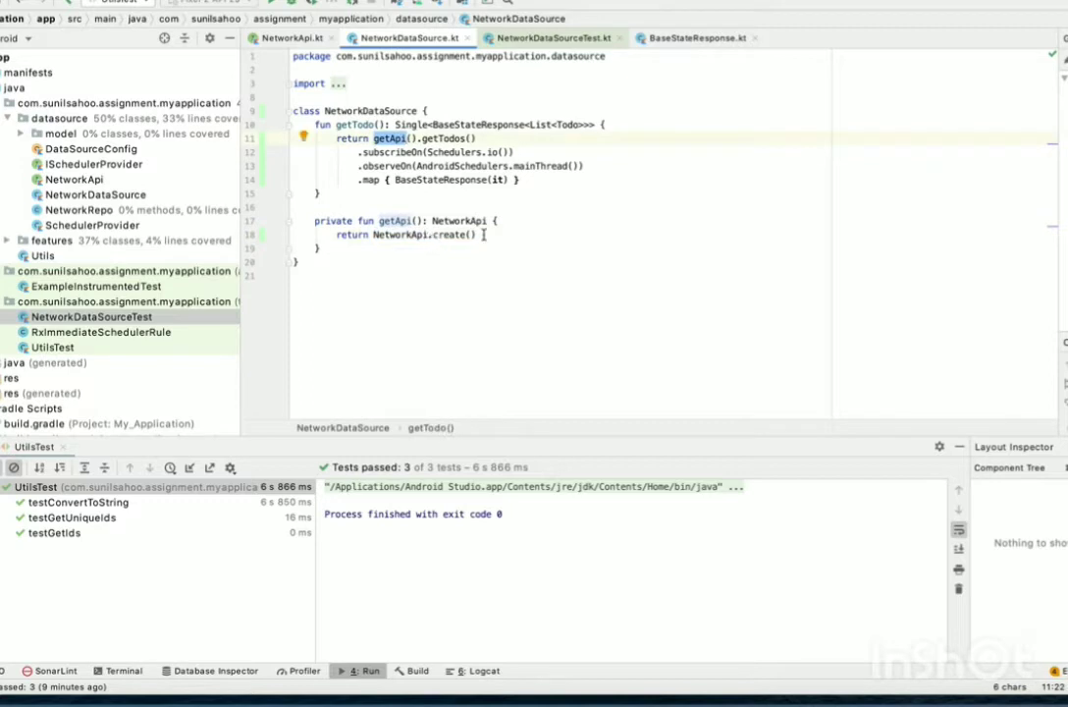
Step: Check the getApi call inside getTodo, then go back to NetworkDataSourceTest.kt
{"action": "double_click", "coordinate": [444, 137]}
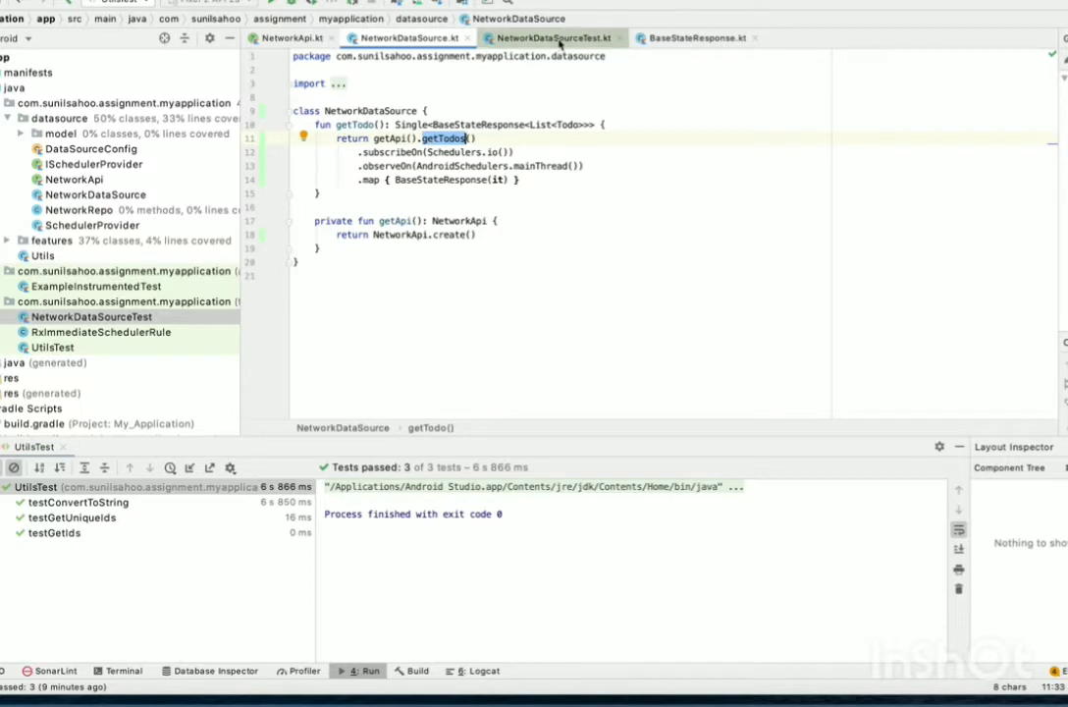
{"action": "left_click", "coordinate": [550, 37]}
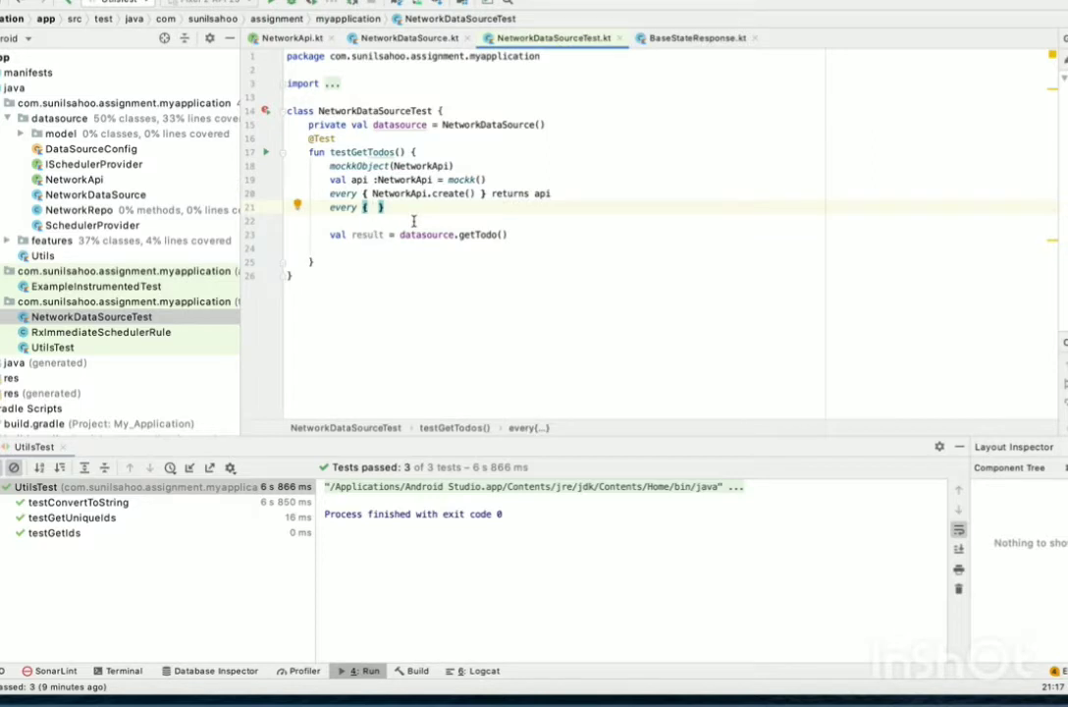
Step: Make api.getTodos() return Single.just() and begin val response = listOf(Todo())
{"action": "type", "text": "api"}
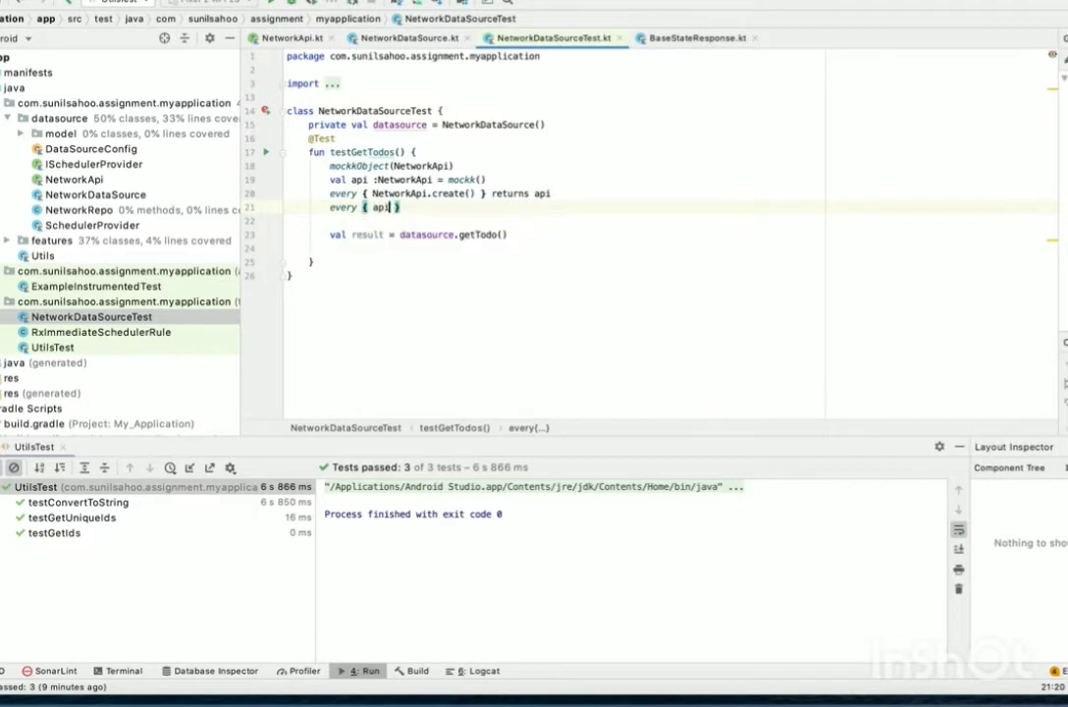
{"action": "type", "text": ".getTodos("}
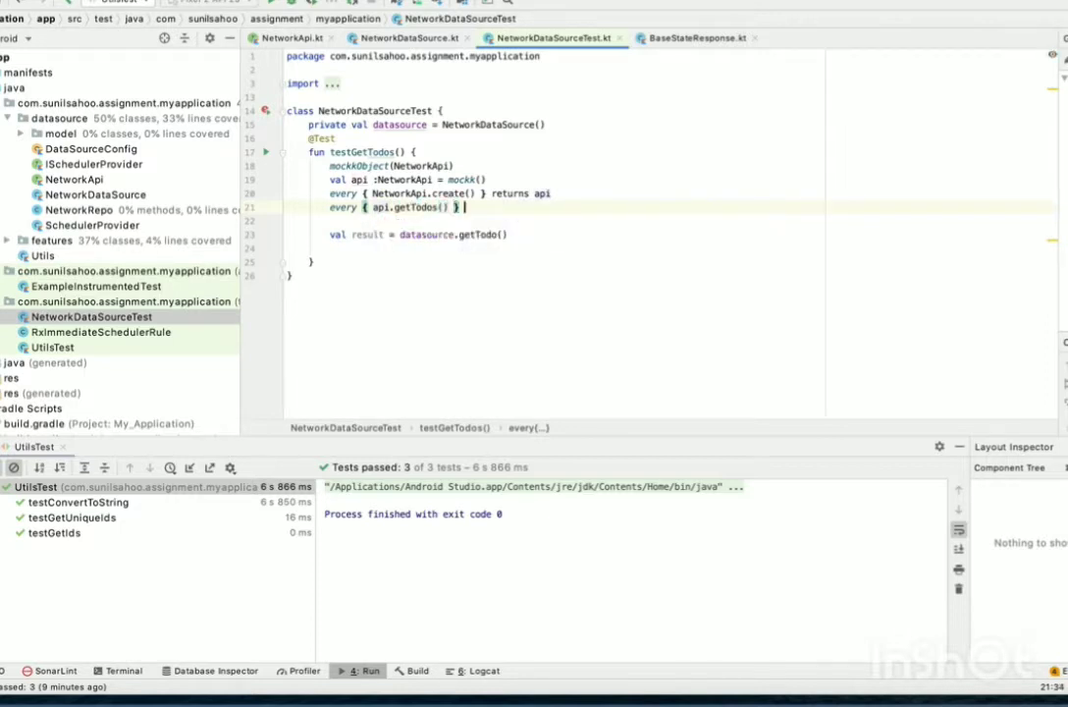
{"action": "type", "text": "returns"}
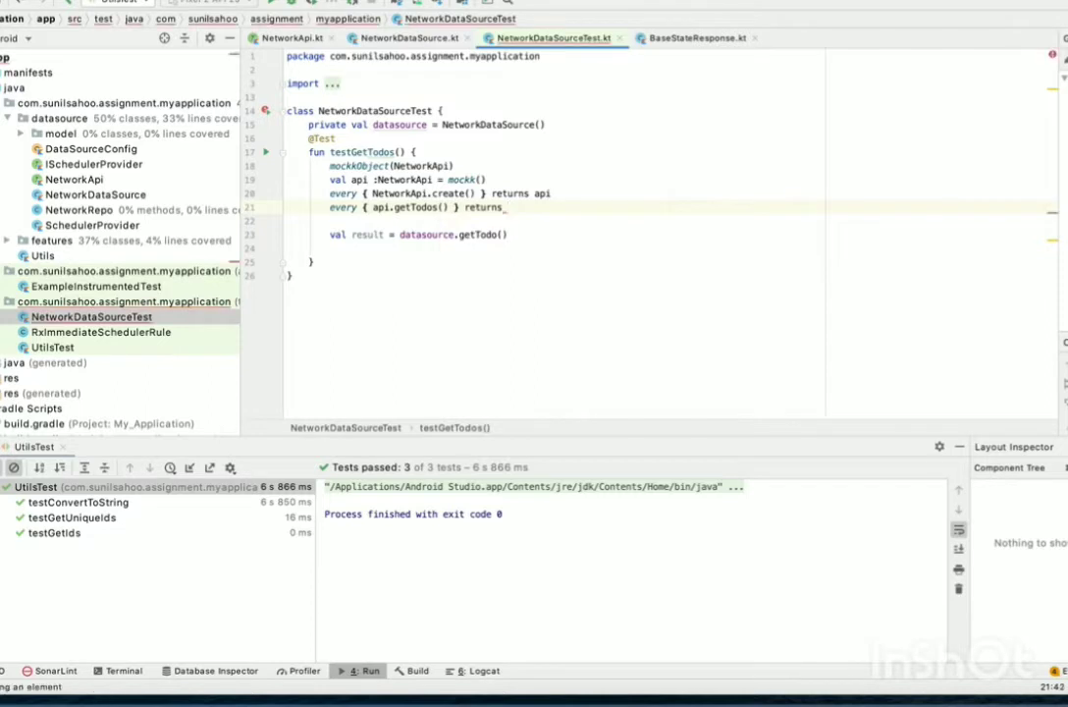
{"action": "type", "text": "Single.just("}
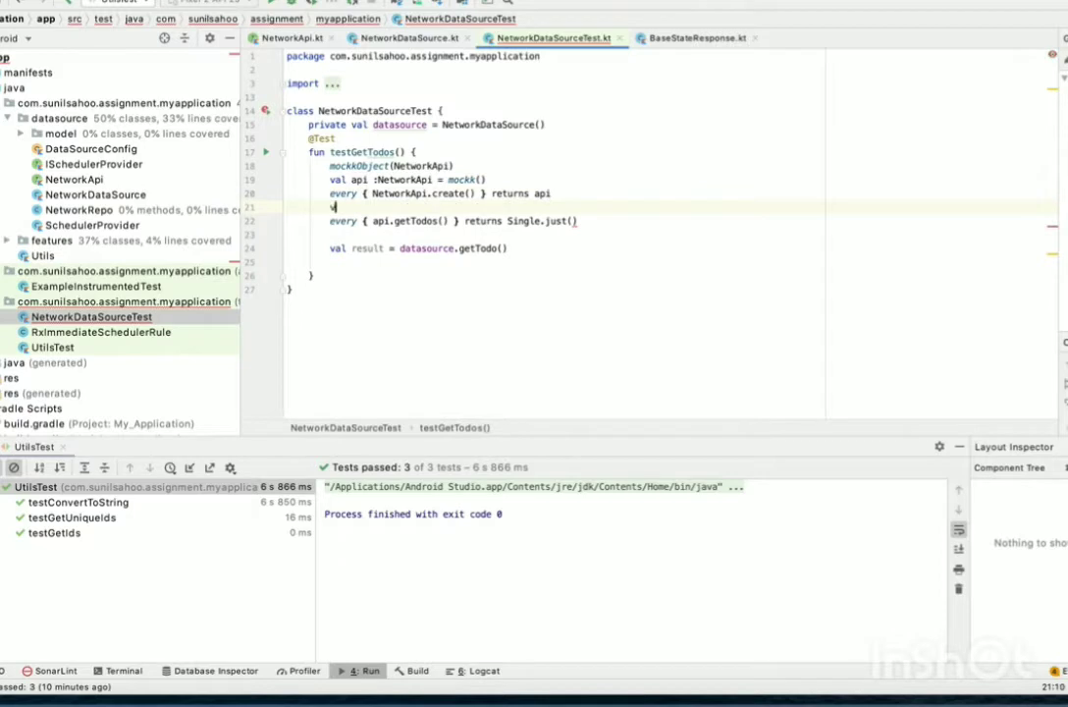
{"action": "type", "text": "val response ="}
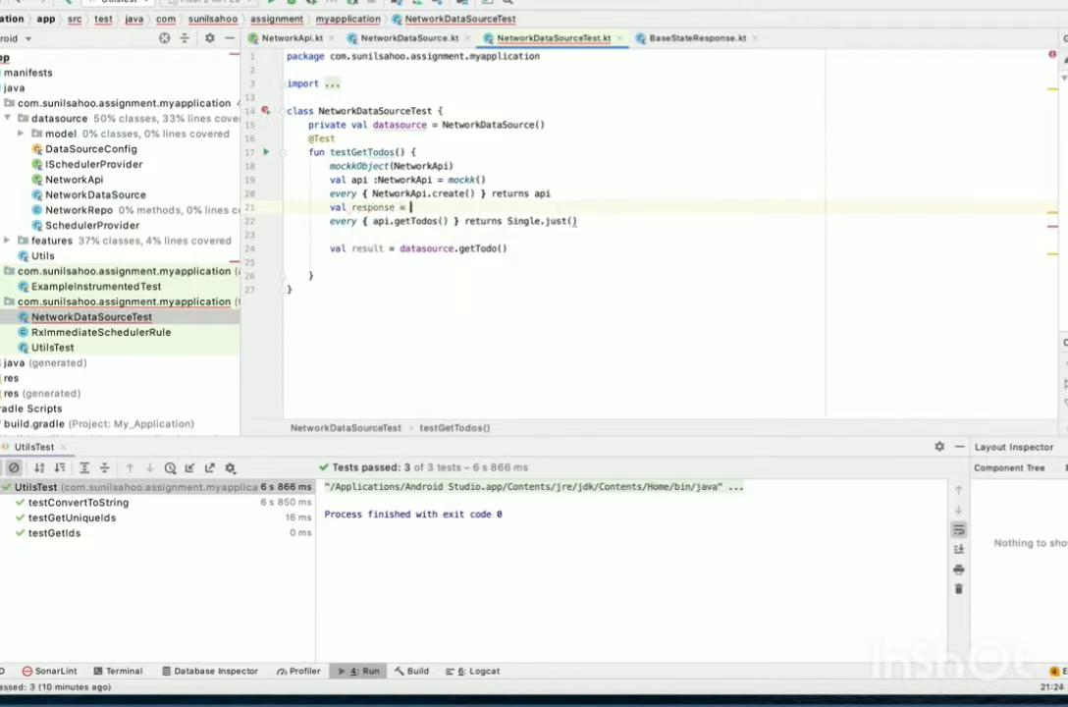
{"action": "type", "text": "listOf("}
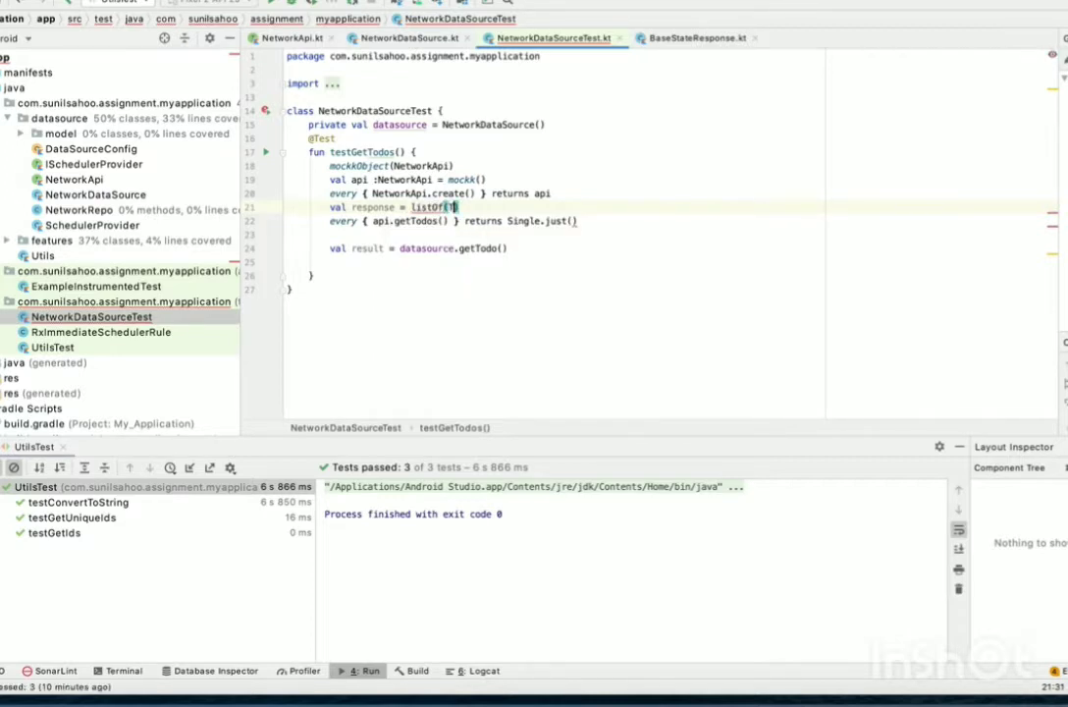
{"action": "type", "text": "Todo("}
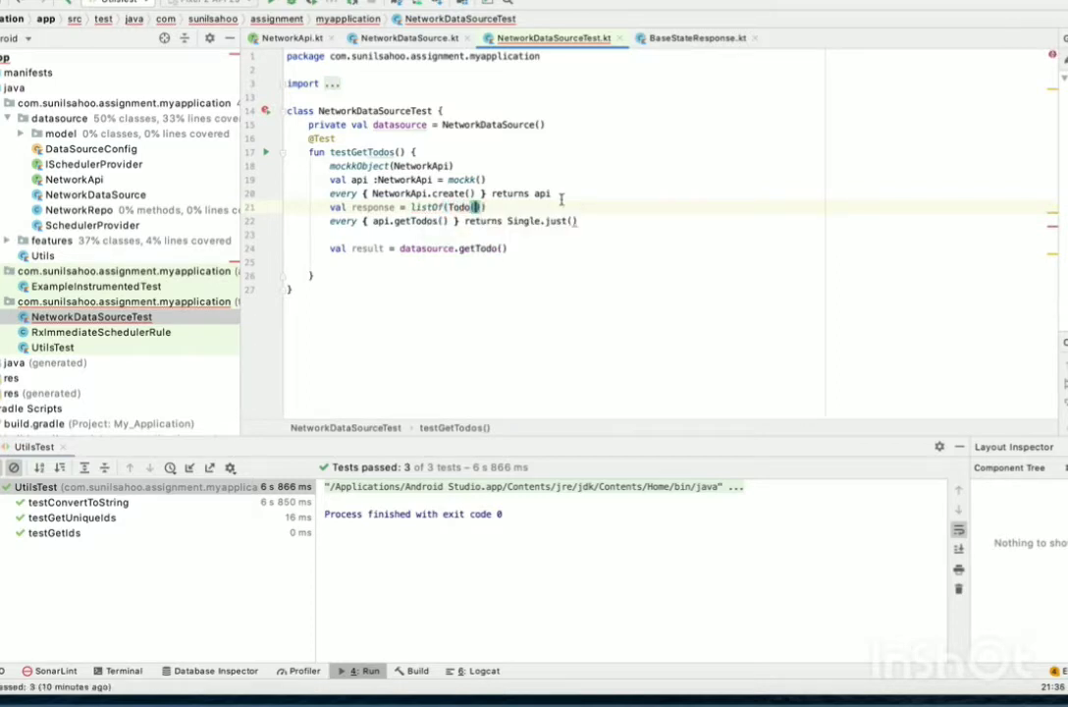
Step: Inspect the userId field in the Todo model, then return to the test file
{"action": "left_click", "coordinate": [667, 38]}
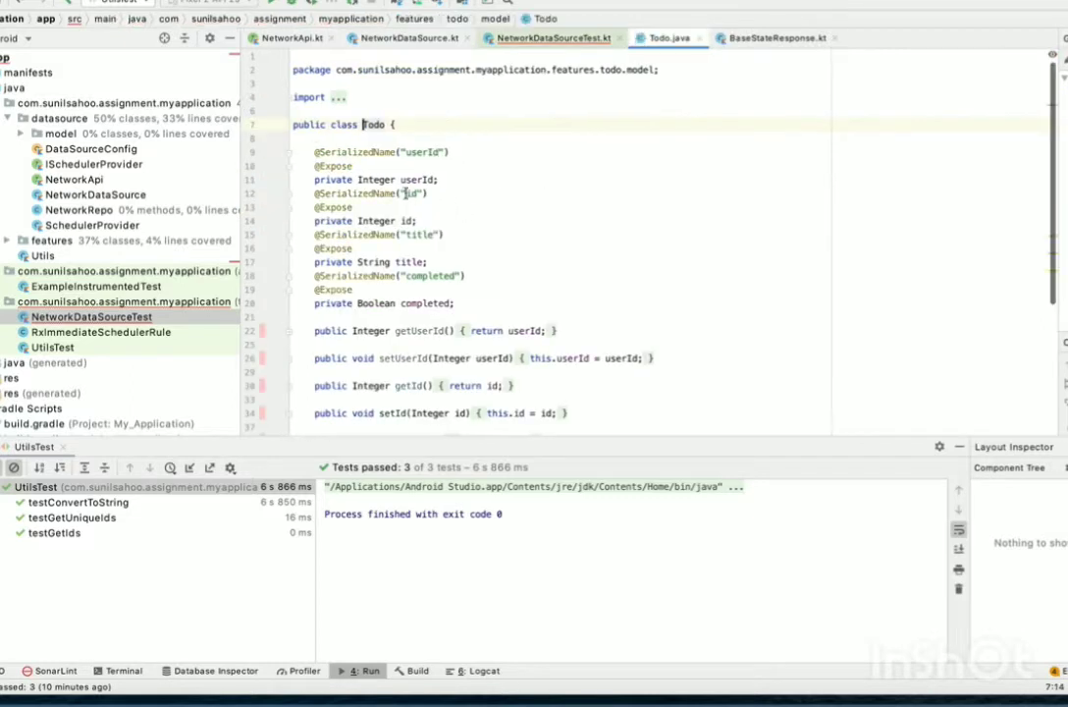
{"action": "double_click", "coordinate": [416, 180]}
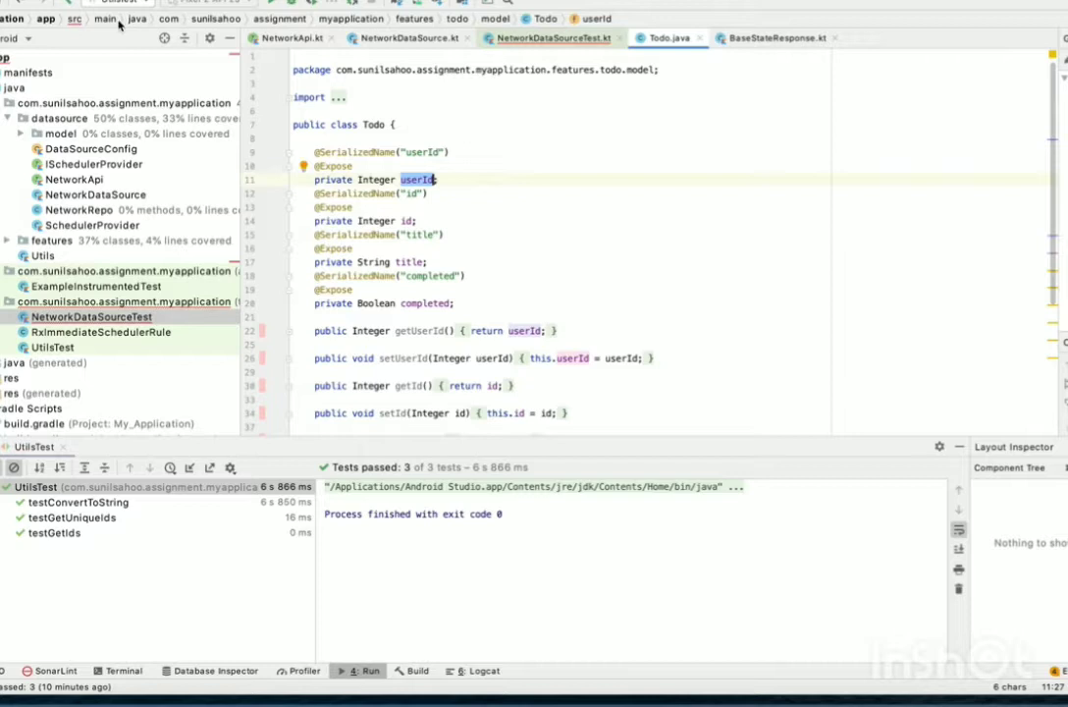
{"action": "left_click", "coordinate": [548, 37]}
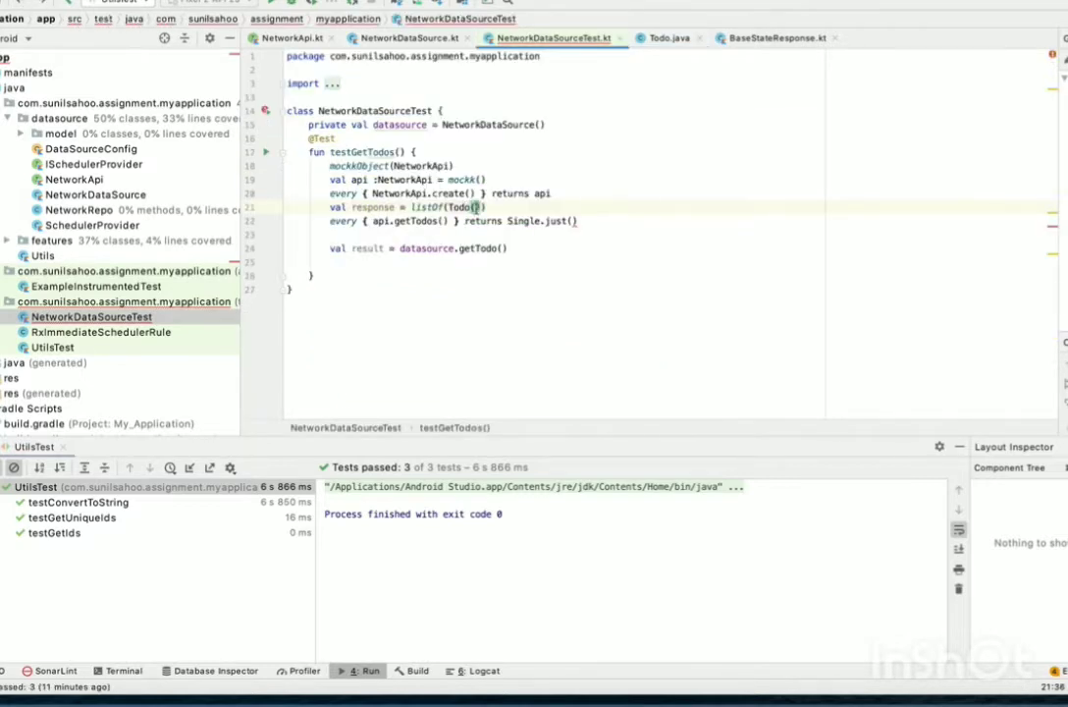
Step: Declare val todo = Todo() and set its userId to 1
{"action": "type", "text": "user"}
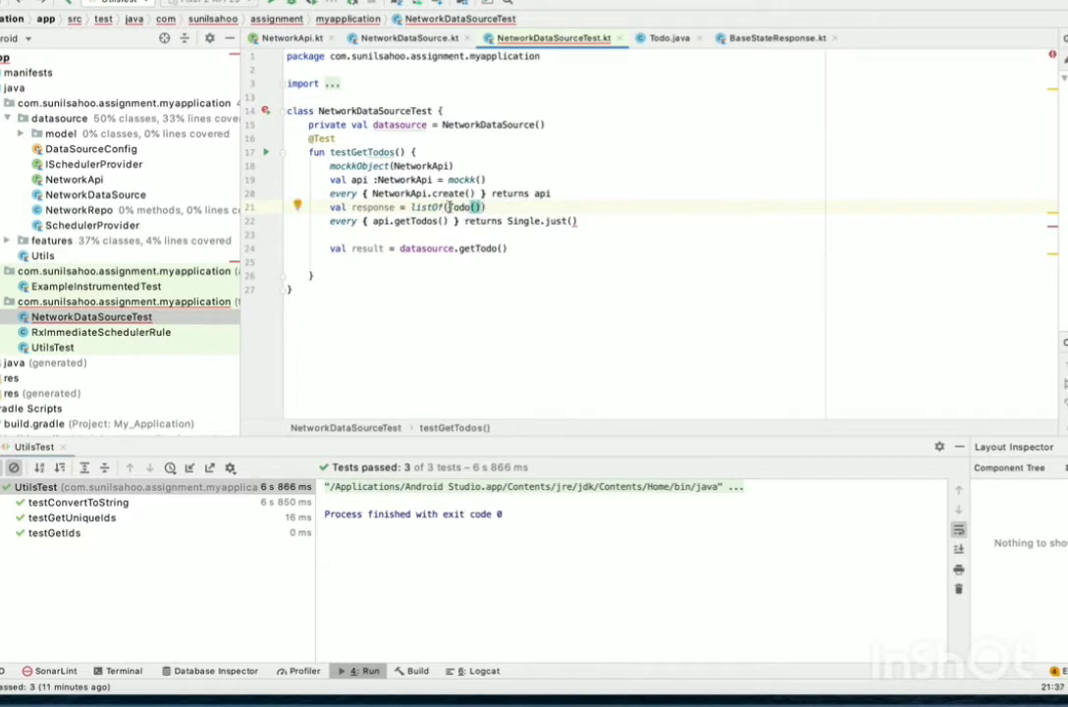
{"action": "left_click", "coordinate": [553, 194]}
{"action": "type", "text": "val"}
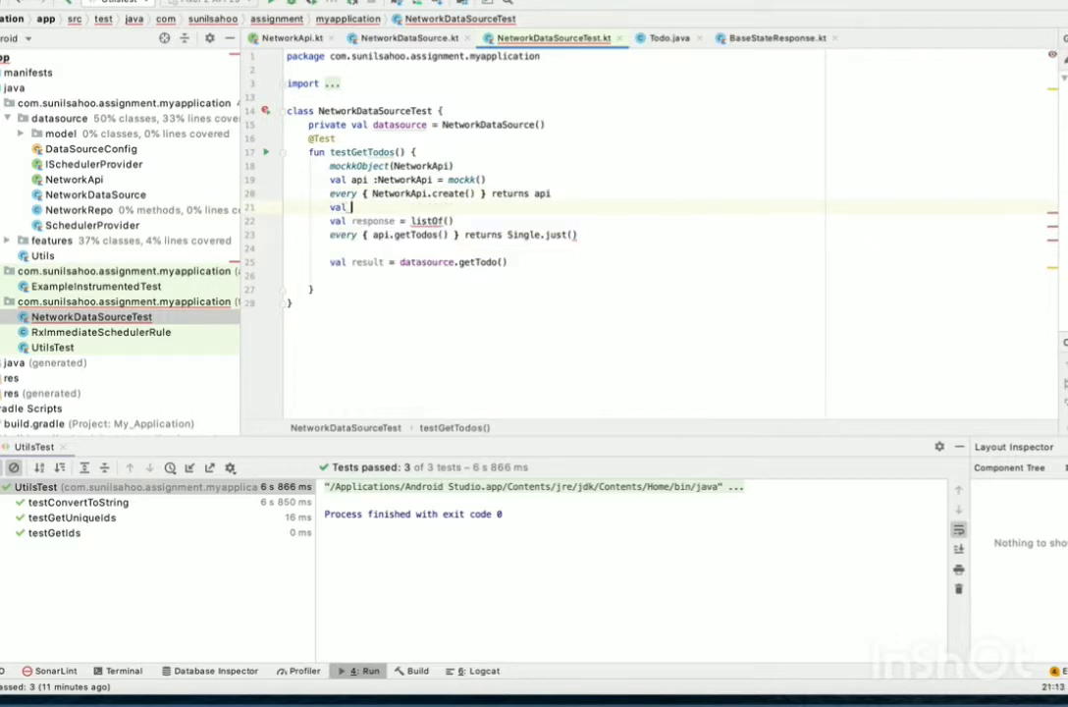
{"action": "type", "text": "Todo()"}
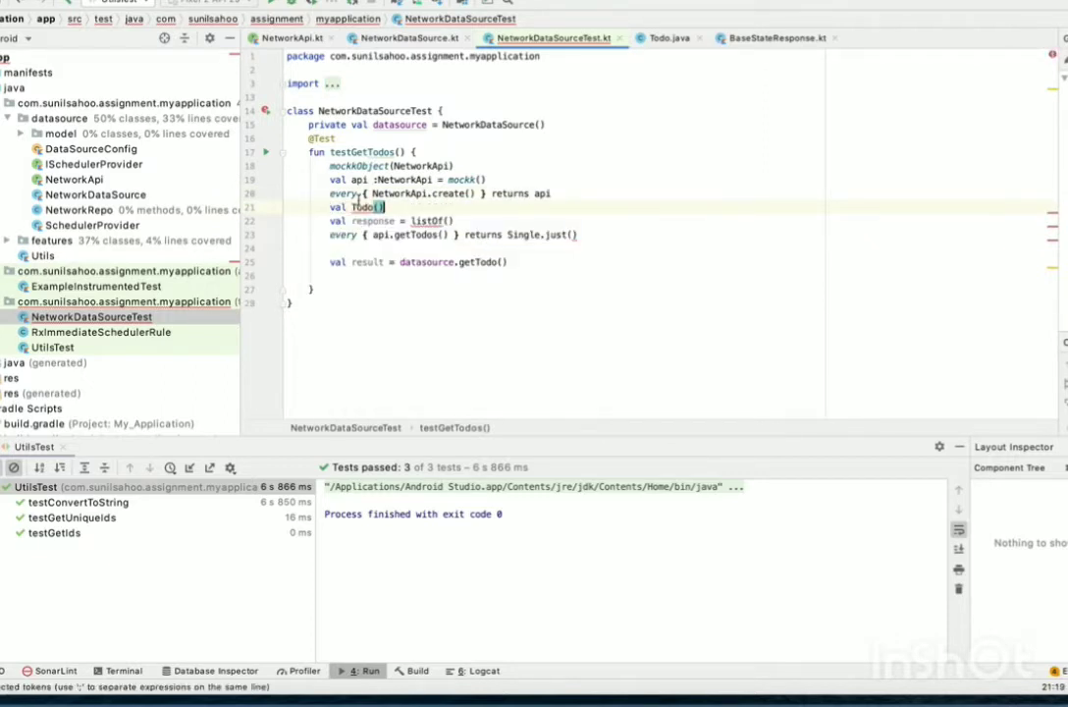
{"action": "type", "text": "todo ="}
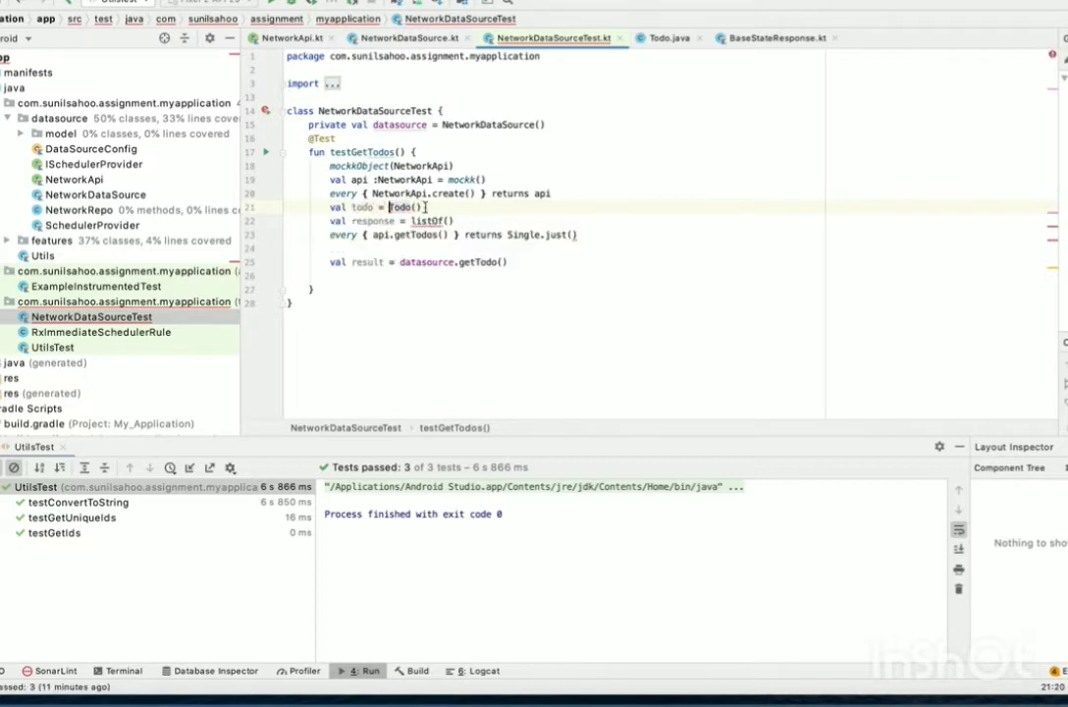
{"action": "type", "text": "tod"}
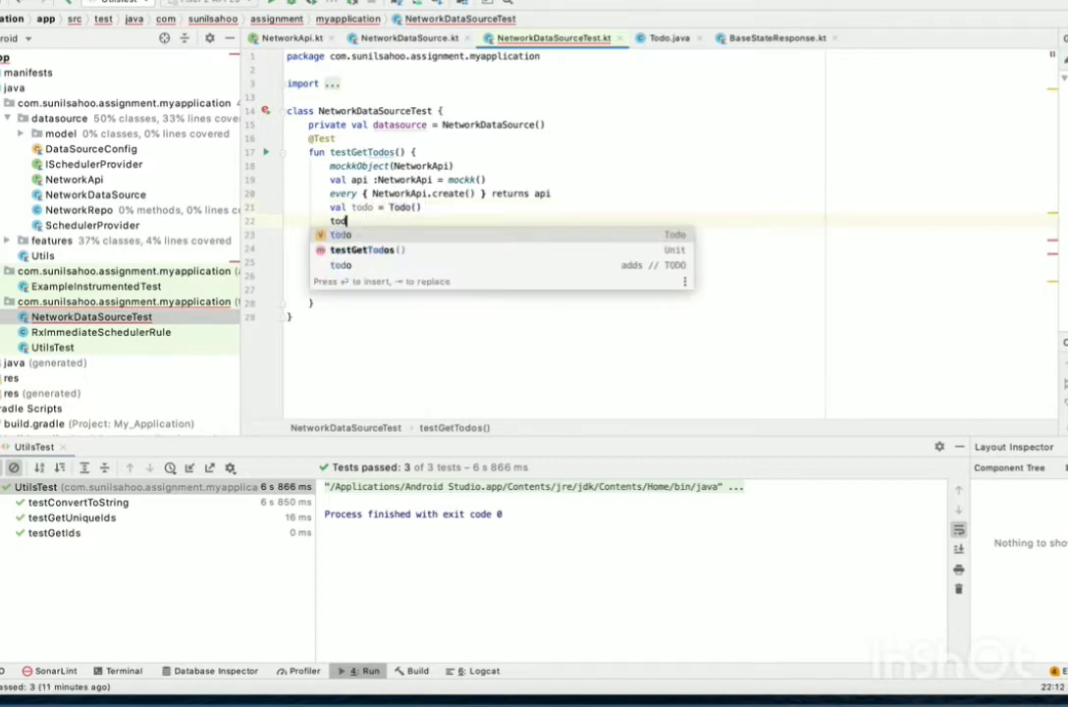
{"action": "type", "text": "o.set"}
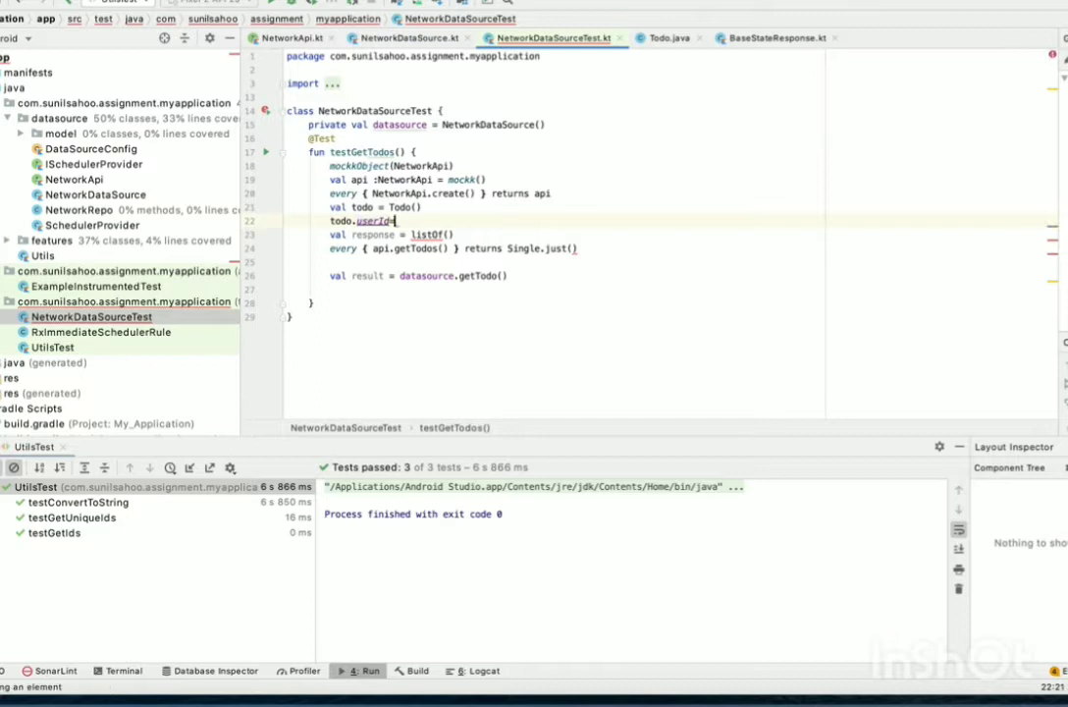
{"action": "type", "text": "\"1\""}
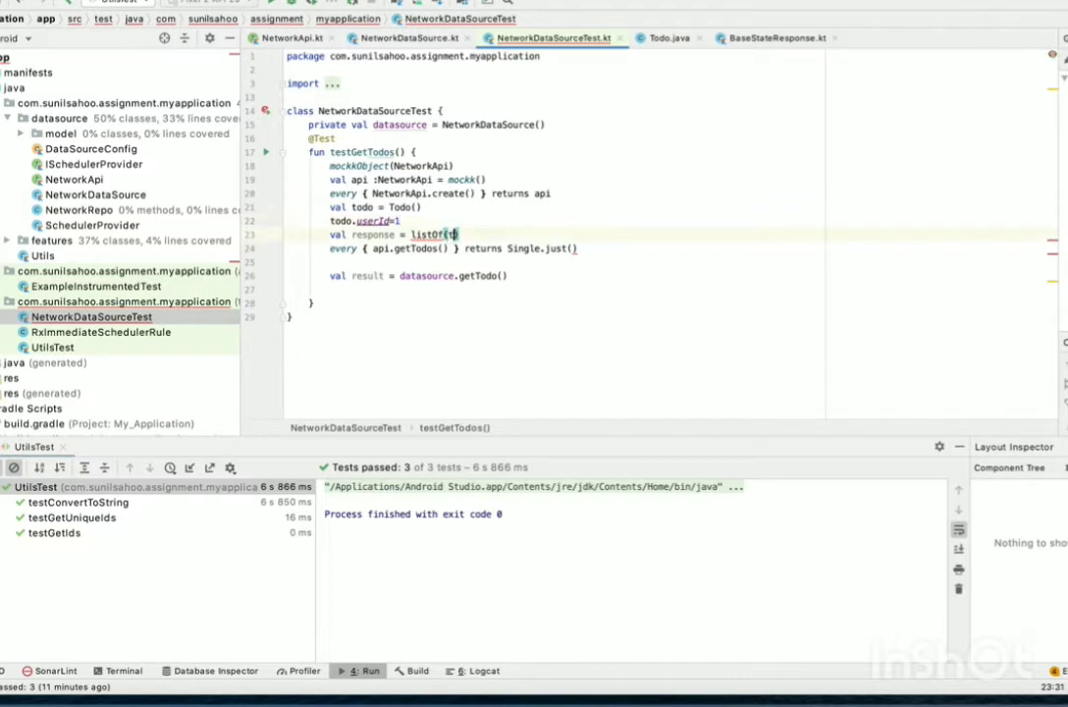
Step: Use listOf(todo) as the response, return Single.just(response), and remove the extra blank line
{"action": "type", "text": "todo"}
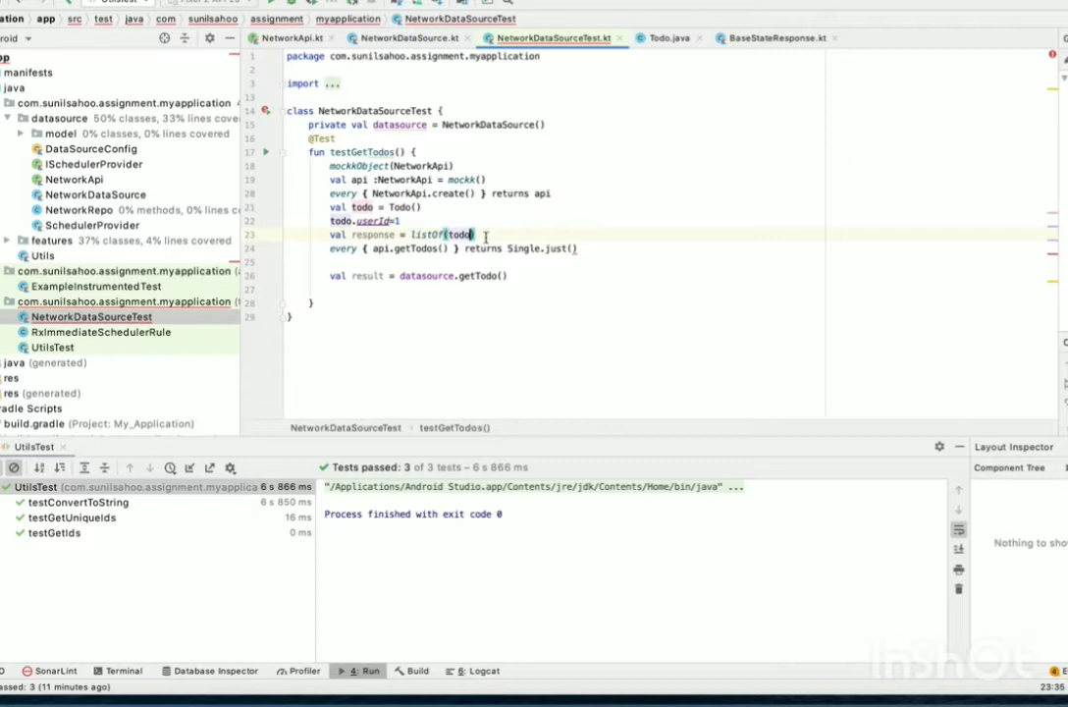
{"action": "type", "text": "response"}
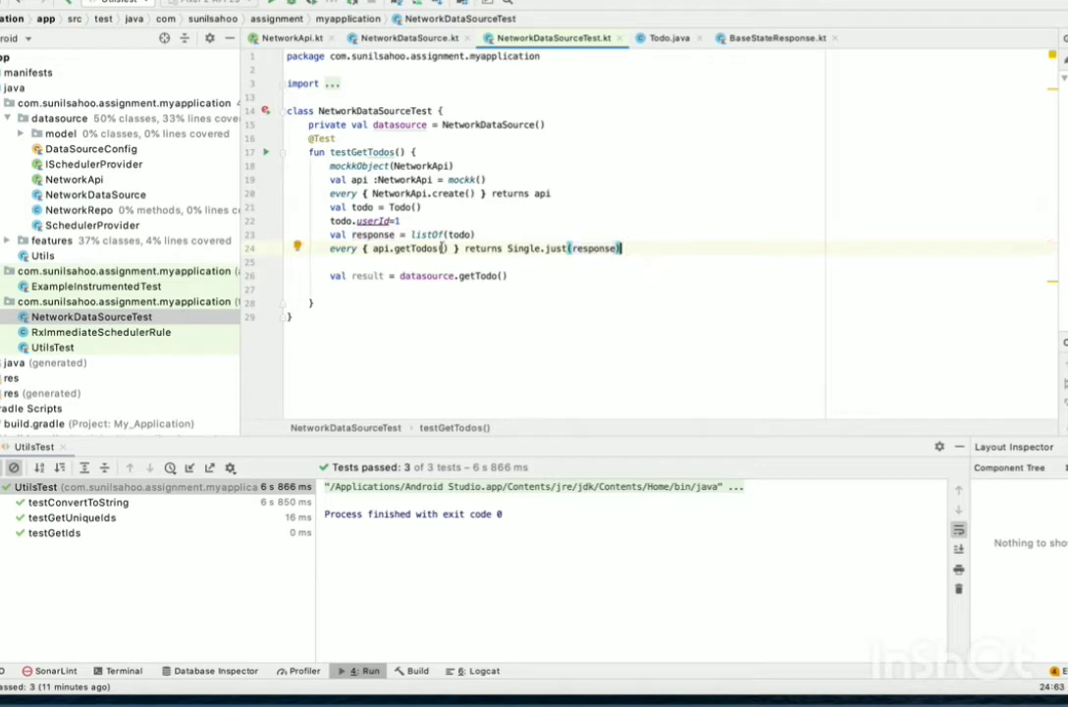
{"action": "double_click", "coordinate": [459, 234]}
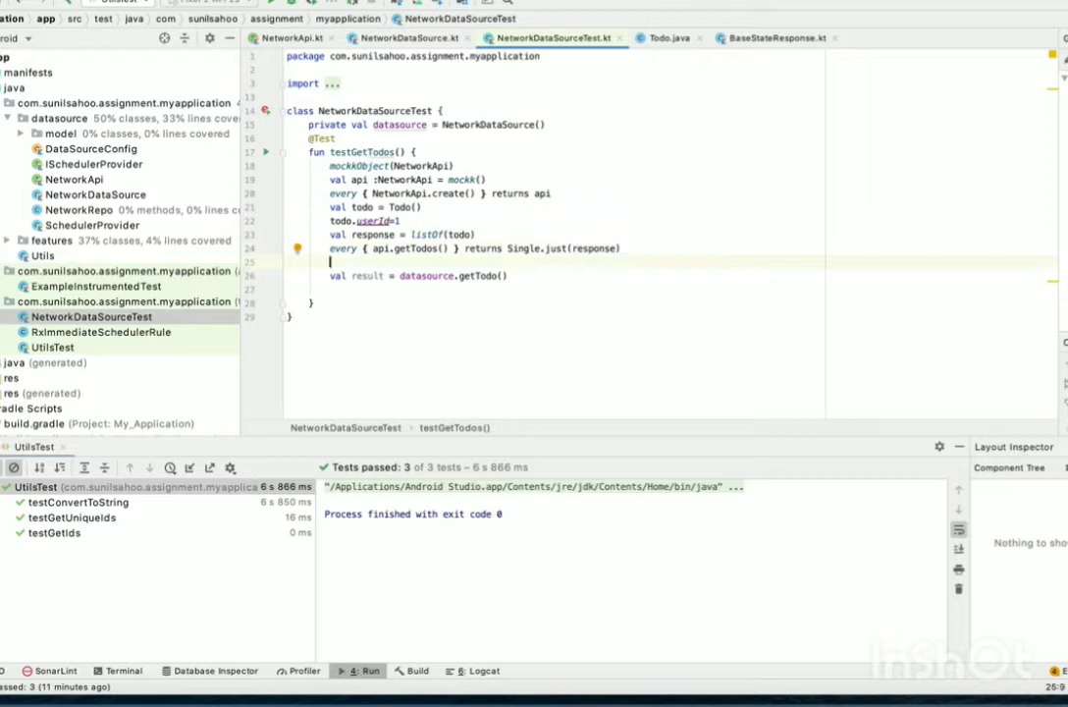
{"action": "key", "text": "Backspace"}
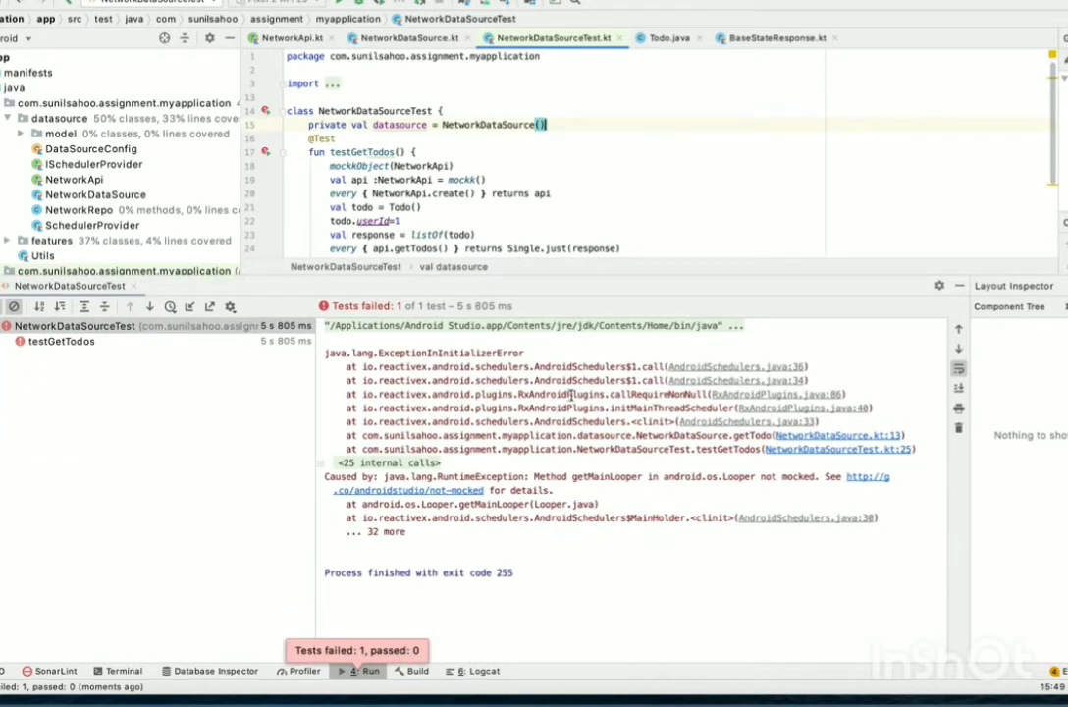
Step: Read the getMainLooper not-mocked failure trace pointing at AndroidSchedulers
{"action": "double_click", "coordinate": [584, 366]}
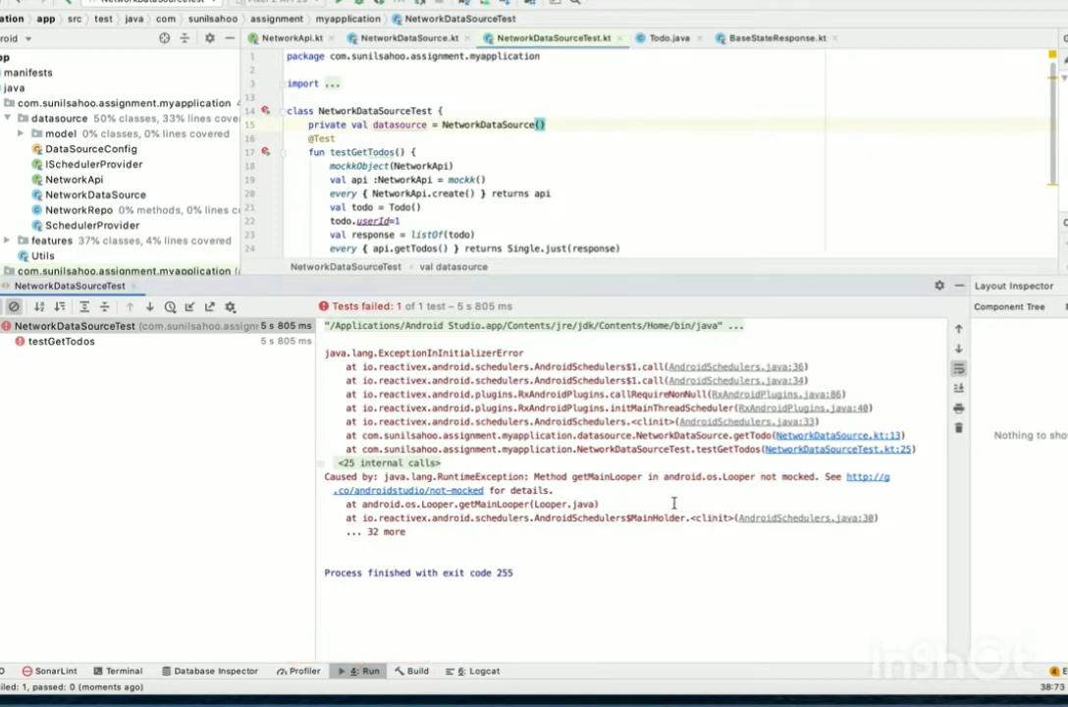
{"action": "left_click_drag", "start_coordinate": [637, 435], "coordinate": [598, 503]}
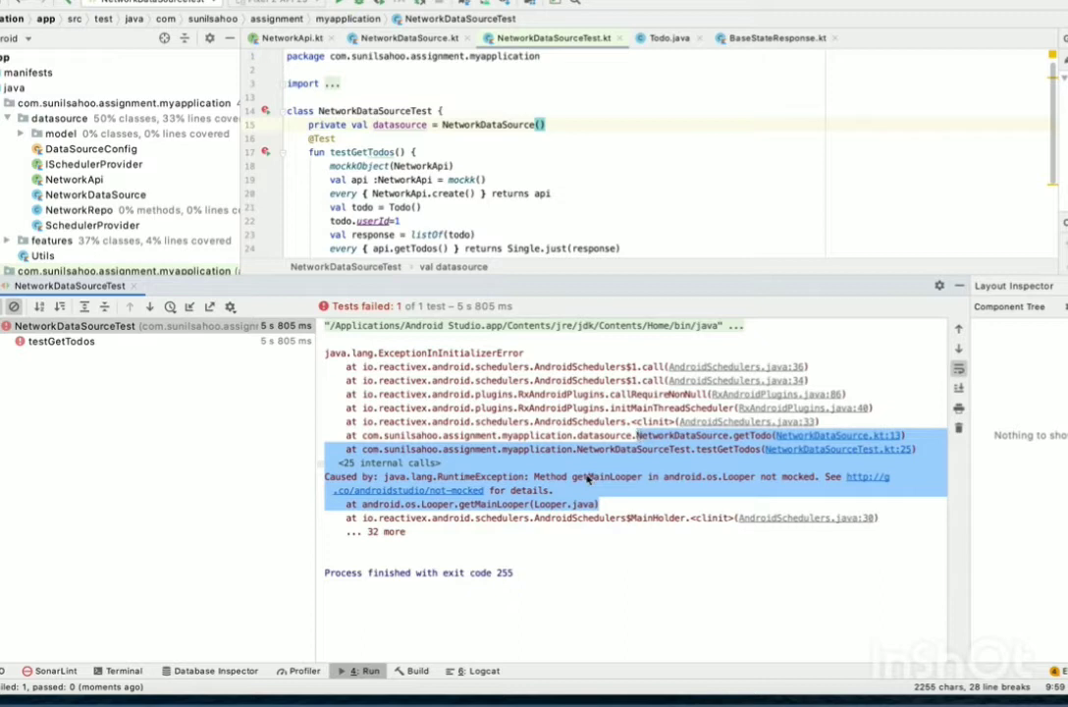
{"action": "double_click", "coordinate": [606, 476]}
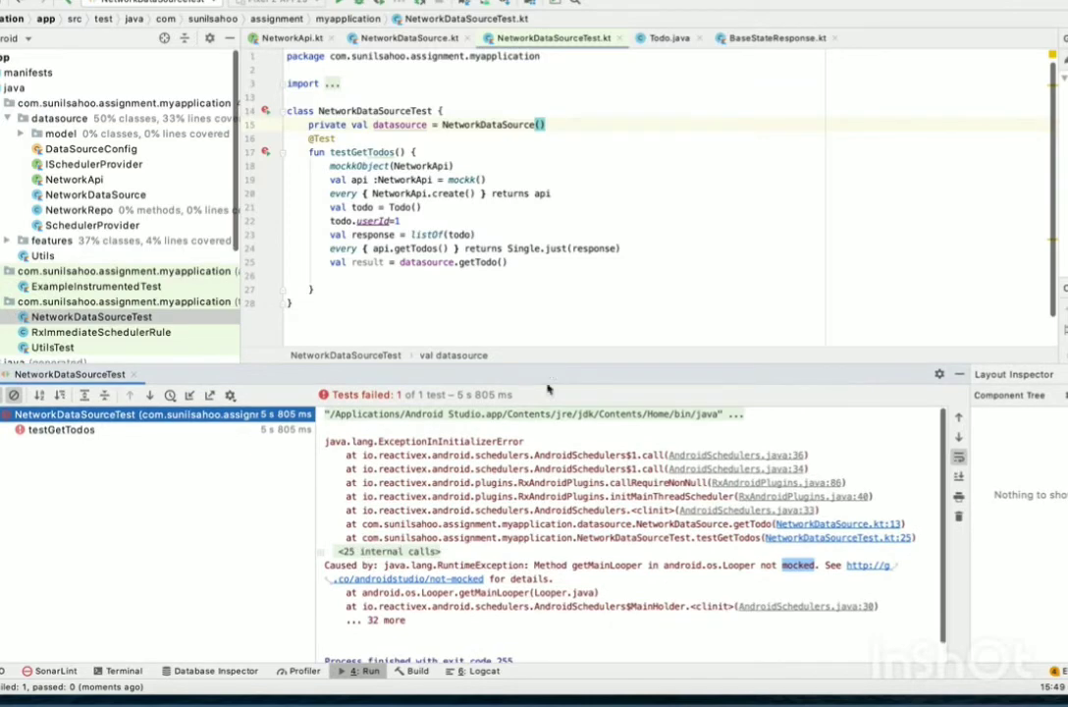
{"action": "double_click", "coordinate": [586, 454]}
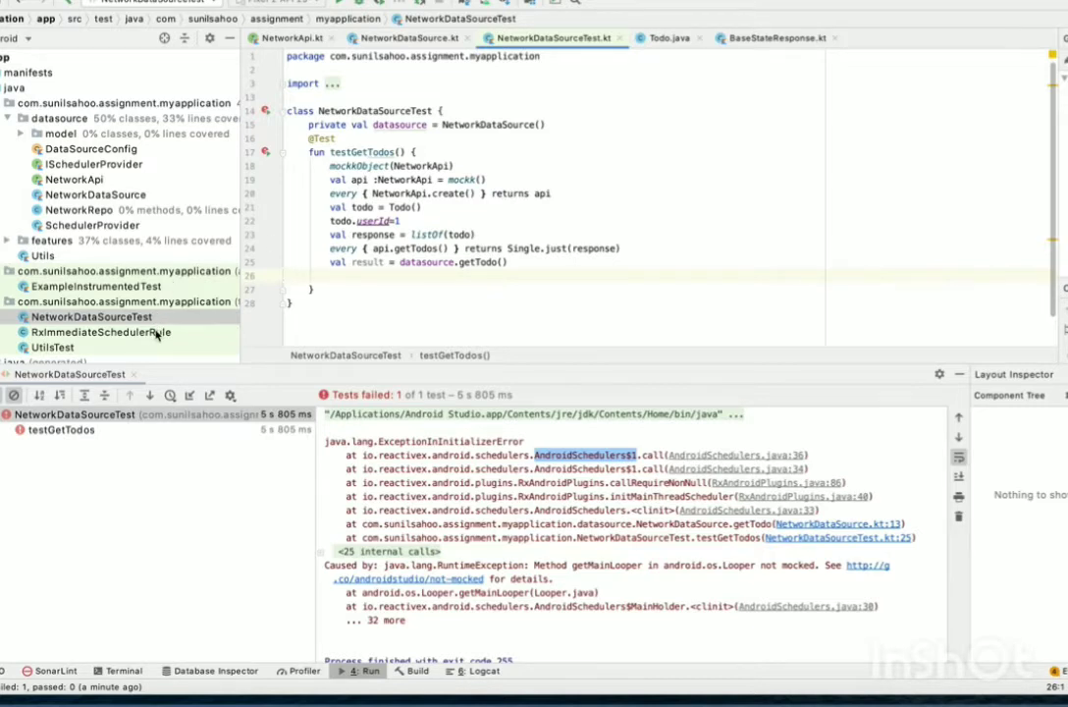
Step: Open RxImmediateSchedulerRule and review its scheduler handlers routing to trampoline
{"action": "left_click", "coordinate": [100, 332]}
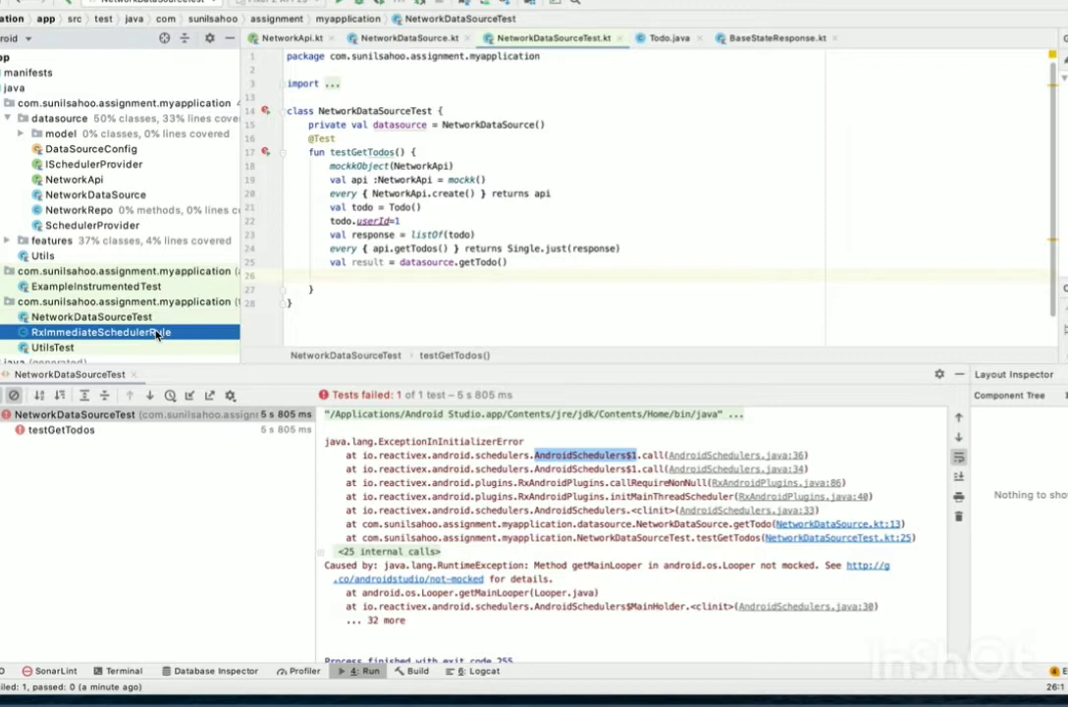
{"action": "double_click", "coordinate": [99, 331]}
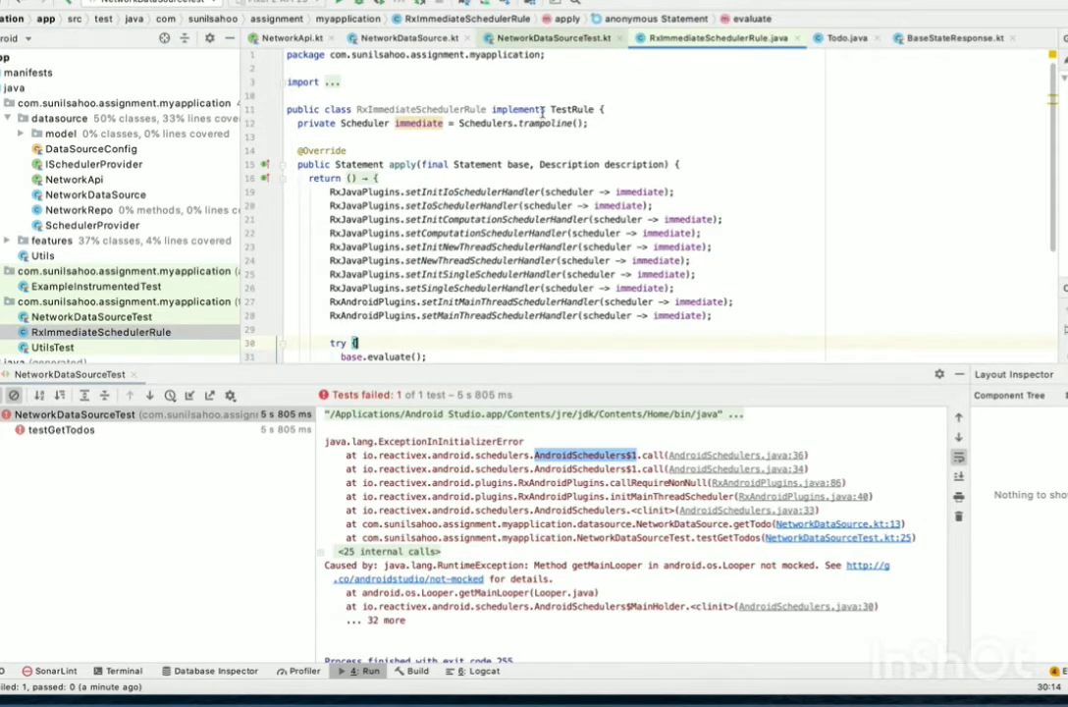
{"action": "mouse_move", "coordinate": [573, 109]}
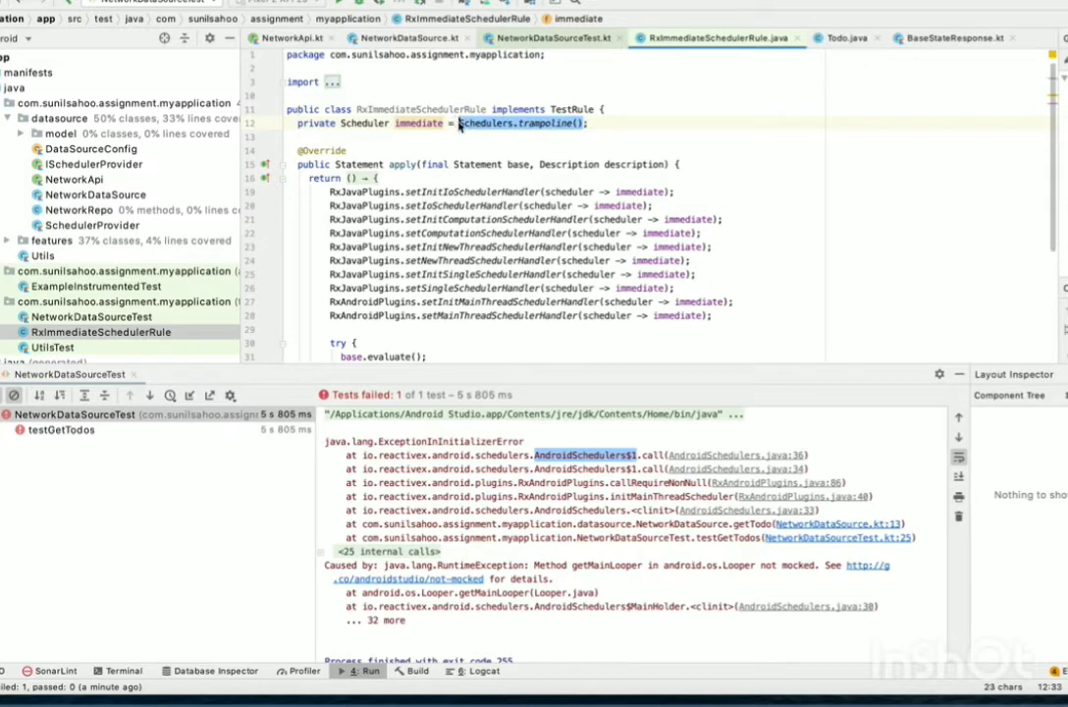
{"action": "mouse_move", "coordinate": [486, 123]}
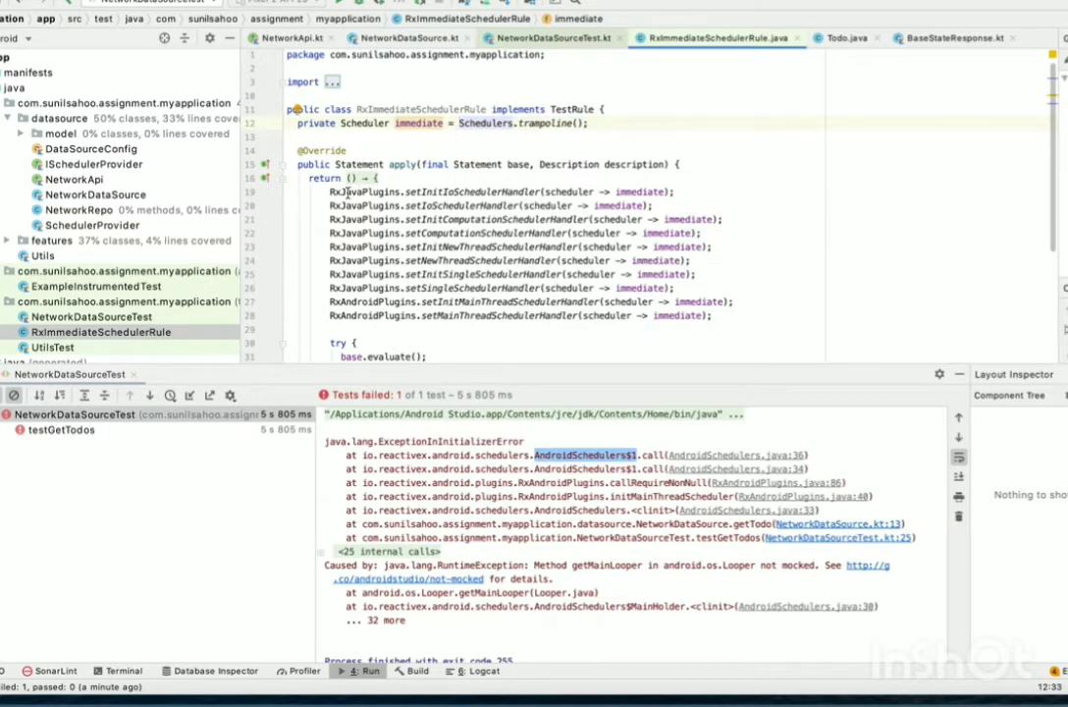
{"action": "left_click", "coordinate": [331, 191]}
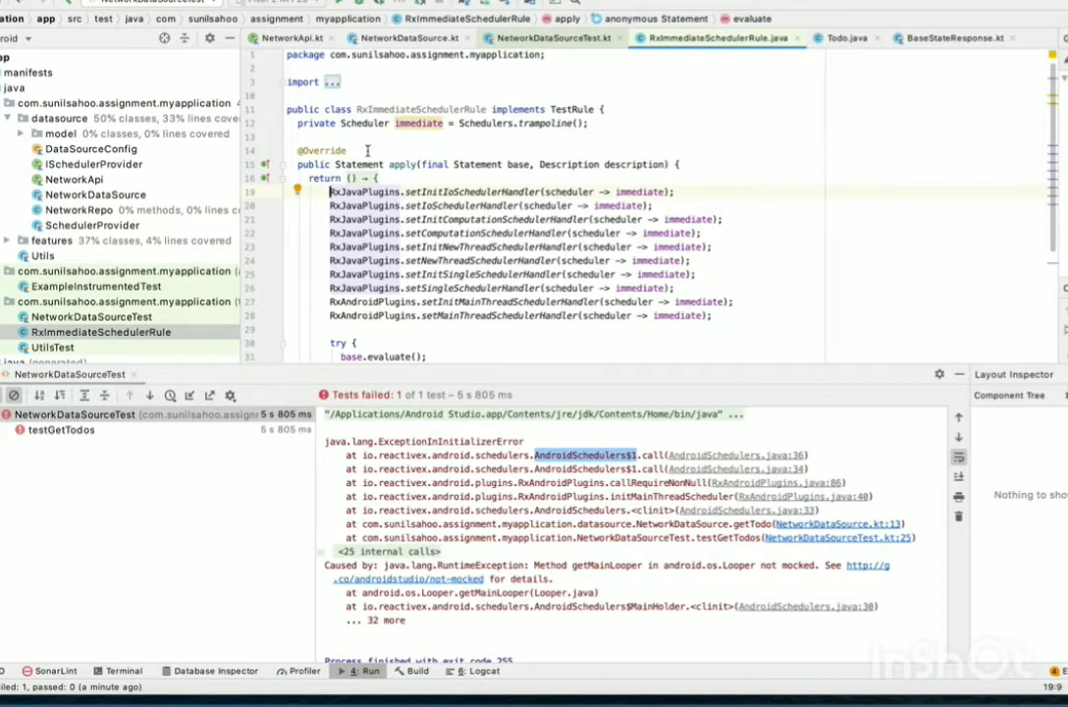
{"action": "scroll", "scroll_direction": "down", "scroll_amount": 3}
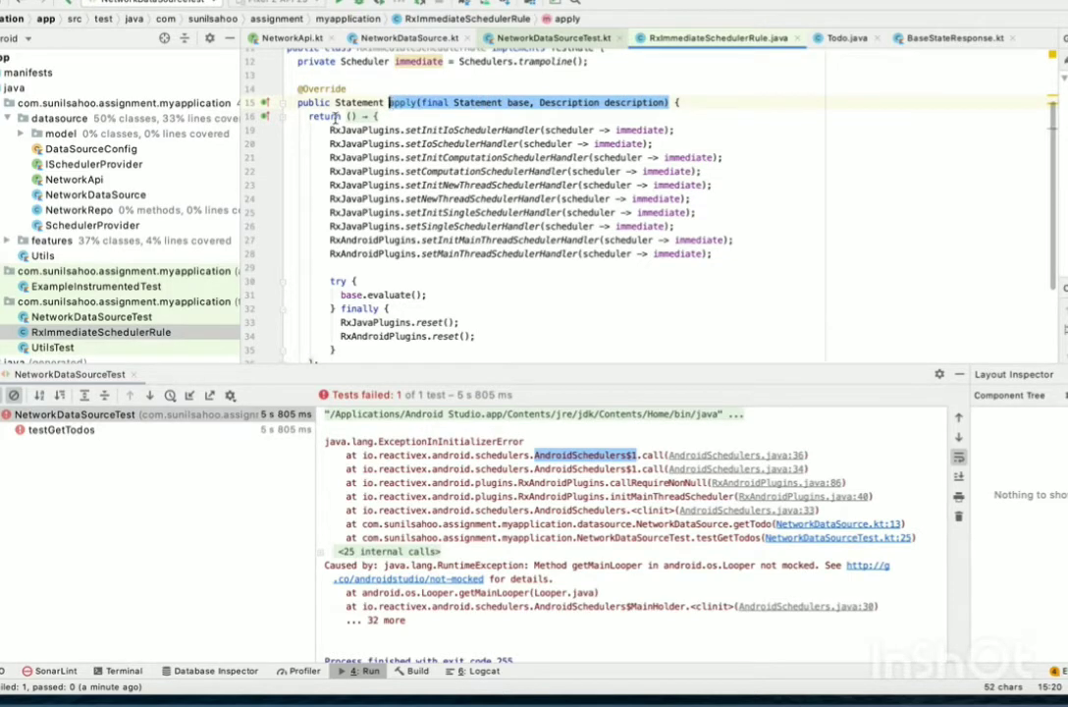
{"action": "left_click", "coordinate": [331, 129]}
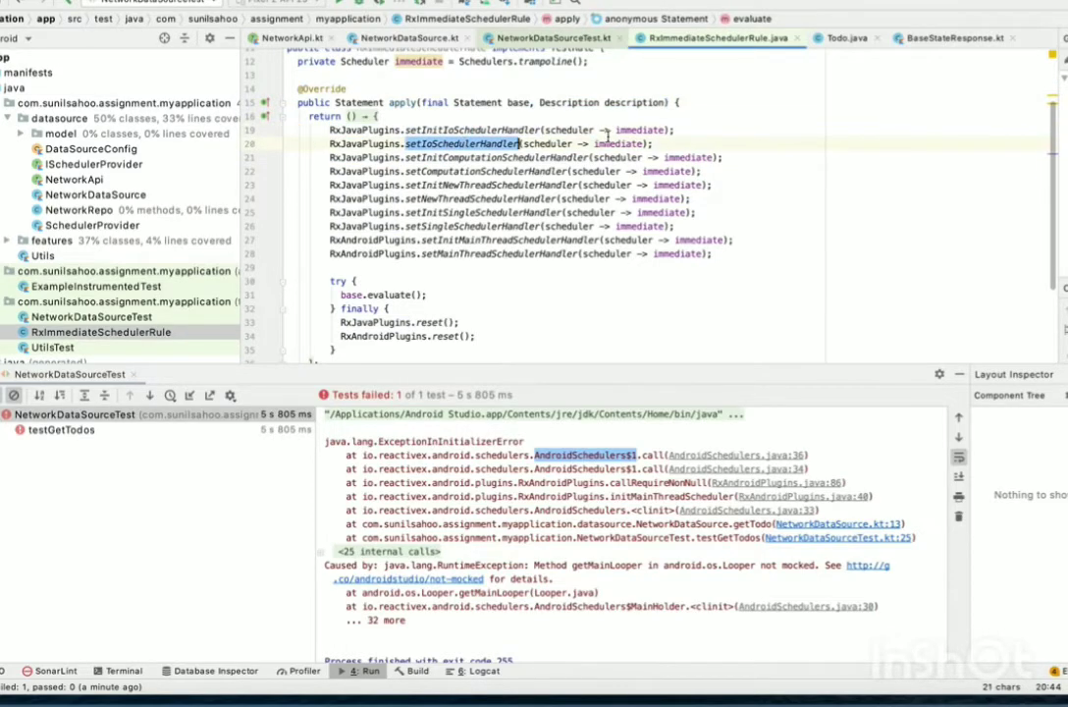
{"action": "double_click", "coordinate": [615, 144]}
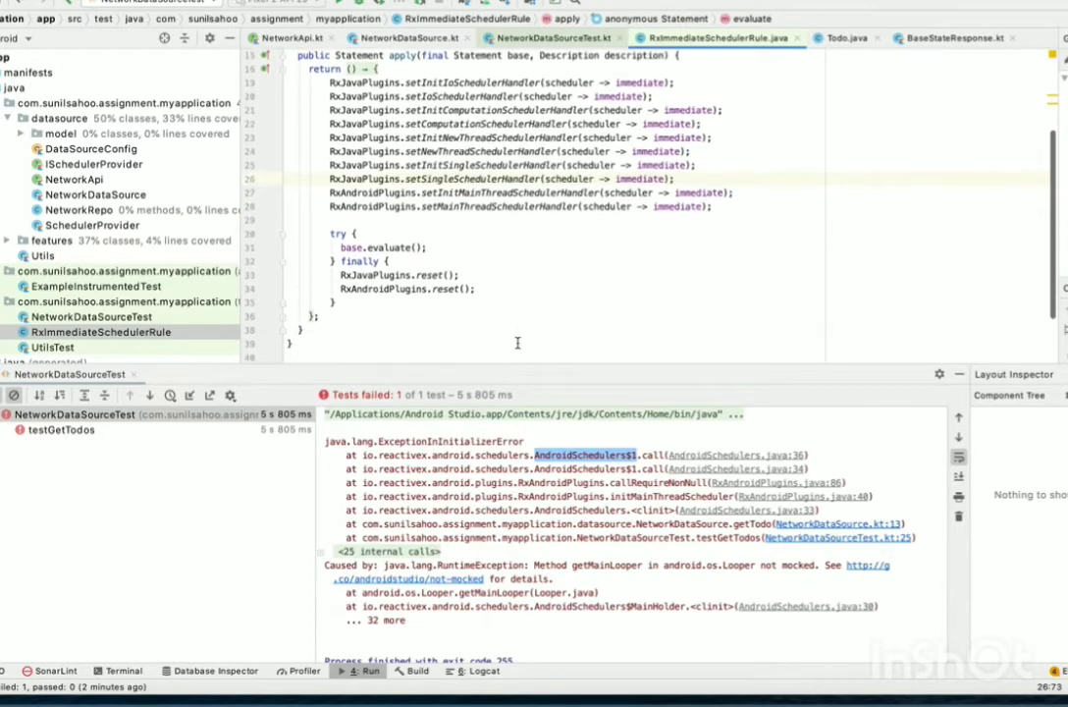
{"action": "left_click", "coordinate": [319, 314]}
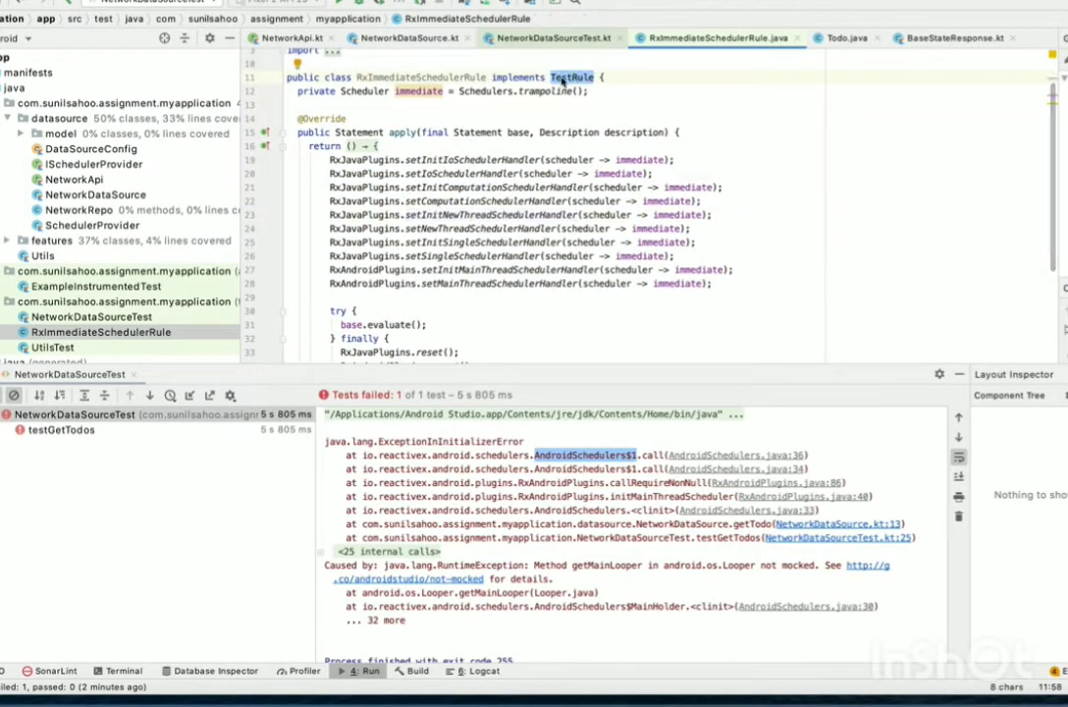
{"action": "left_click", "coordinate": [550, 37]}
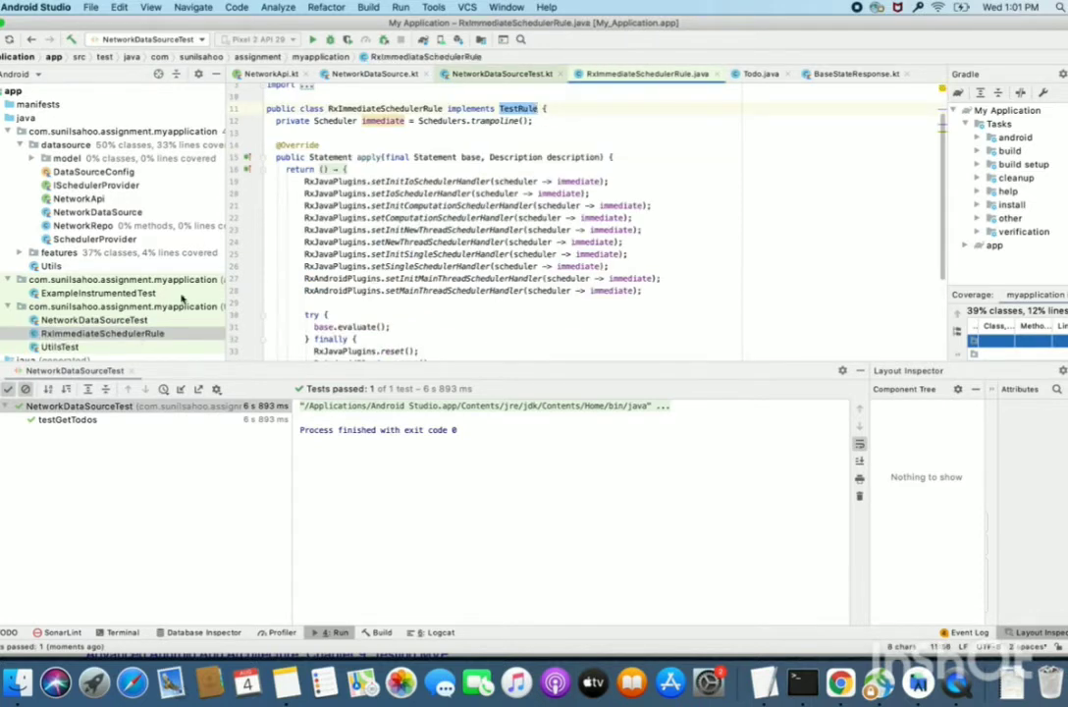
{"action": "double_click", "coordinate": [383, 108]}
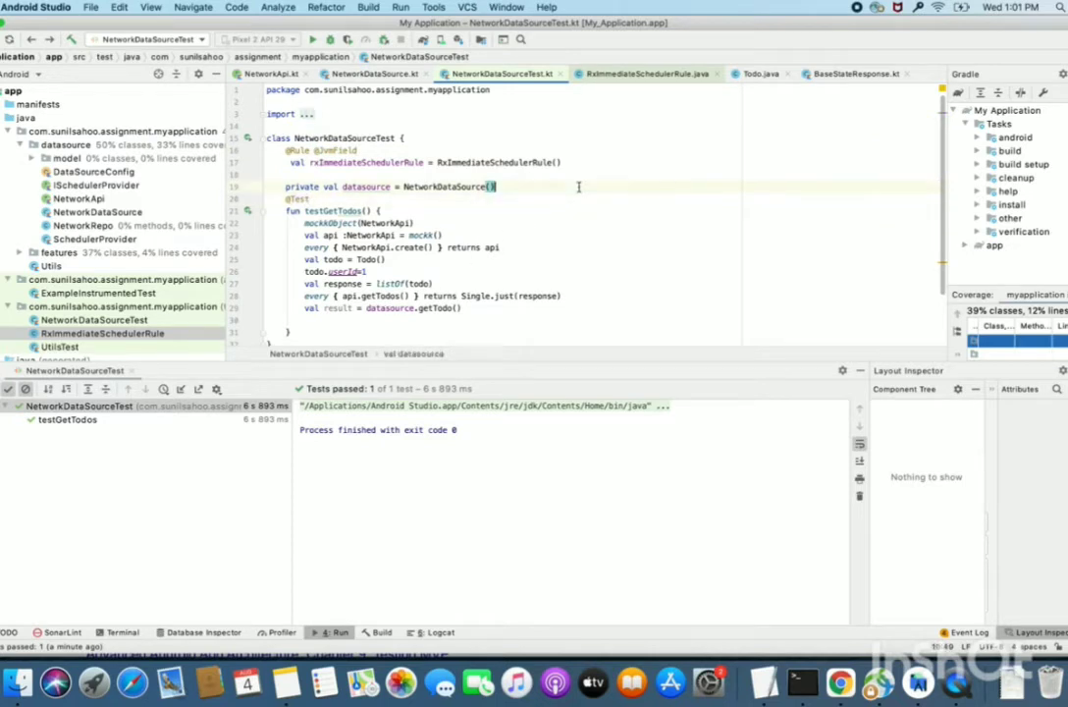
Step: Rerun NetworkDataSourceTest, then move to the line after the getTodo() result assignment
{"action": "right_click", "coordinate": [496, 187]}
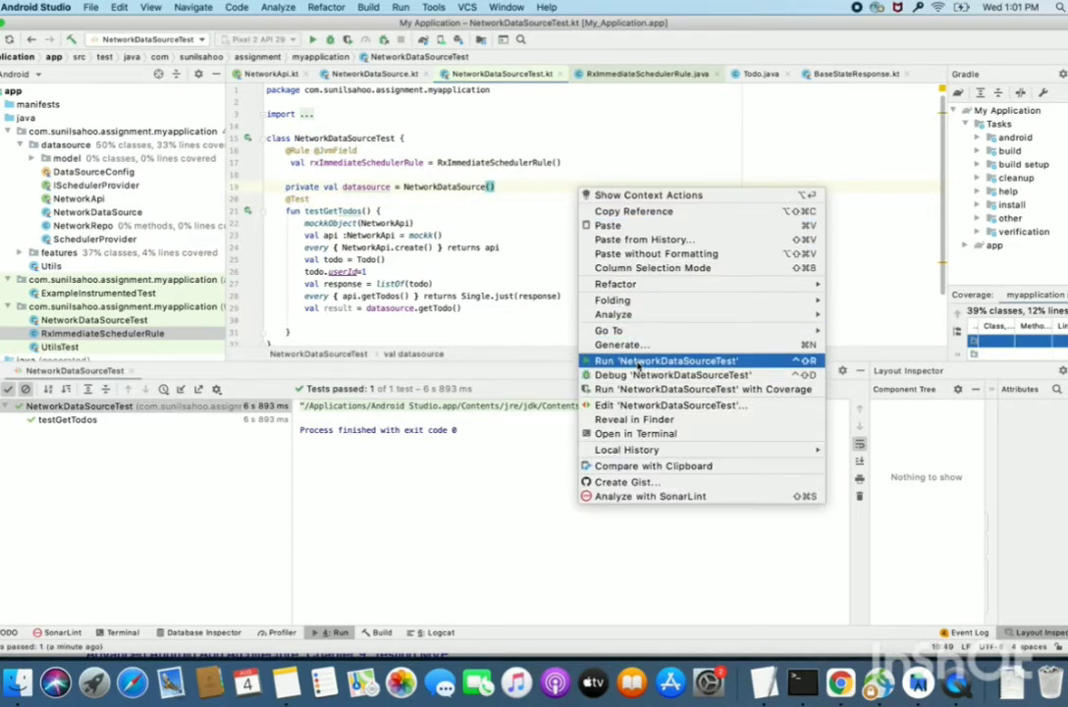
{"action": "left_click", "coordinate": [663, 361]}
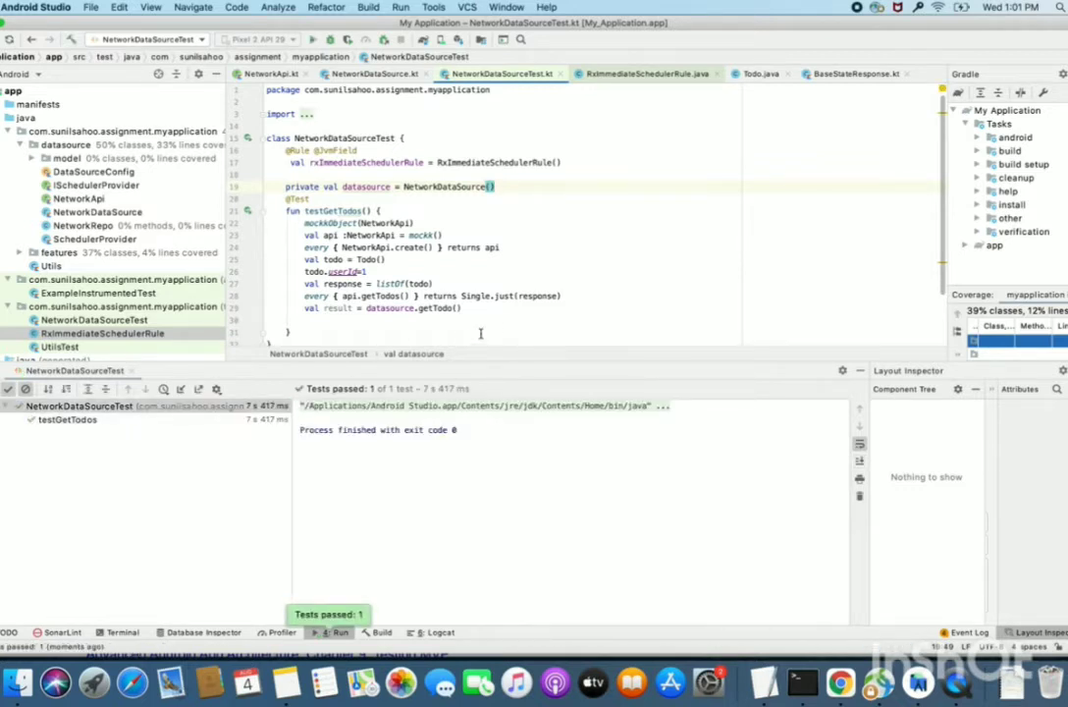
{"action": "left_click", "coordinate": [542, 320]}
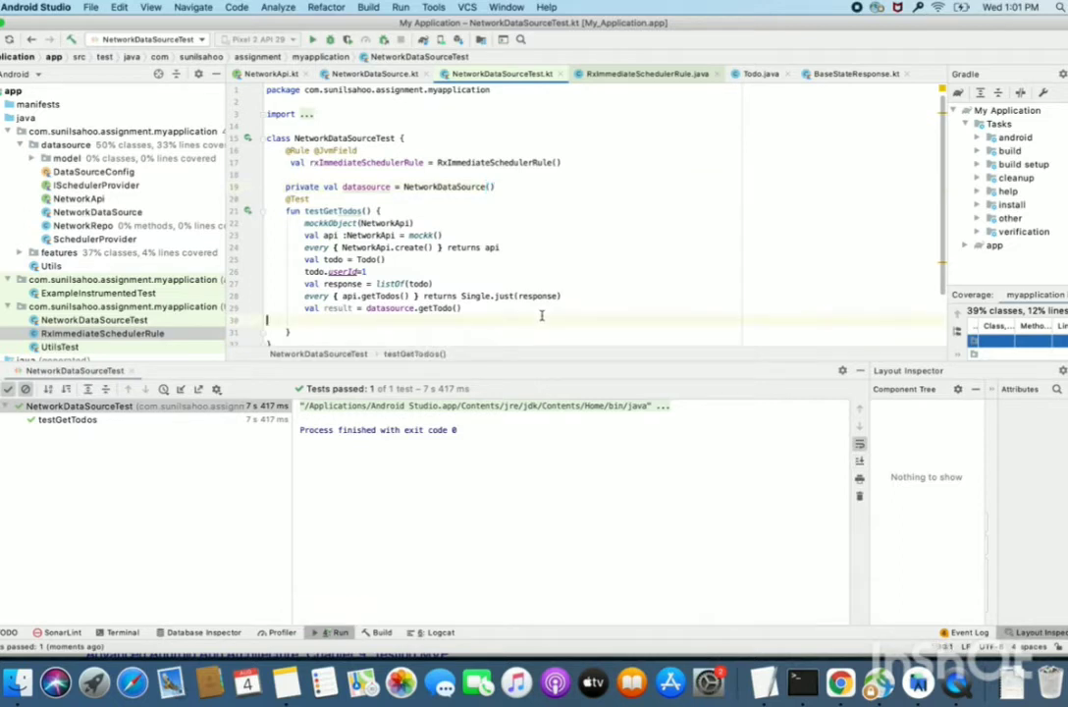
{"action": "mouse_move", "coordinate": [570, 296]}
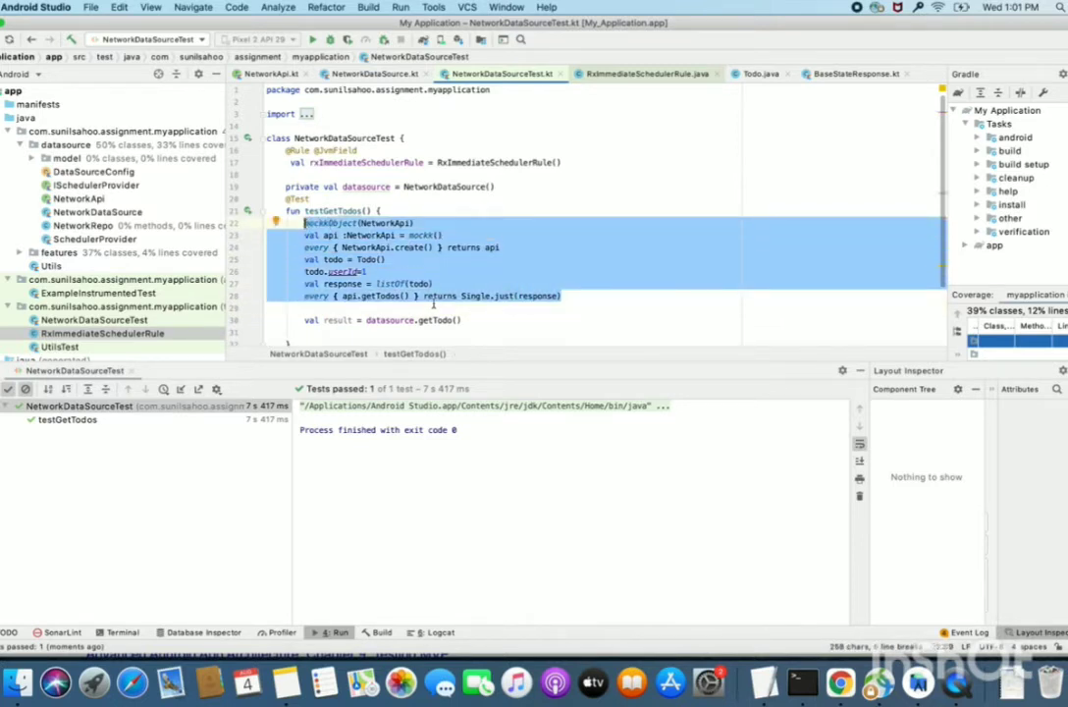
Step: Append .test() to datasource.getTodo() and begin a new line with 'result.'
{"action": "left_click", "coordinate": [462, 319]}
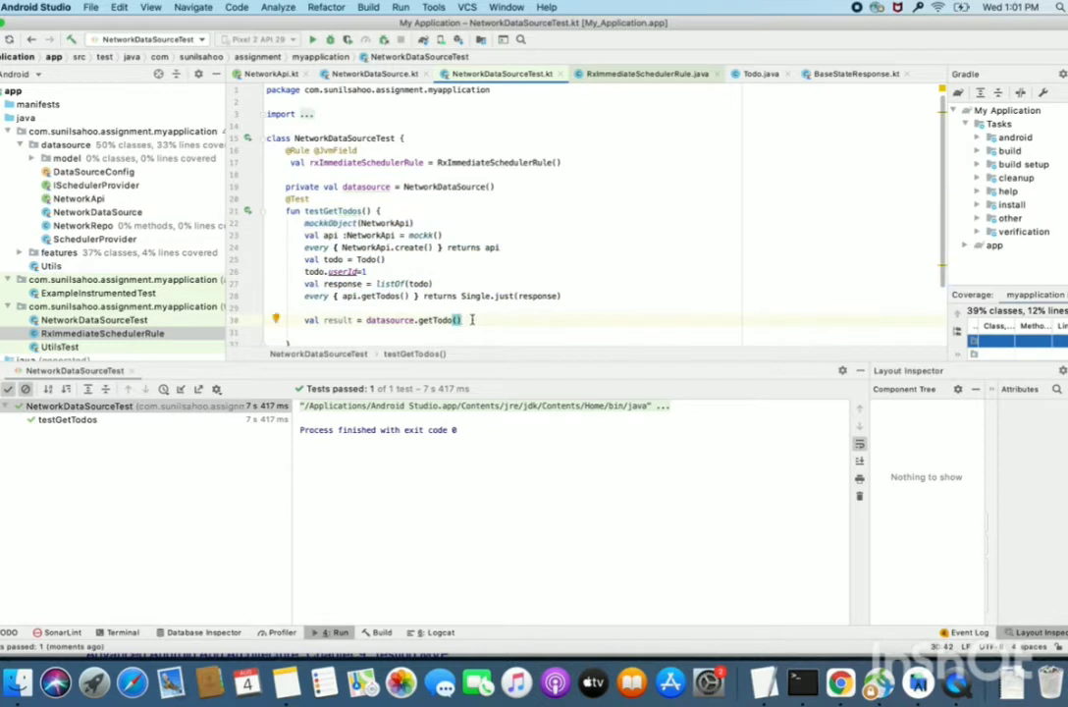
{"action": "double_click", "coordinate": [389, 320]}
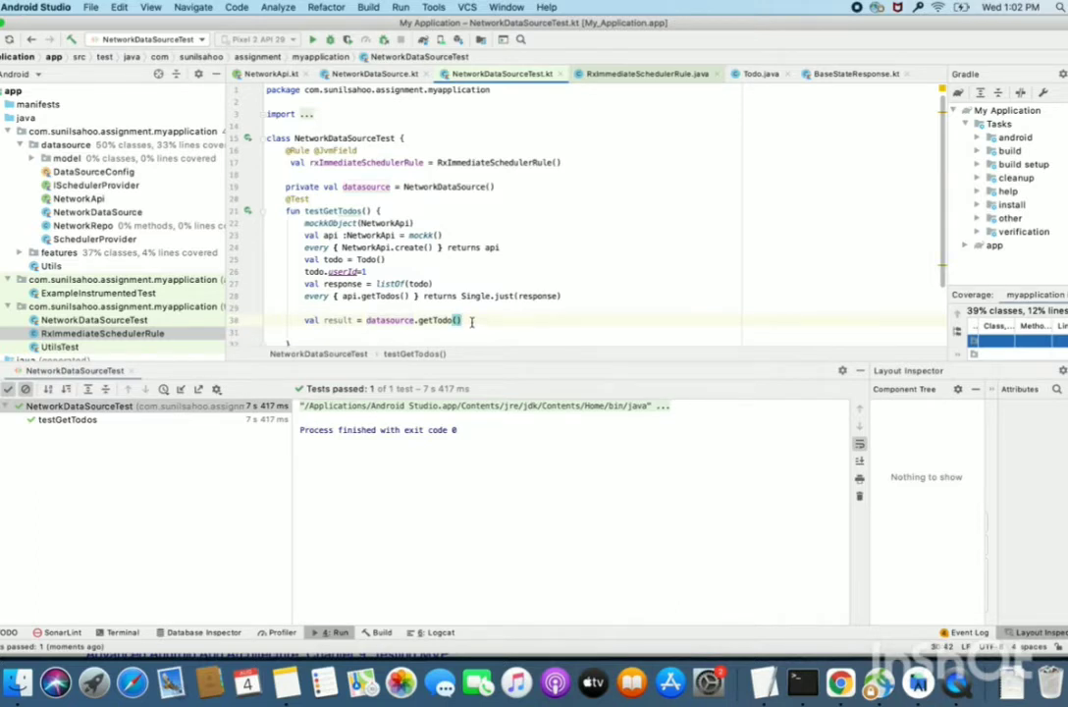
{"action": "type", "text": ".test("}
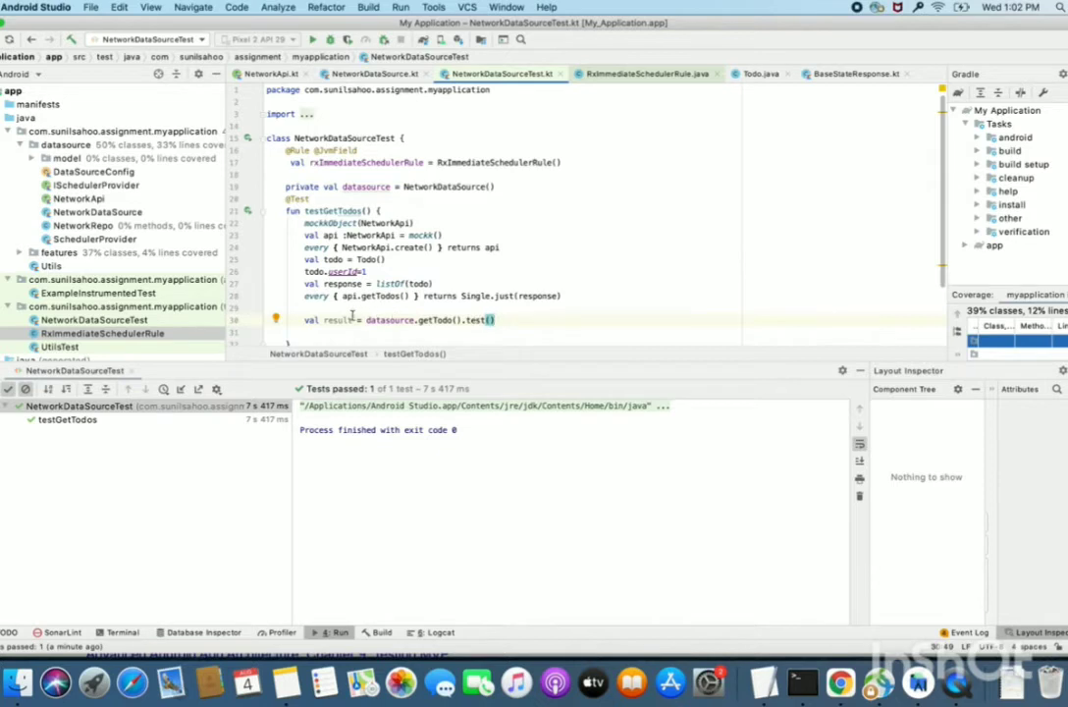
{"action": "double_click", "coordinate": [345, 319]}
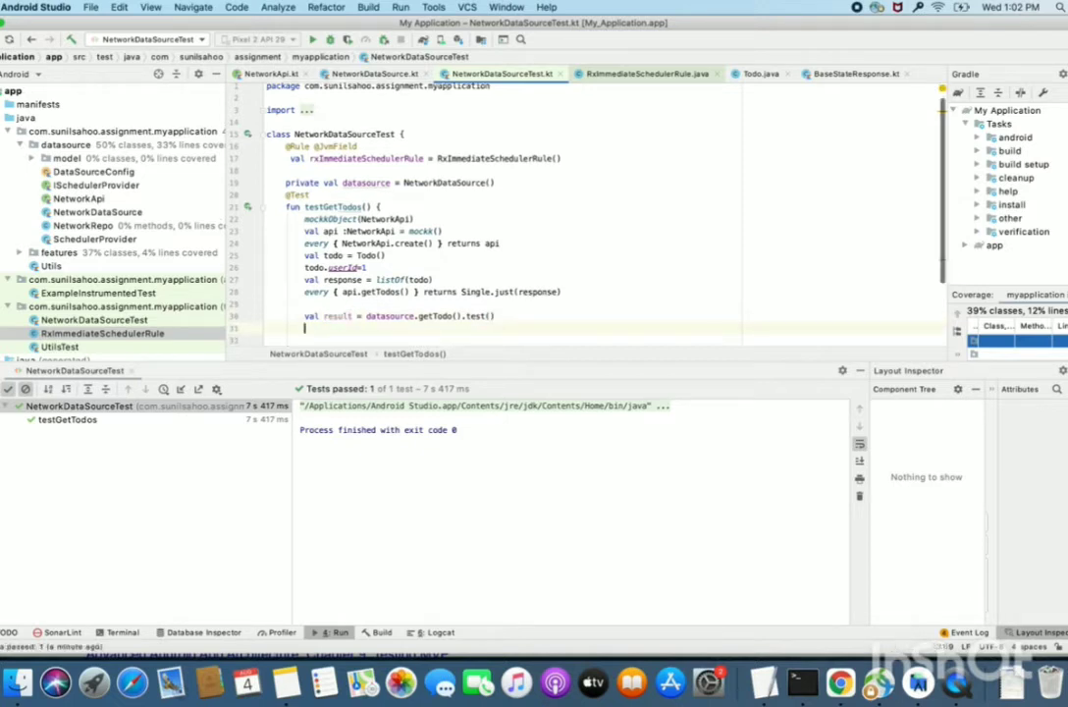
{"action": "type", "text": "re"}
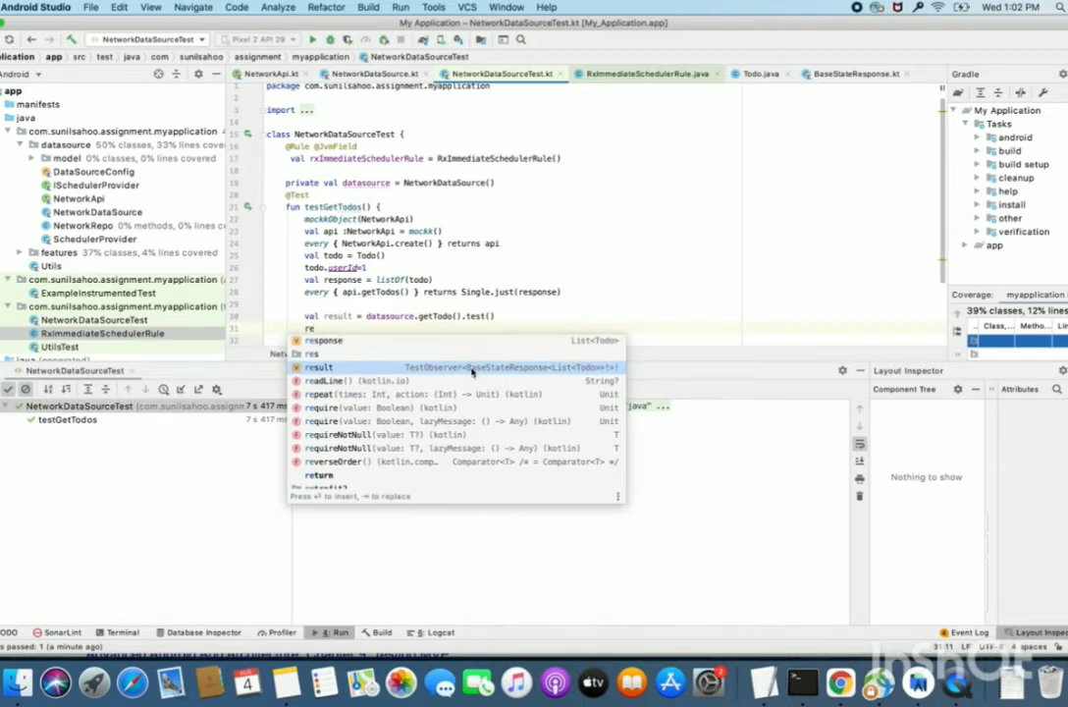
{"action": "mouse_move", "coordinate": [530, 375]}
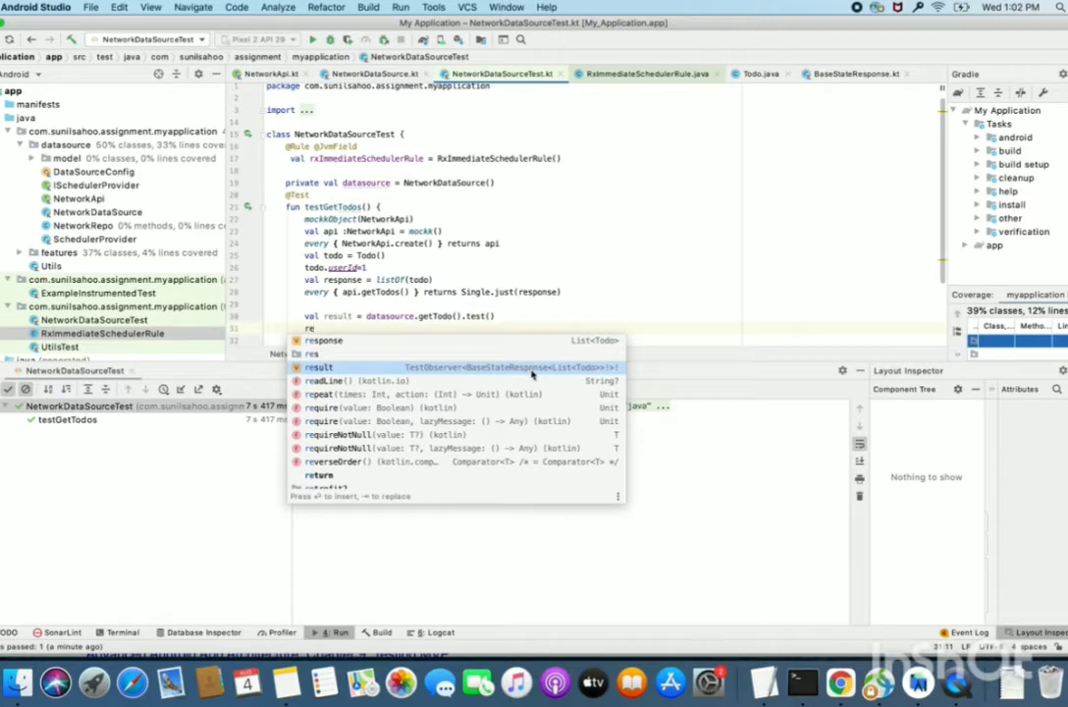
{"action": "mouse_move", "coordinate": [567, 371]}
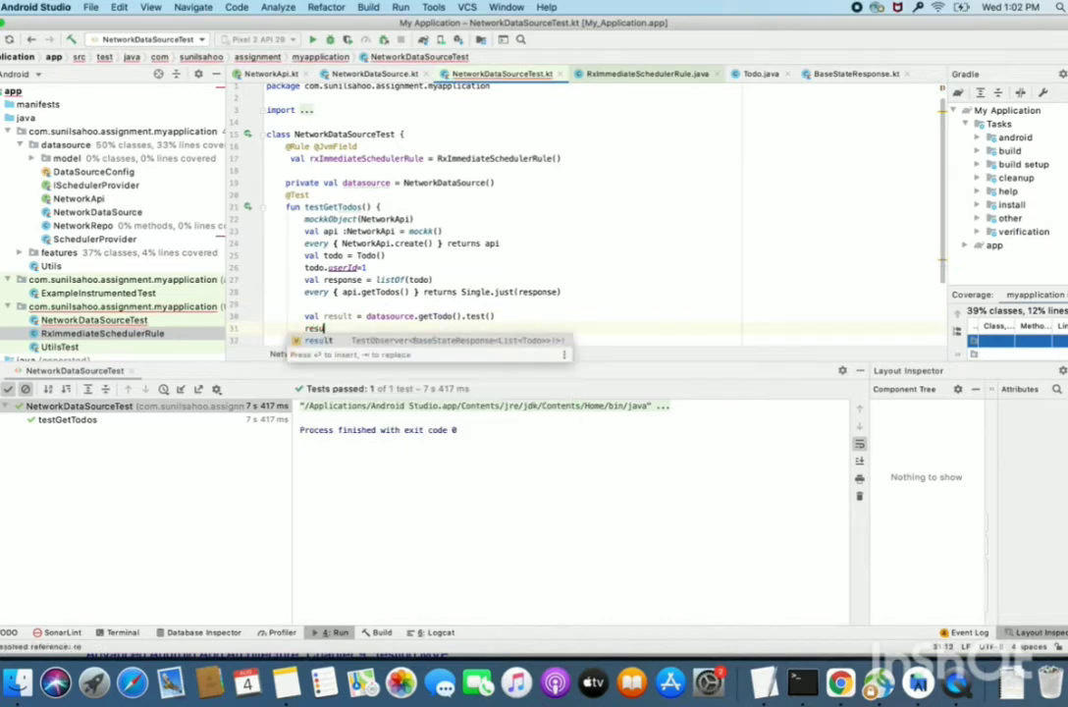
{"action": "type", "text": "."}
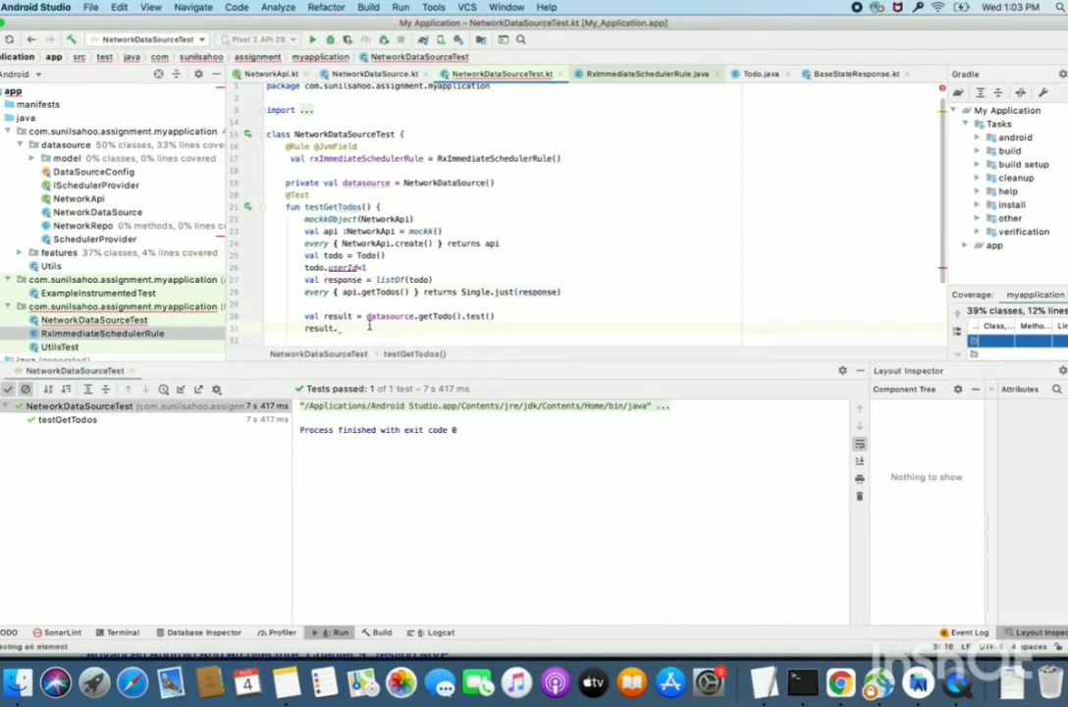
Step: Add result.assertComplete() and result.assertNoErrors() from autocomplete
{"action": "type", "text": "as"}
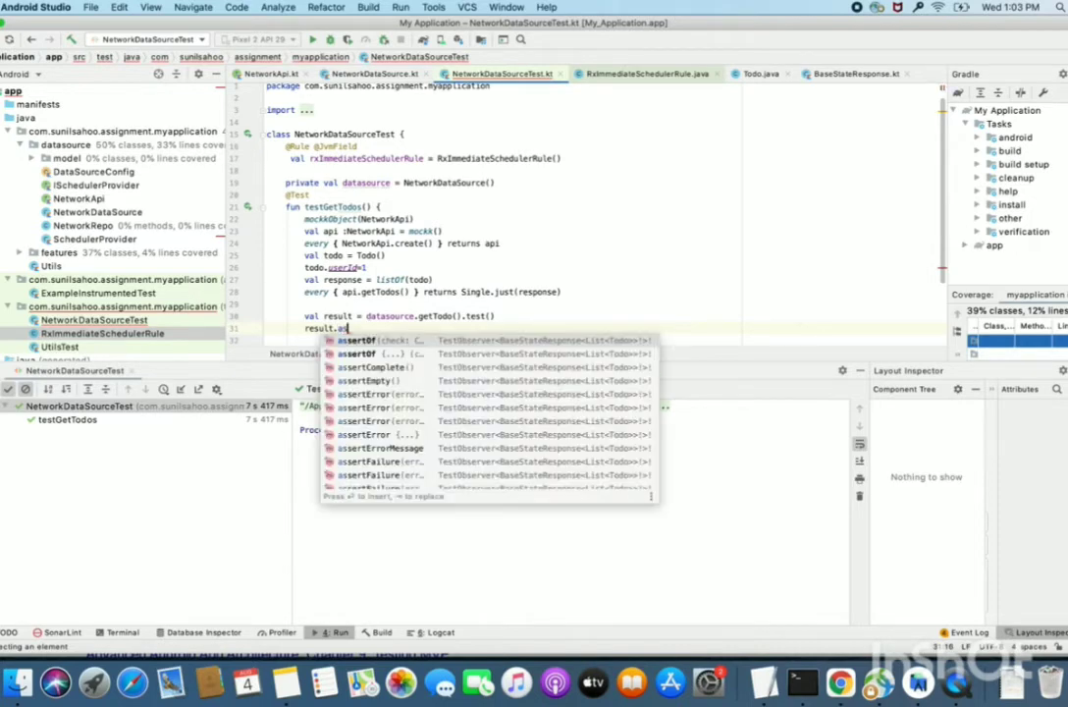
{"action": "left_click", "coordinate": [376, 366]}
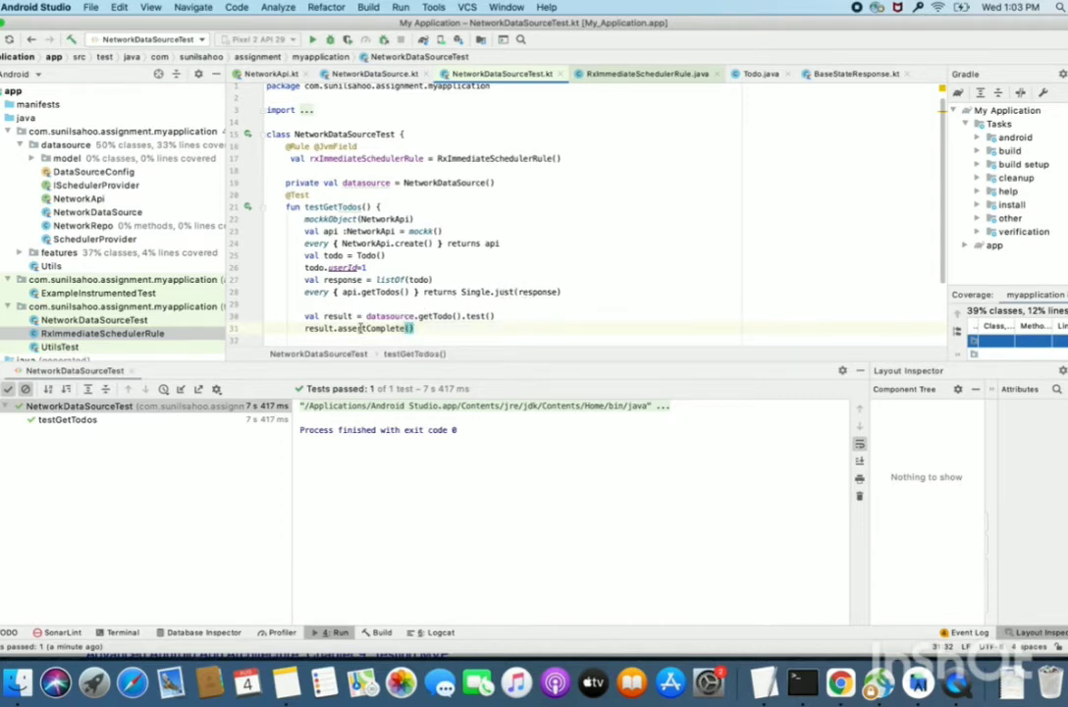
{"action": "double_click", "coordinate": [371, 328]}
{"action": "type", "text": "result.asse"}
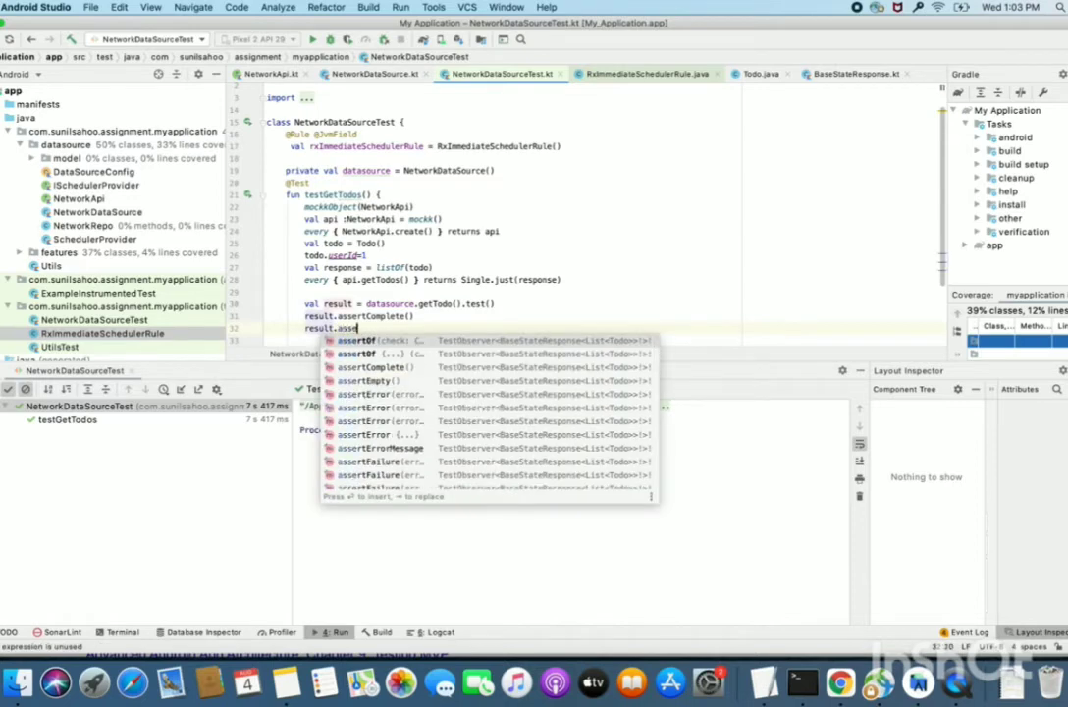
{"action": "type", "text": "No"}
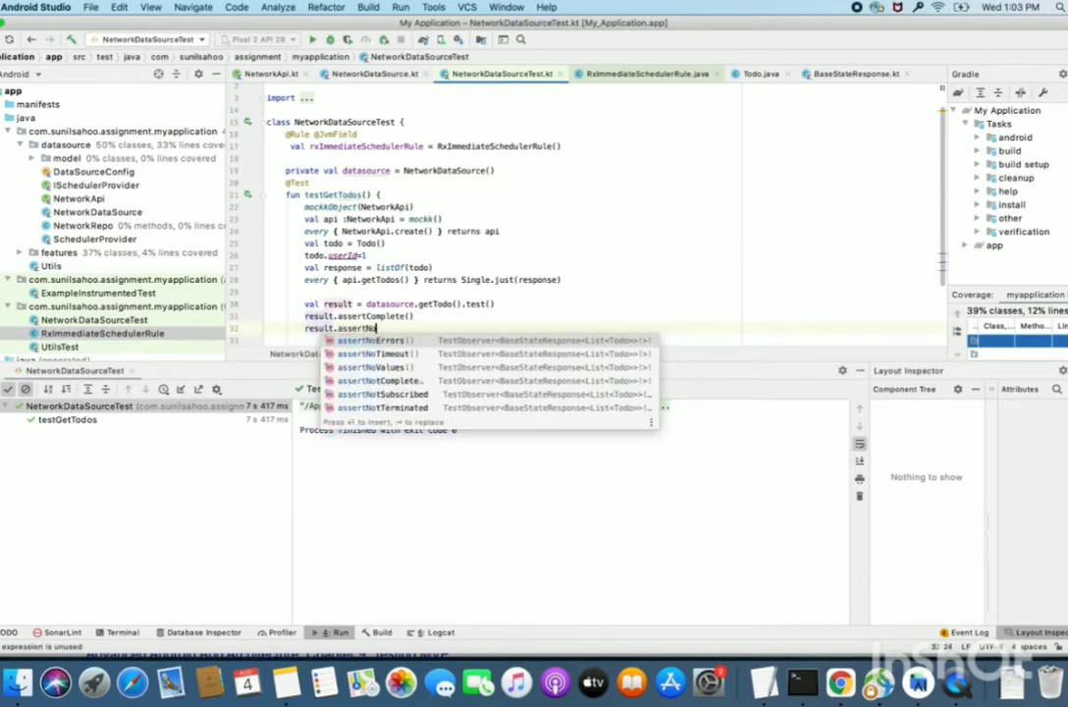
{"action": "left_click", "coordinate": [378, 339]}
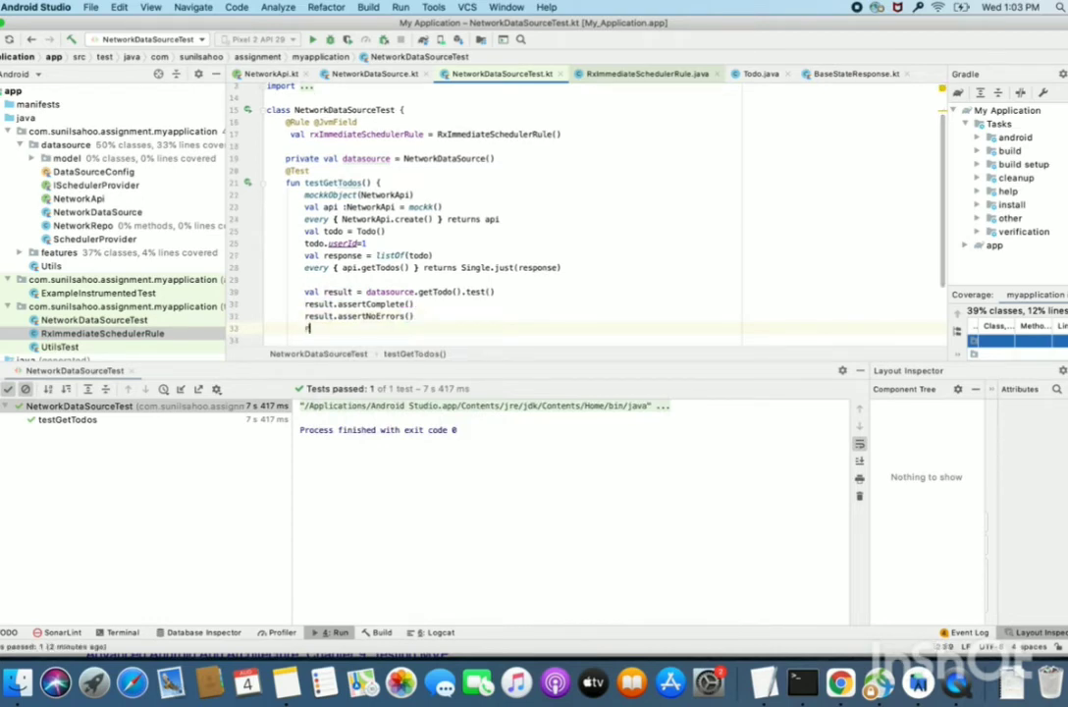
Step: Start a new line calling result.values() to read the emitted values
{"action": "type", "text": "result"}
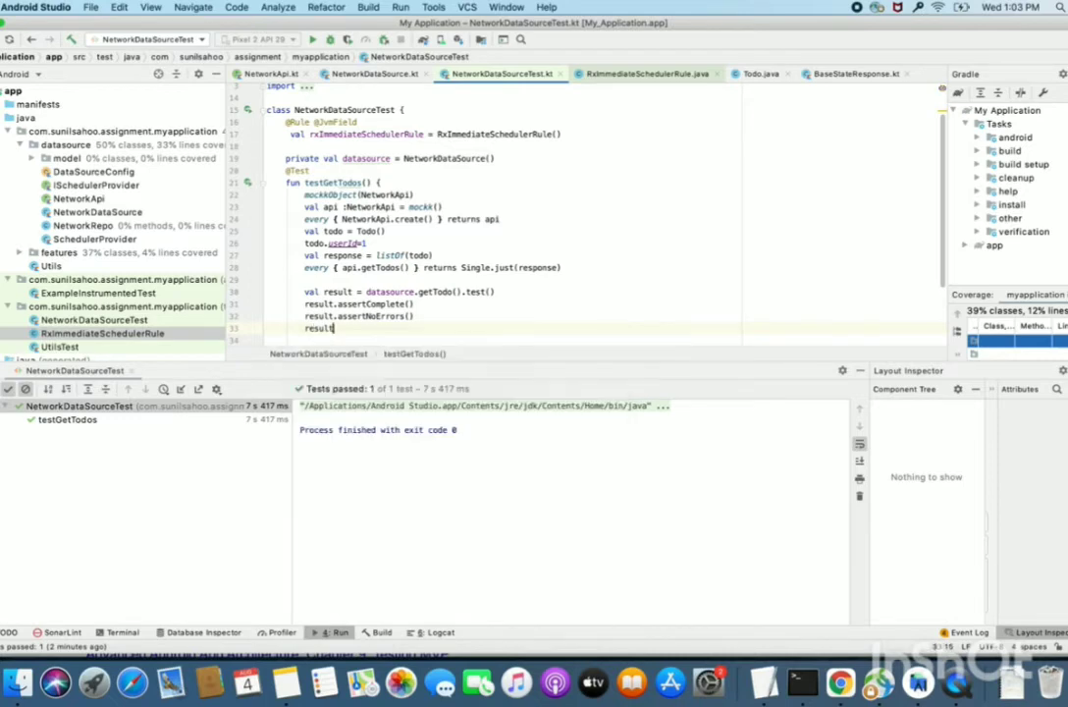
{"action": "type", "text": "va"}
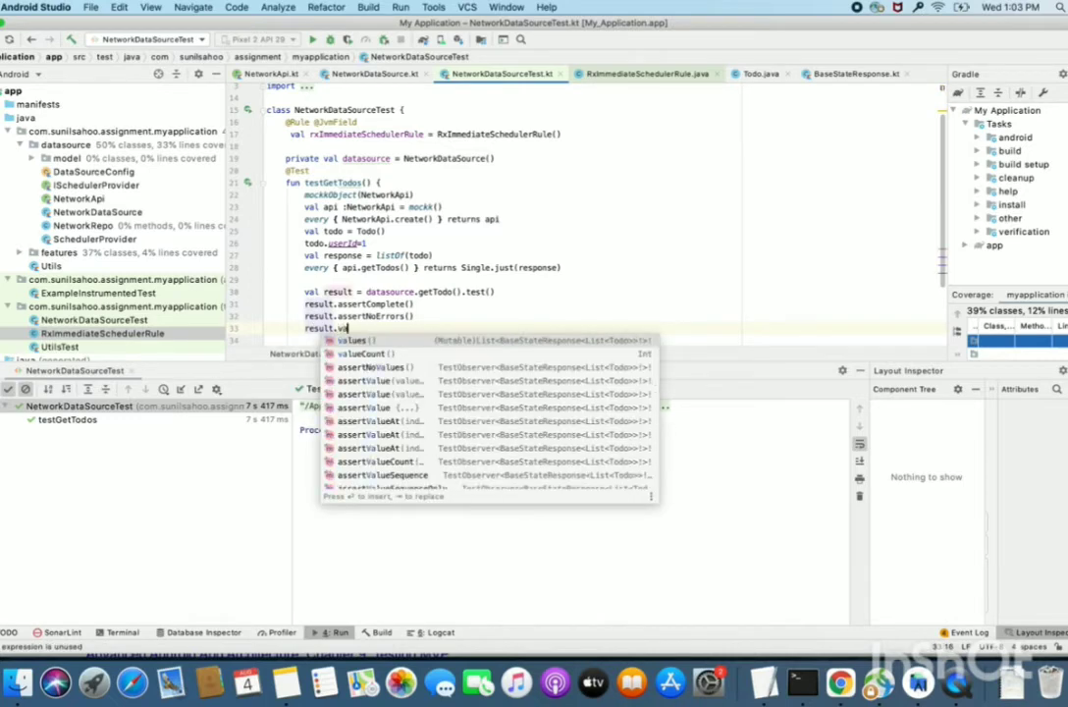
{"action": "left_click", "coordinate": [358, 339]}
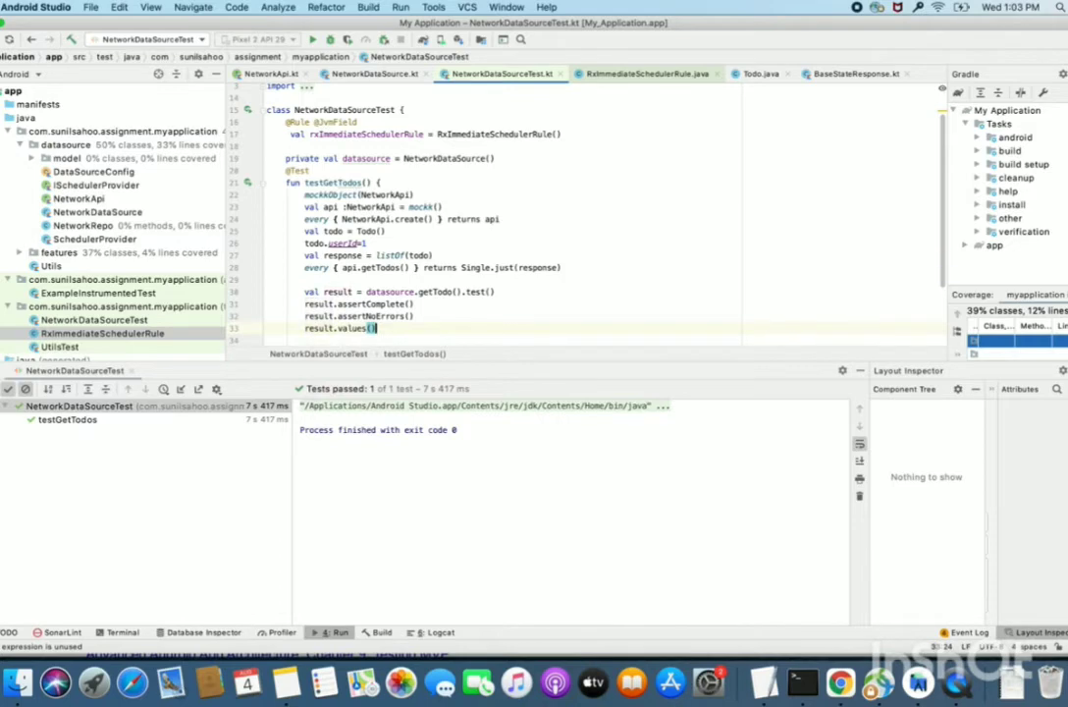
{"action": "type", "text": "."}
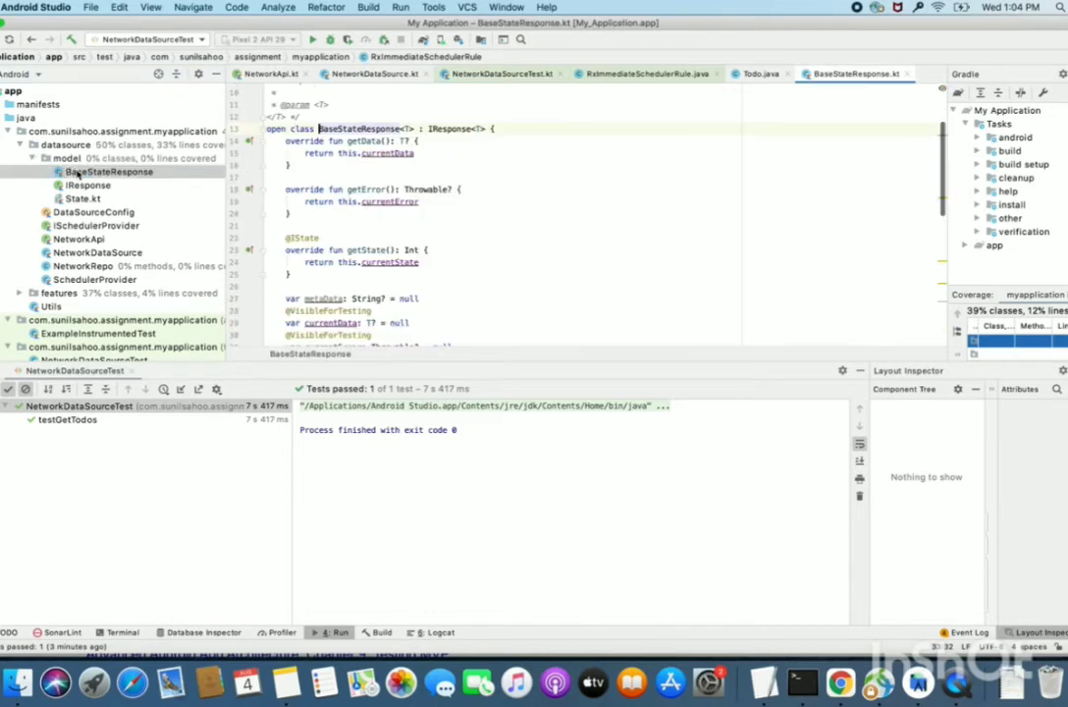
Step: Inspect where currentData is assigned in BaseStateResponse.kt, then return to the test
{"action": "scroll", "scroll_direction": "down", "scroll_amount": 3}
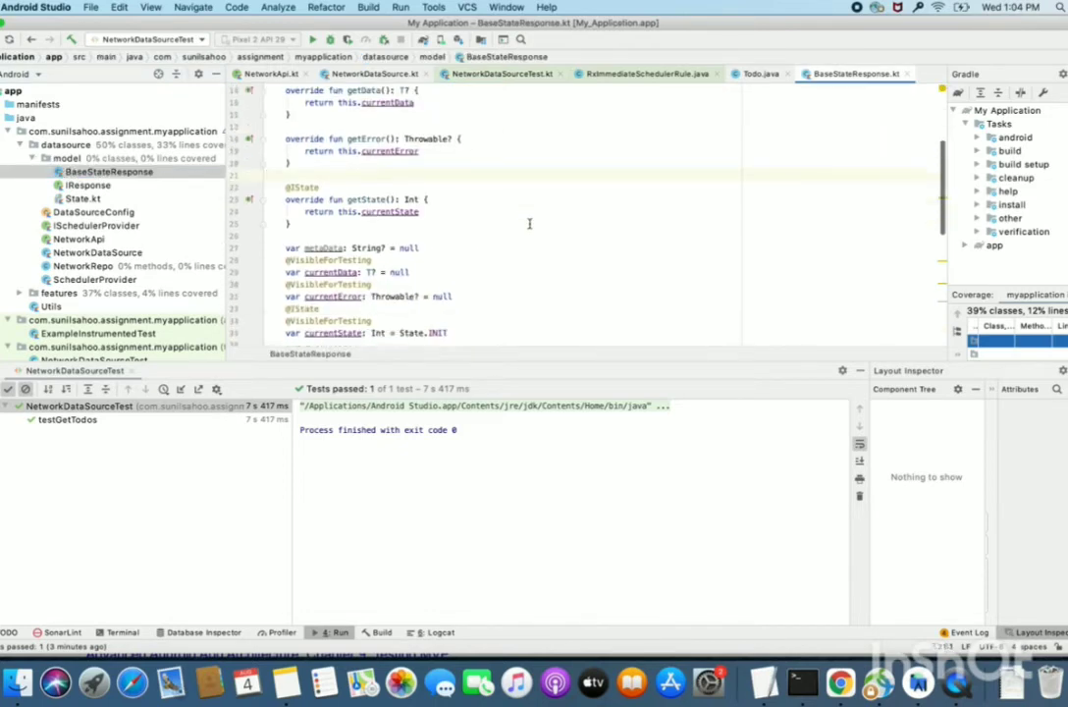
{"action": "scroll", "scroll_direction": "down", "scroll_amount": 3}
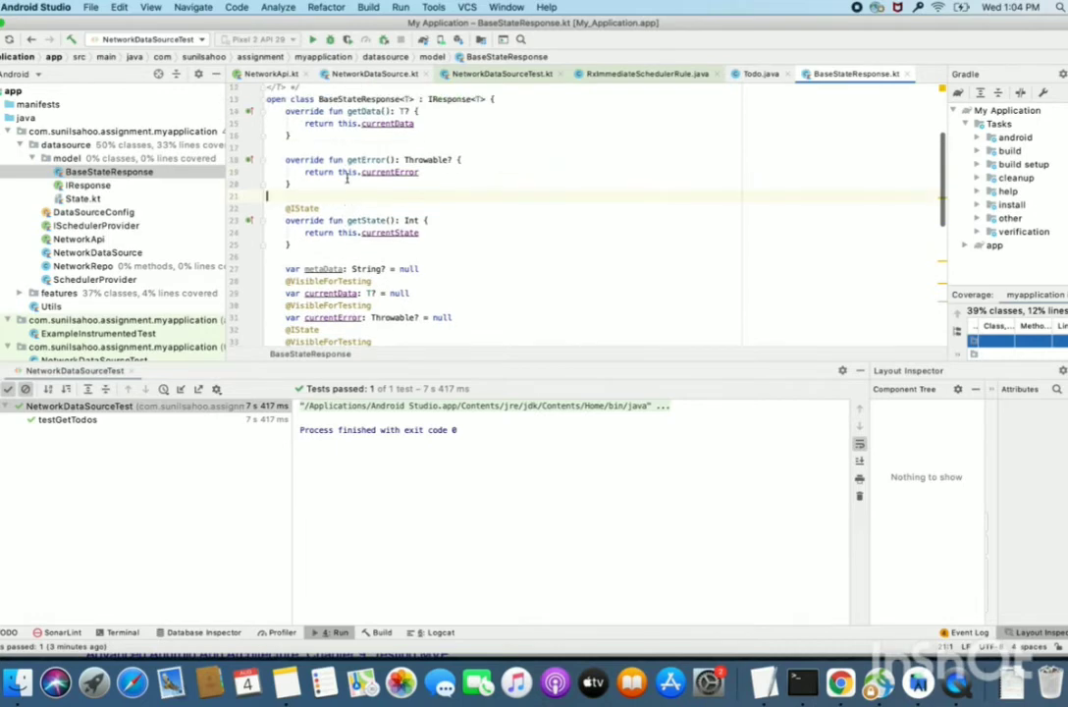
{"action": "scroll", "scroll_direction": "down", "scroll_amount": 3}
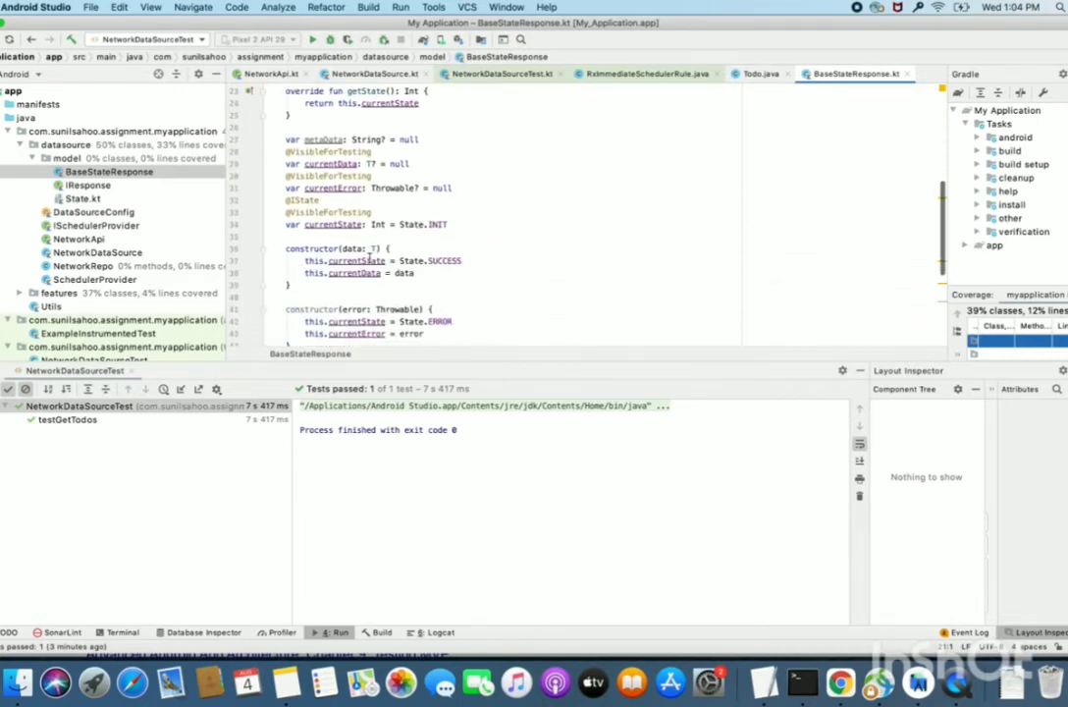
{"action": "left_click", "coordinate": [342, 250]}
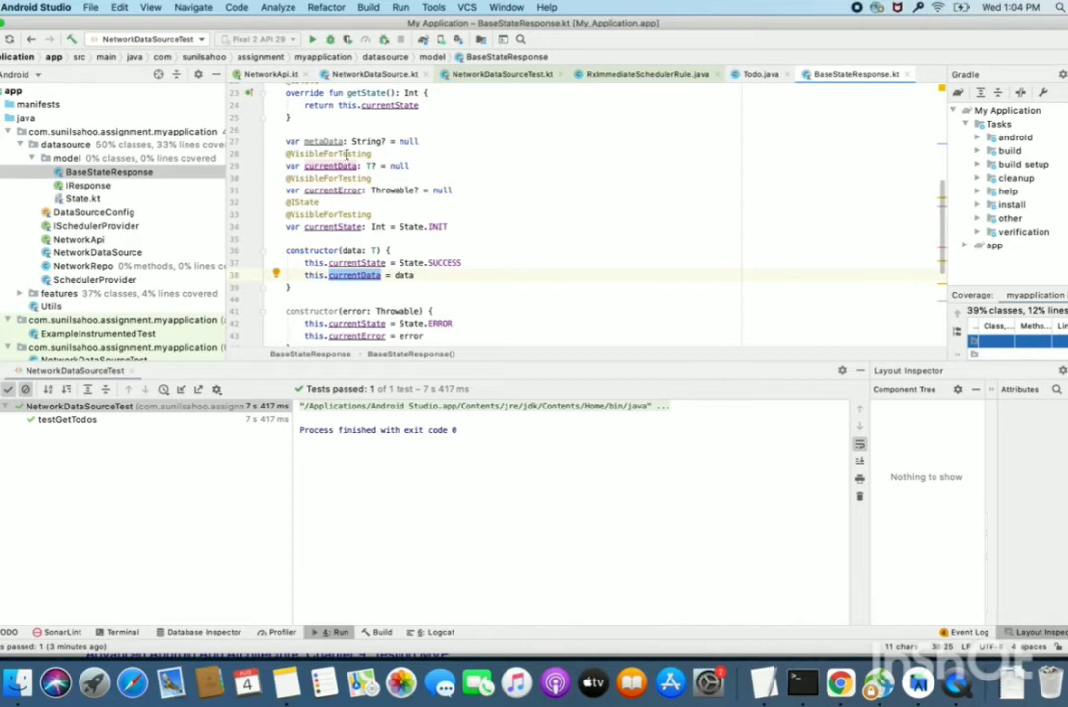
{"action": "left_click", "coordinate": [30, 41]}
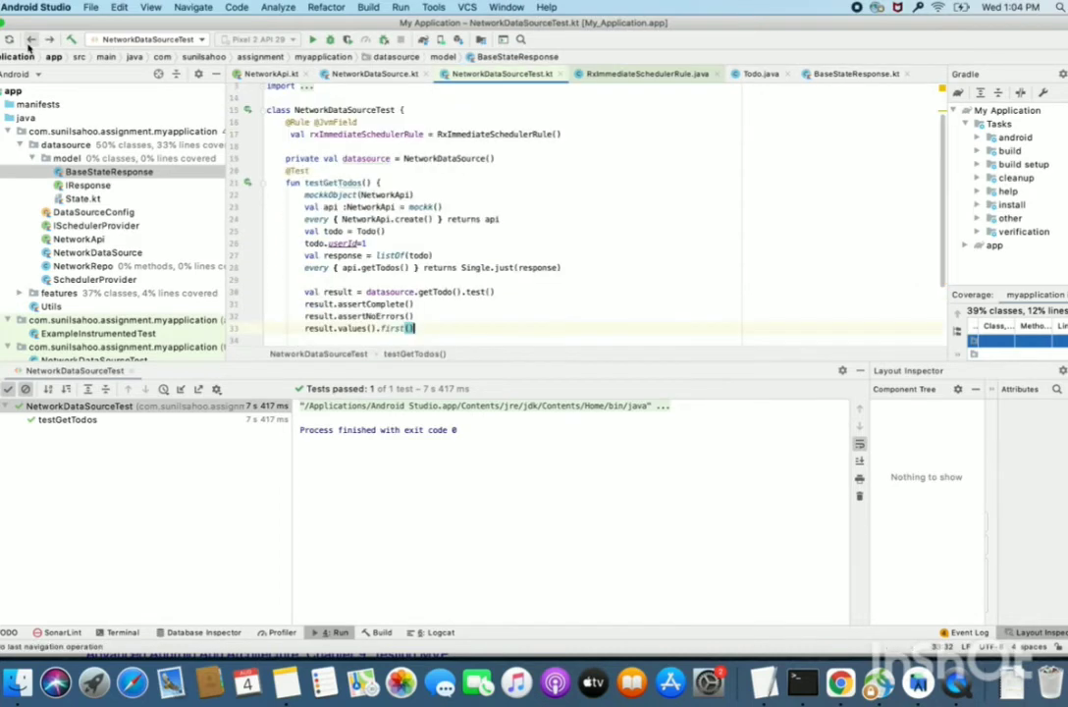
Step: Assert that currentData equals response and the first todo's userId equals 1
{"action": "left_click", "coordinate": [445, 328]}
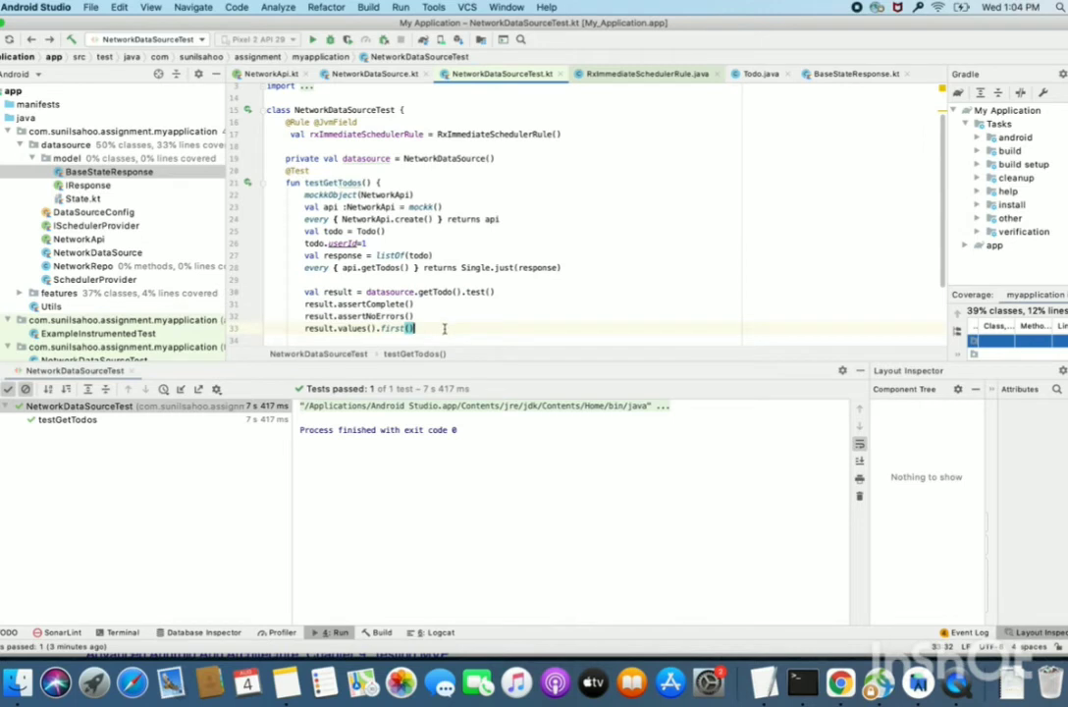
{"action": "type", "text": ".currentData"}
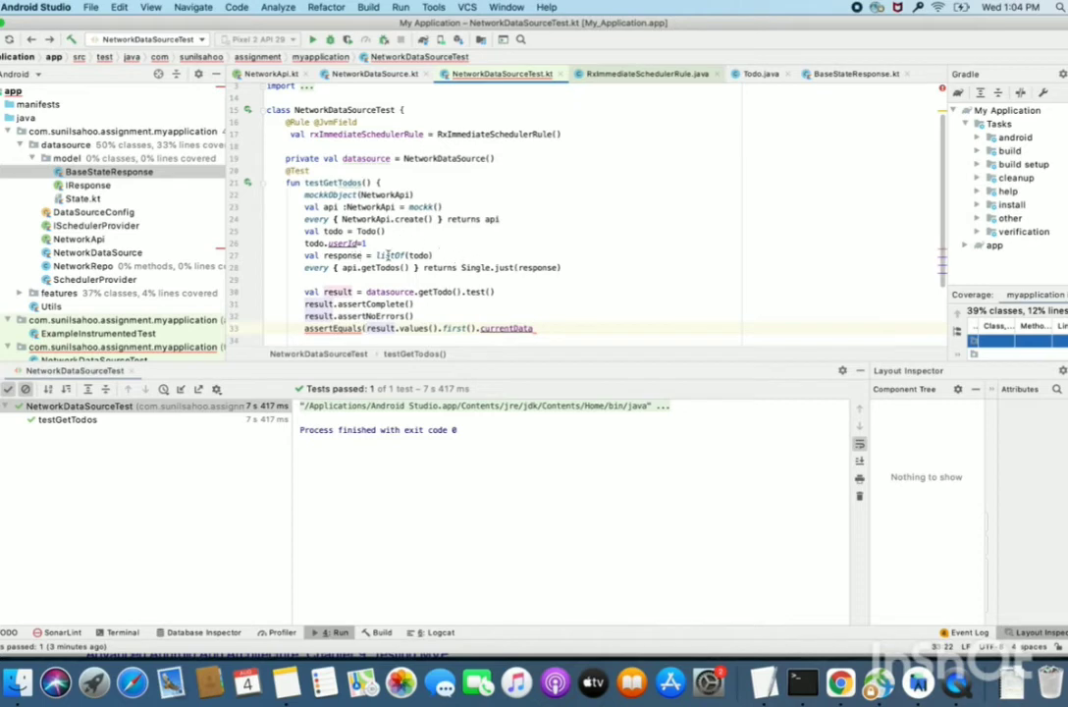
{"action": "double_click", "coordinate": [343, 255]}
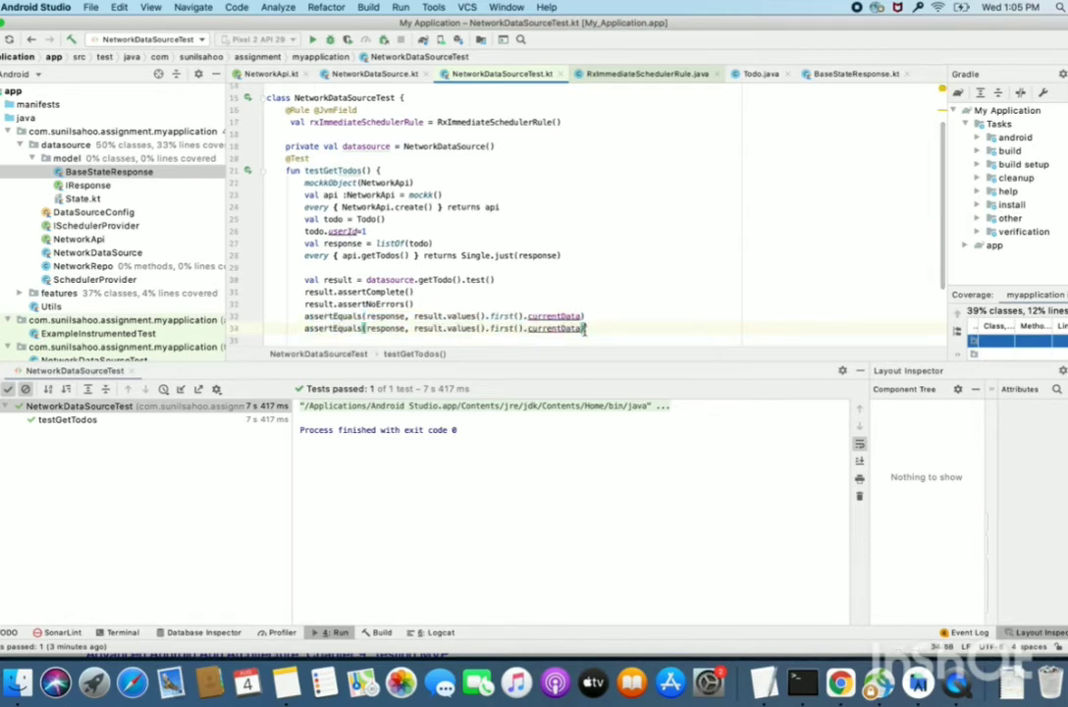
{"action": "type", "text": ".first("}
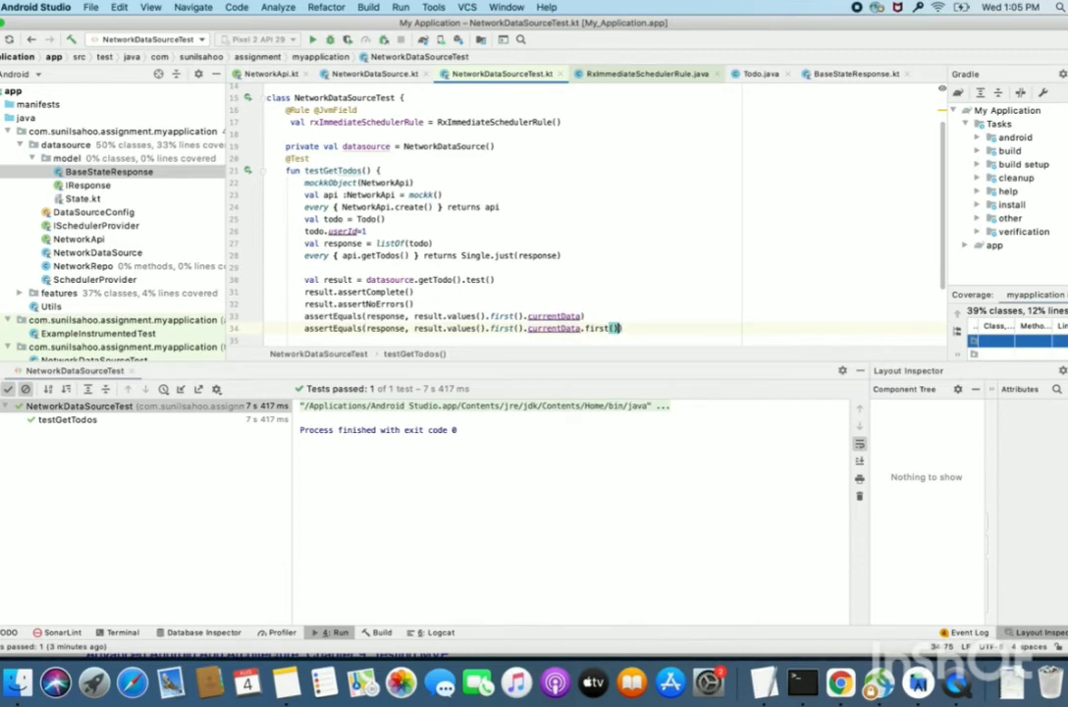
{"action": "type", "text": "."}
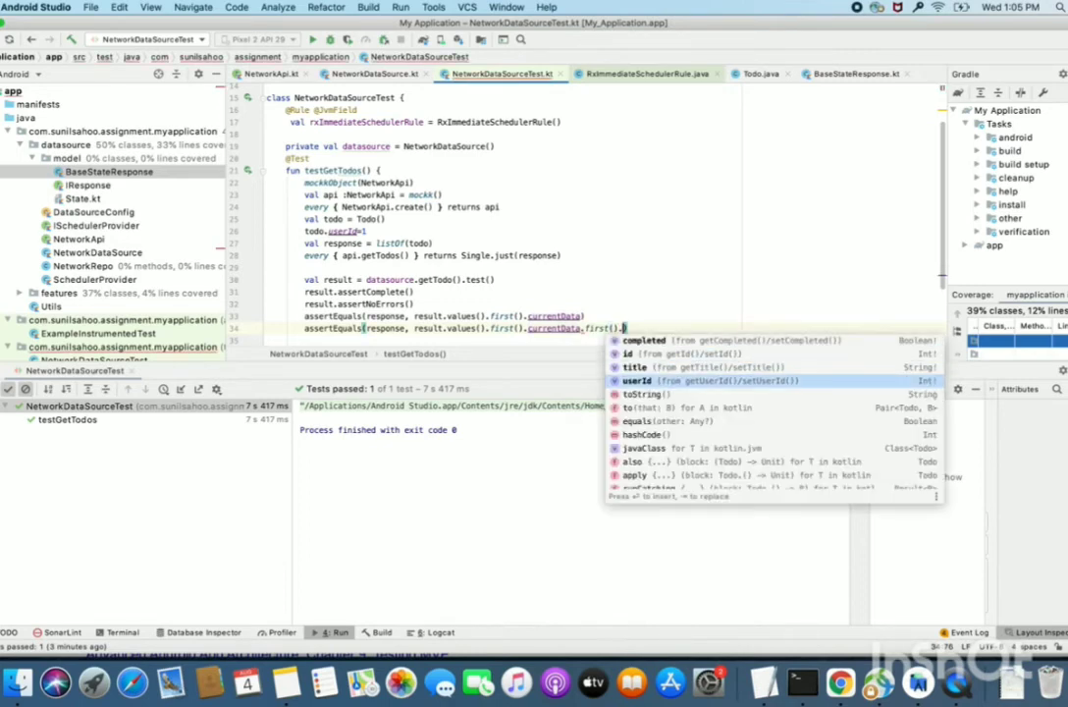
{"action": "left_click", "coordinate": [636, 381]}
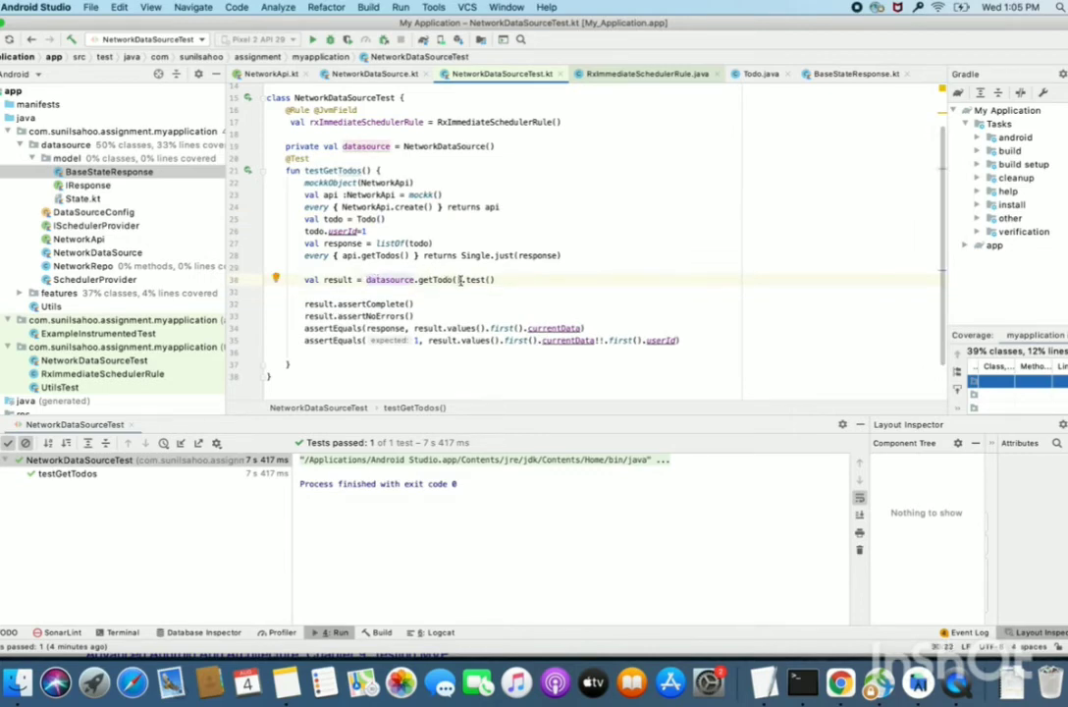
Step: Run 'NetworkDataSourceTest' from the editor context menu to verify the new assertions
{"action": "double_click", "coordinate": [480, 279]}
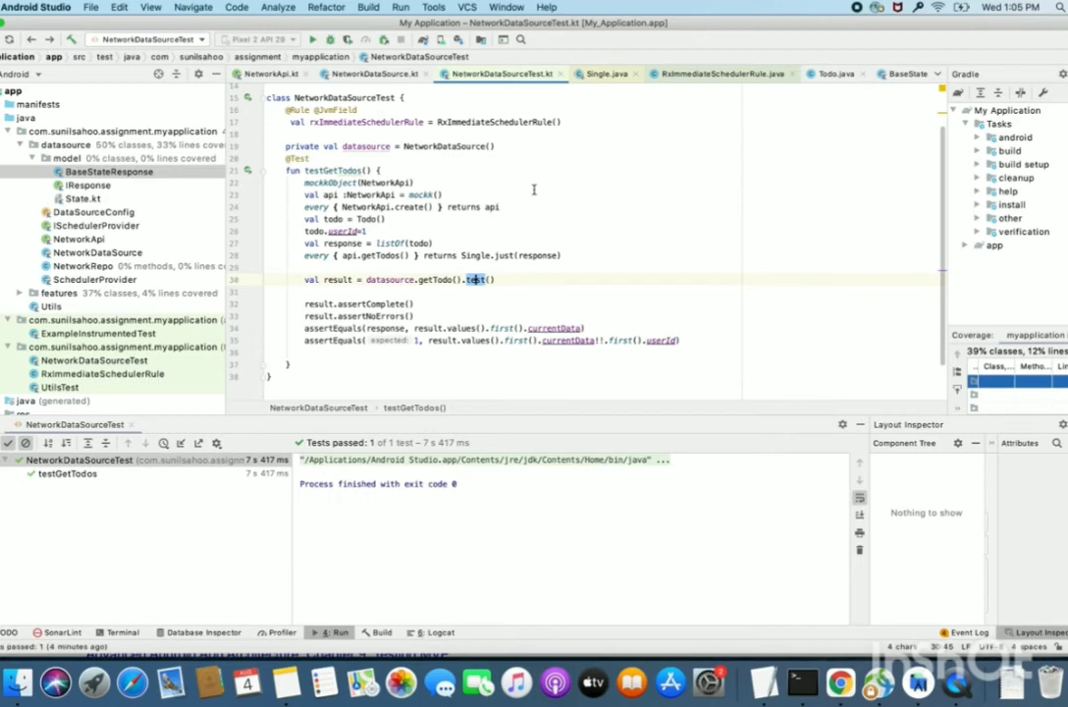
{"action": "left_click", "coordinate": [488, 182]}
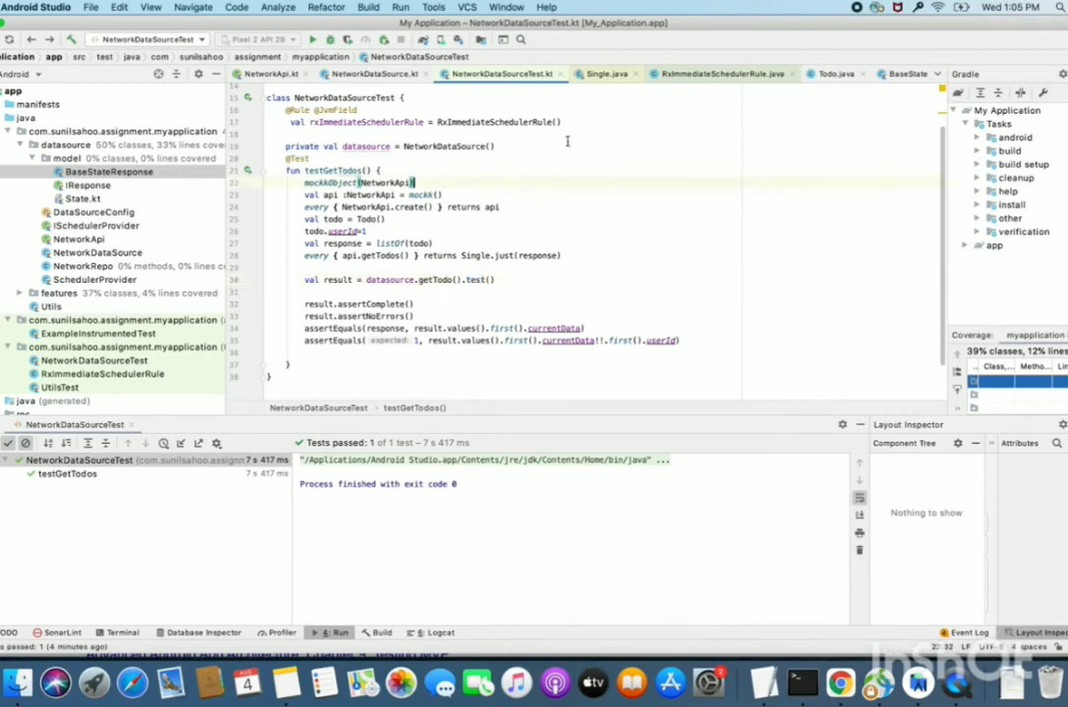
{"action": "left_click", "coordinate": [562, 134]}
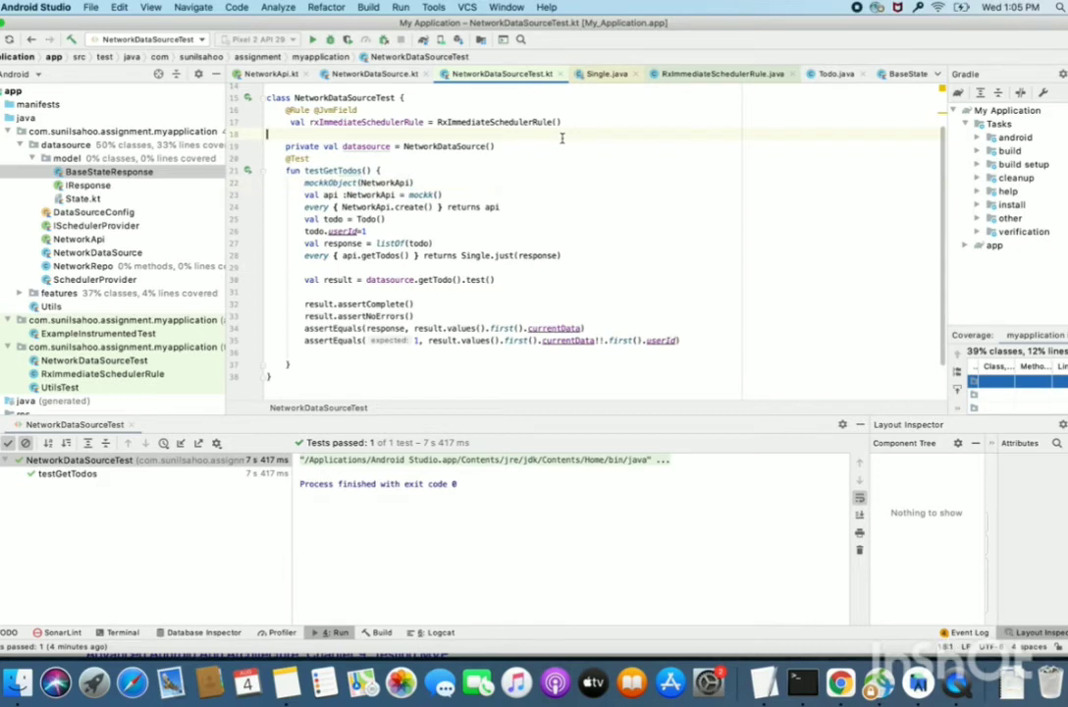
{"action": "right_click", "coordinate": [561, 137]}
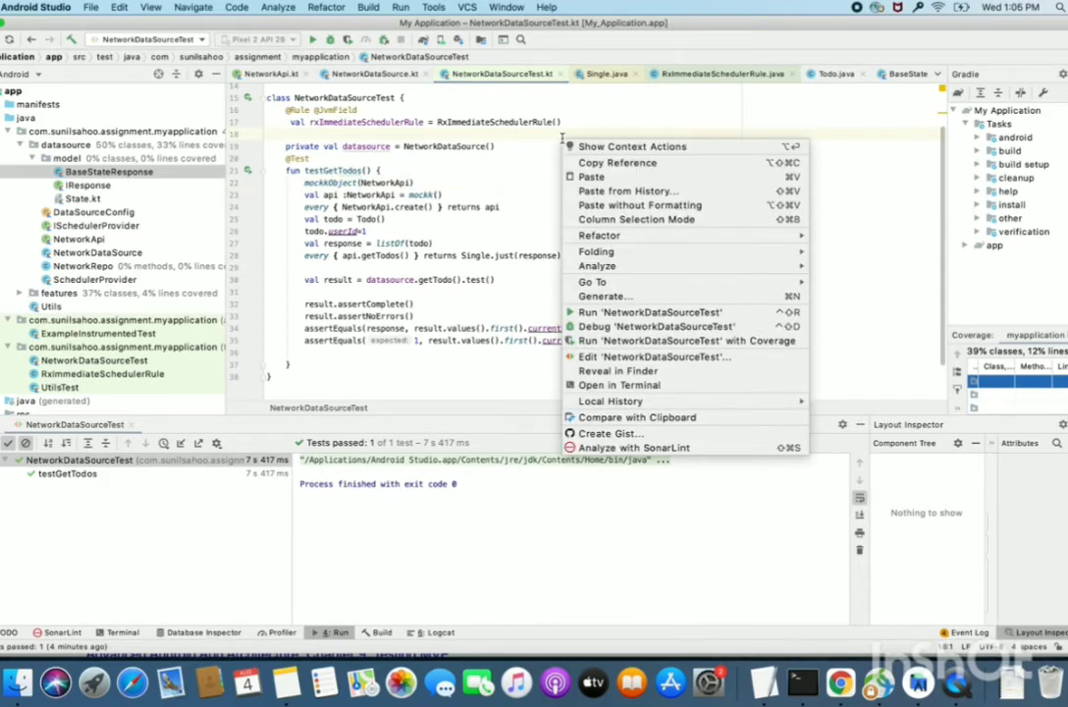
{"action": "mouse_move", "coordinate": [648, 311]}
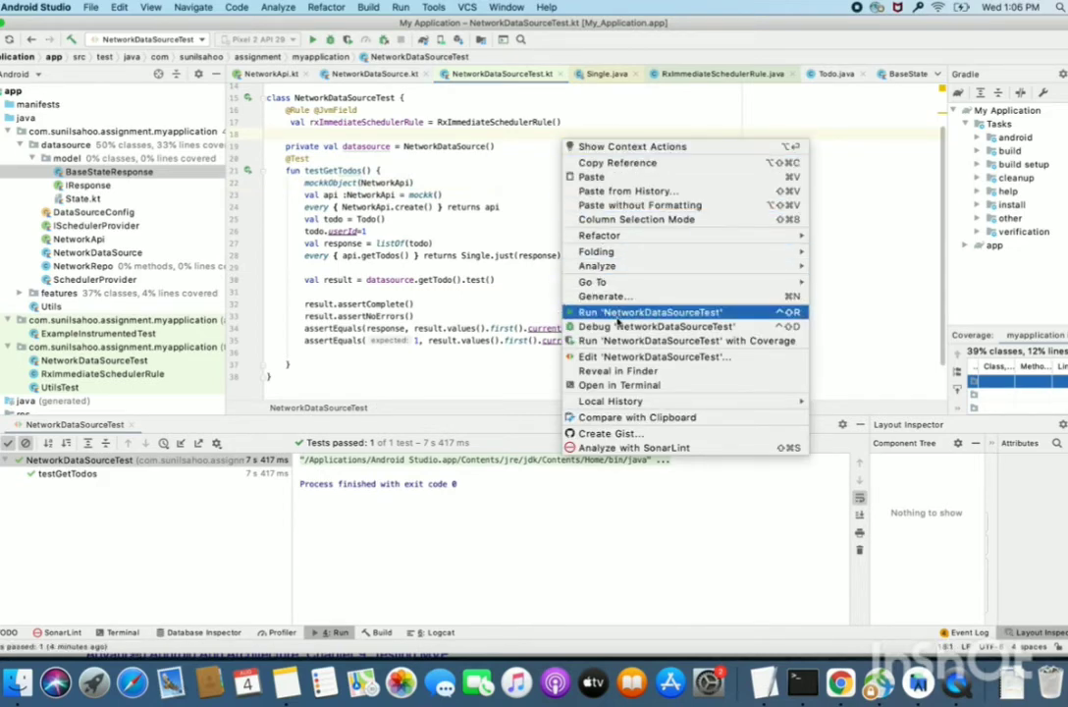
{"action": "left_click", "coordinate": [648, 312]}
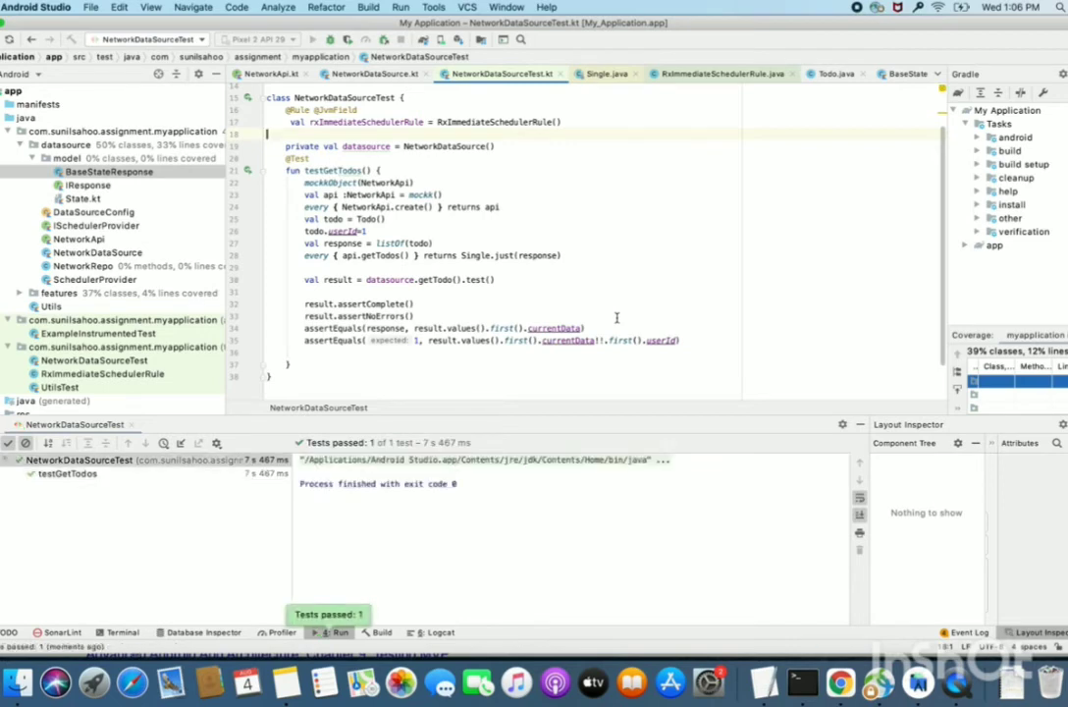
{"action": "mouse_move", "coordinate": [701, 310]}
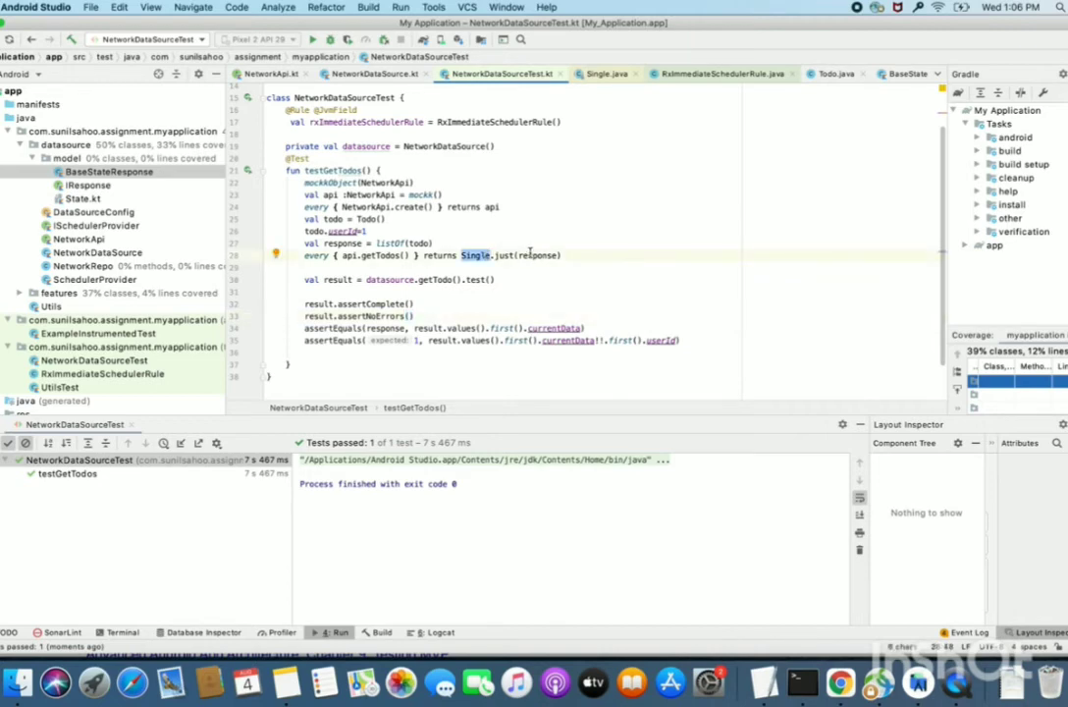
Step: Duplicate the mock setup and assertion lines below the existing assertions
{"action": "double_click", "coordinate": [537, 255]}
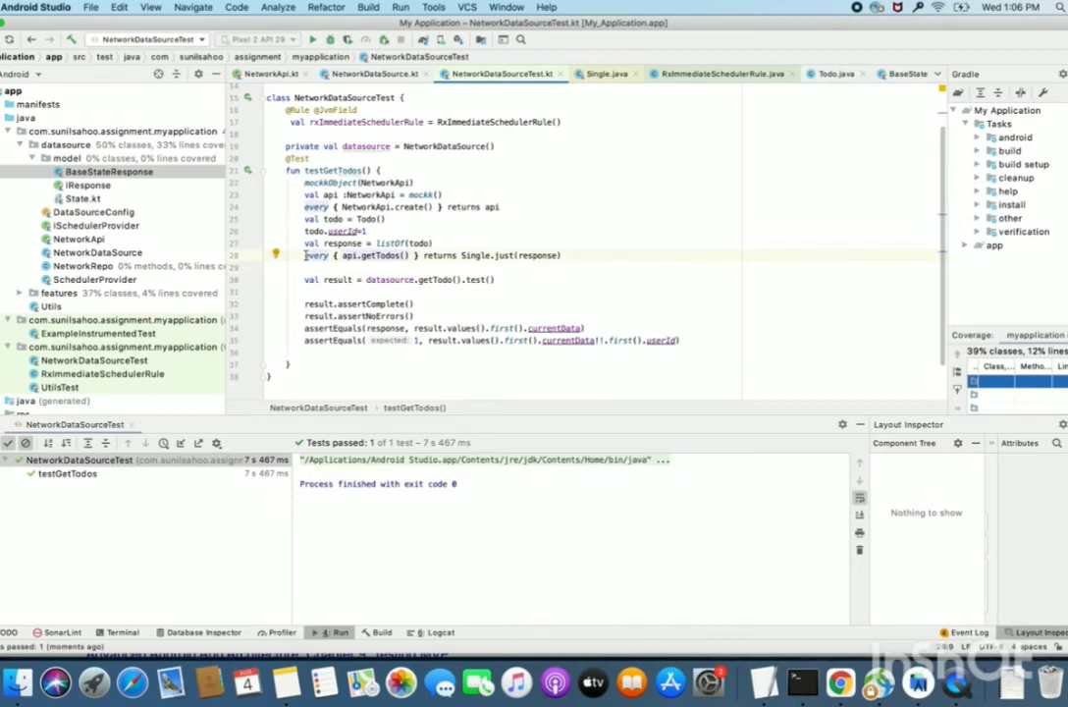
{"action": "left_click_drag", "start_coordinate": [307, 256], "coordinate": [680, 341]}
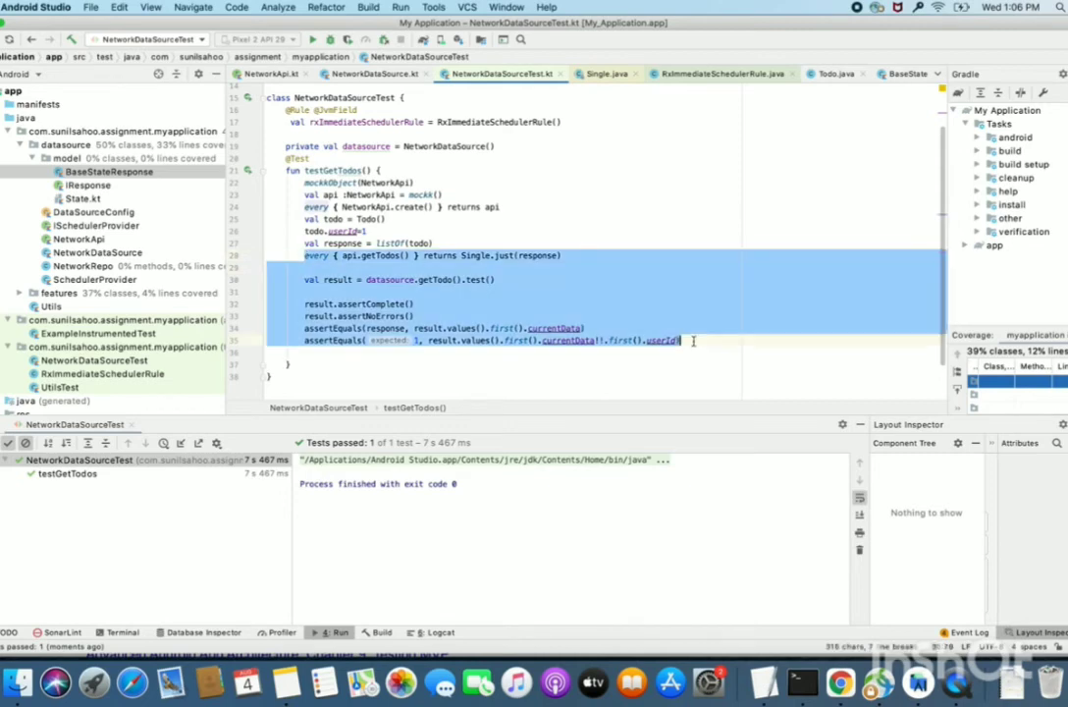
{"action": "left_click", "coordinate": [525, 284]}
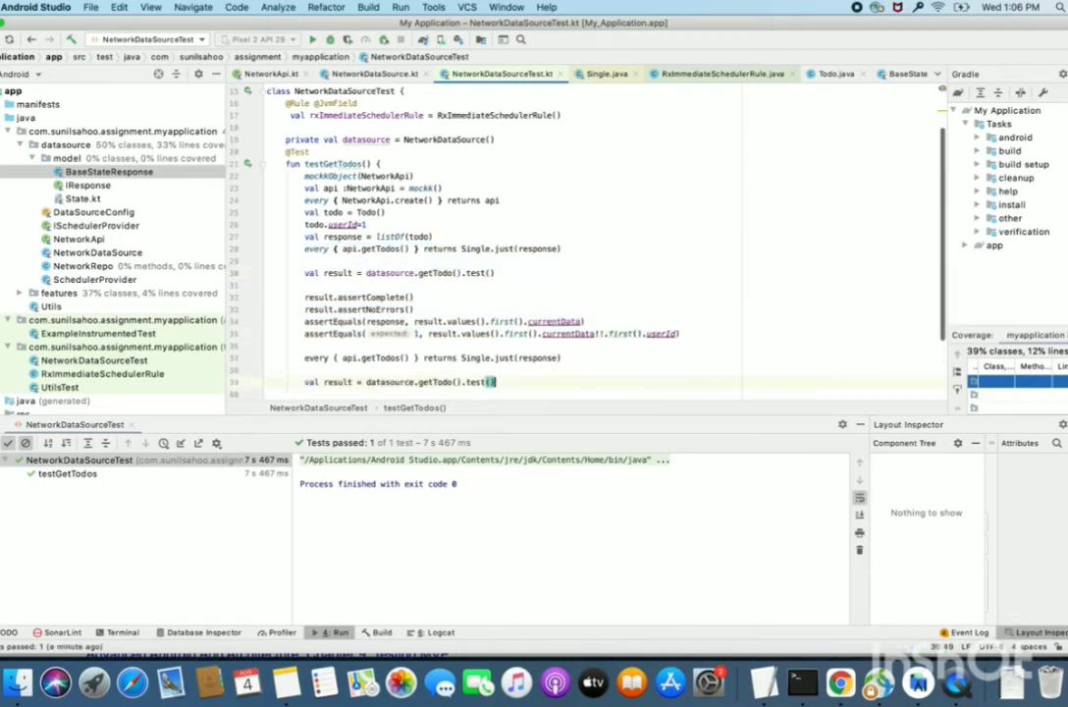
Step: Stub getTodos with Single.error(Error()) and make result a reassignable var
{"action": "double_click", "coordinate": [537, 357]}
{"action": "type", "text": "Excepti"}
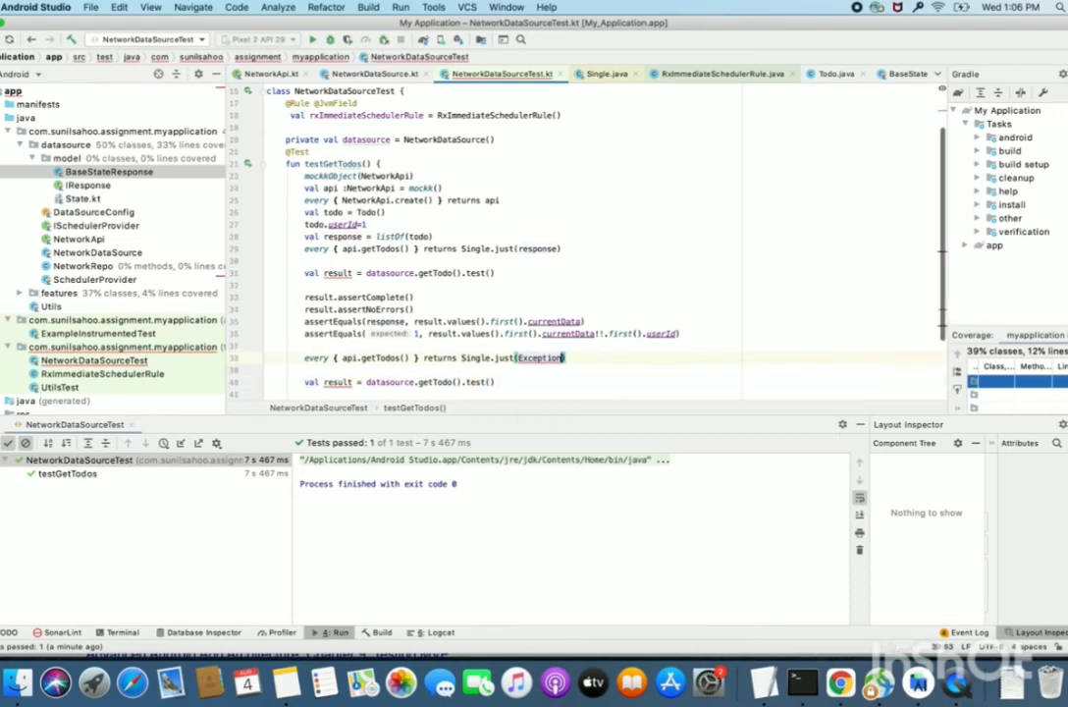
{"action": "type", "text": "))"}
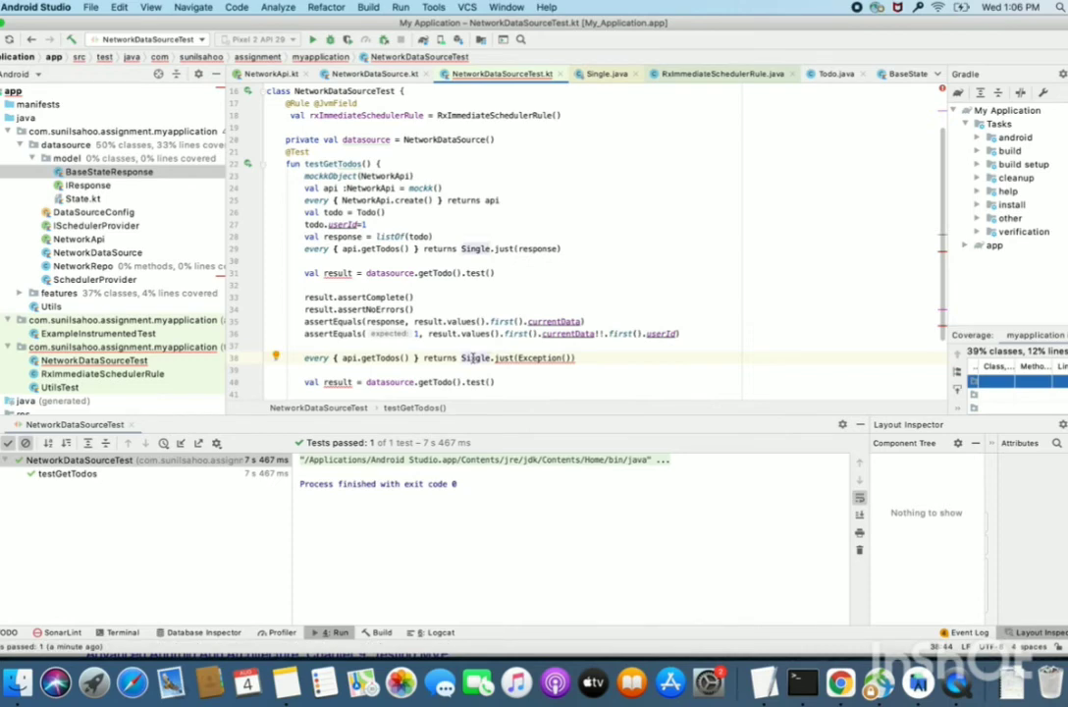
{"action": "mouse_move", "coordinate": [535, 356]}
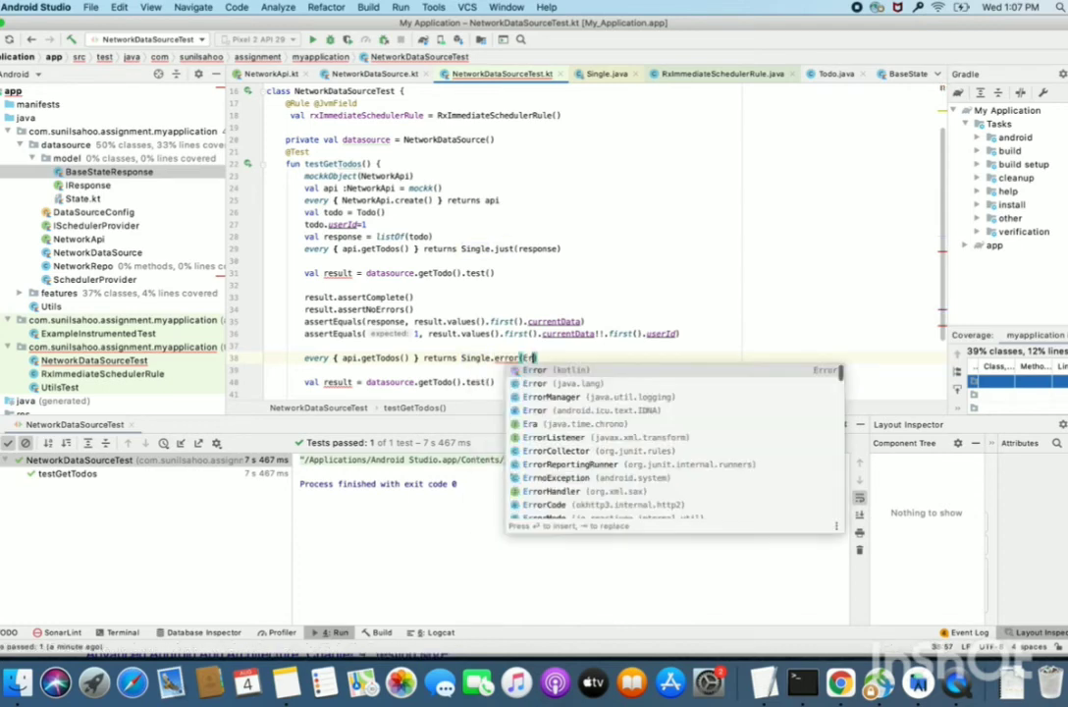
{"action": "left_click", "coordinate": [560, 369]}
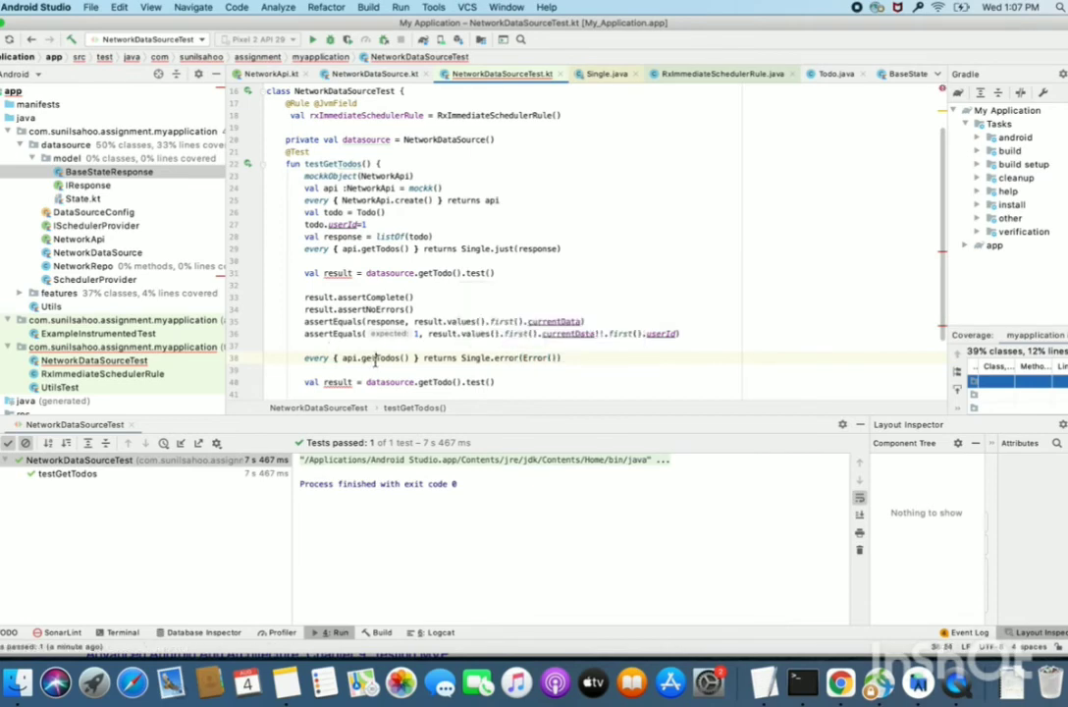
{"action": "double_click", "coordinate": [378, 357]}
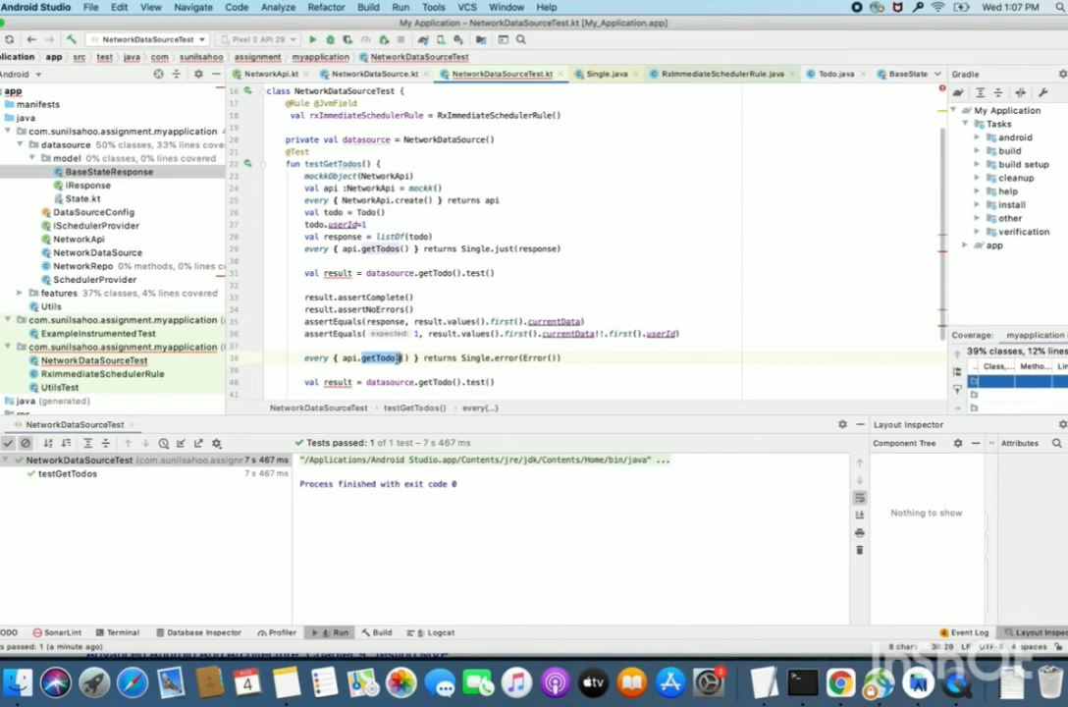
{"action": "mouse_move", "coordinate": [381, 358]}
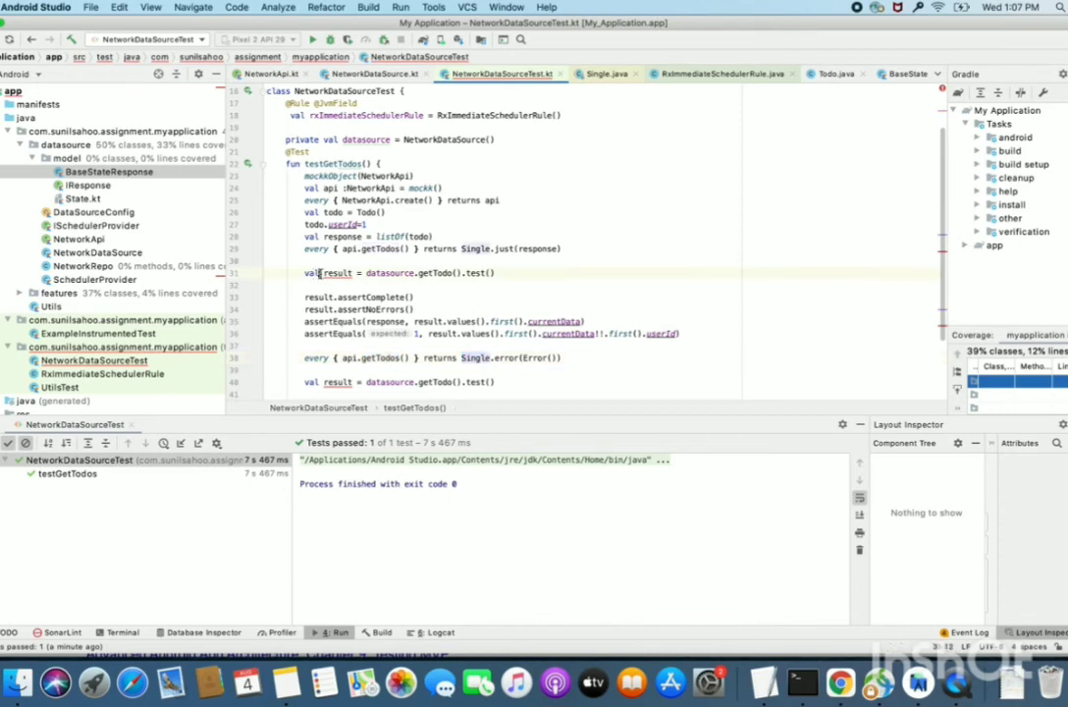
{"action": "type", "text": "var"}
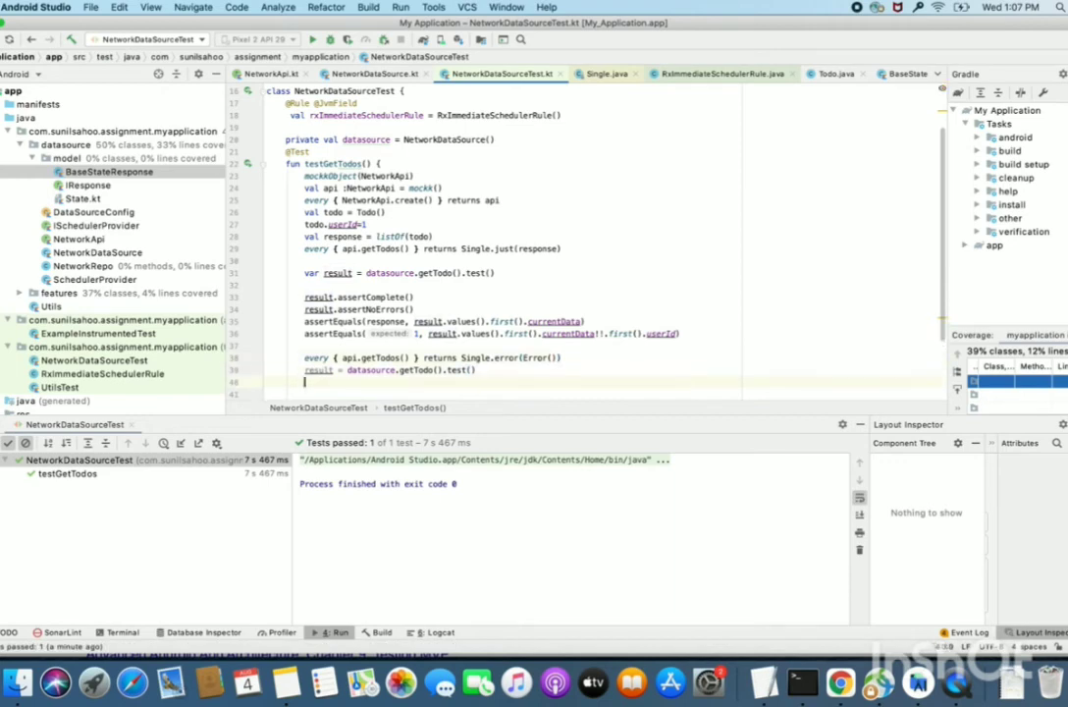
Step: Add result.assertComplete() after the error-case test() reassignment
{"action": "type", "text": "result.assertComplete("}
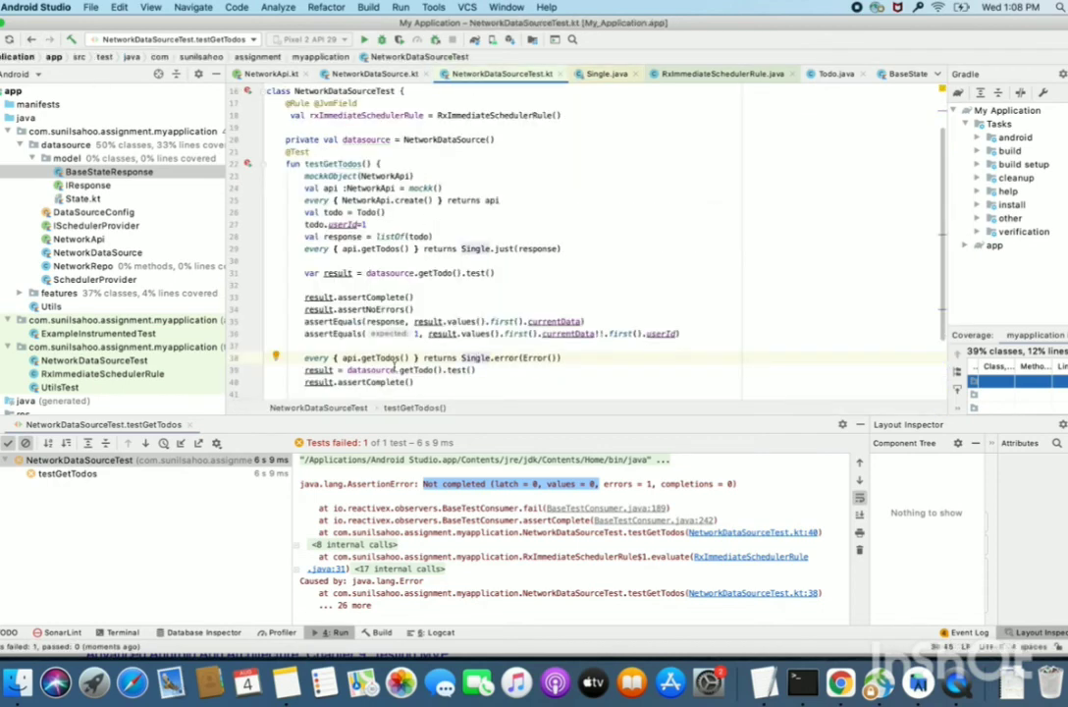
Step: Replace assertComplete with result.assertError(Error::class.java) and rerun testGetTodos()
{"action": "double_click", "coordinate": [373, 382]}
{"action": "type", "text": "Error"}
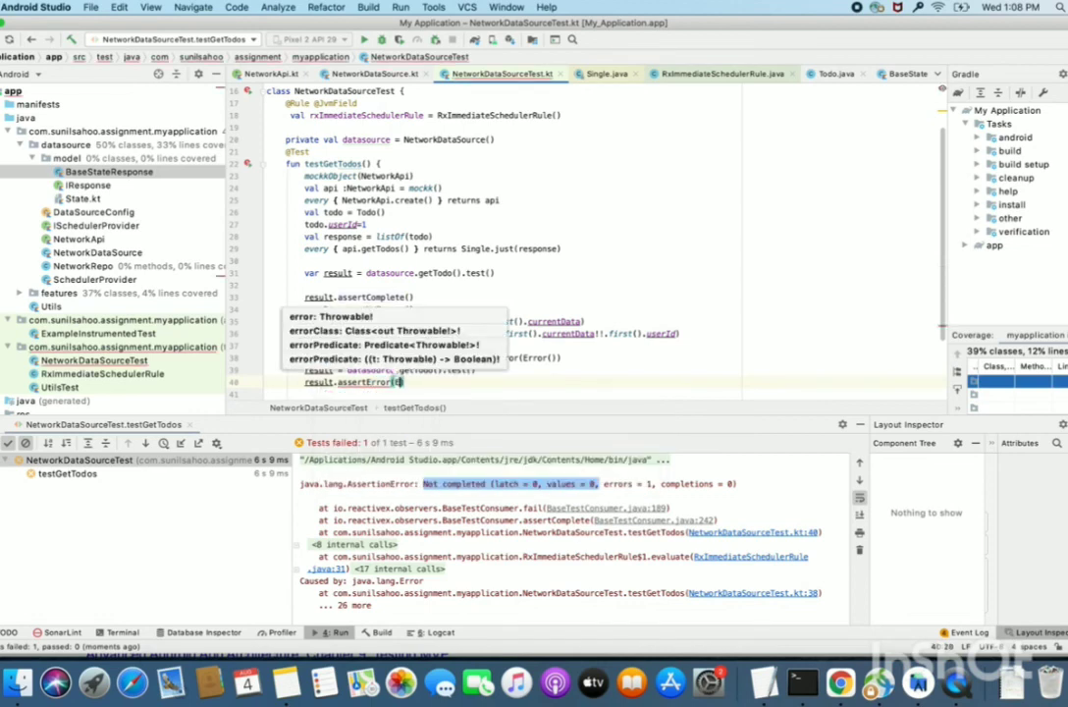
{"action": "type", "text": "Exception::class.java"}
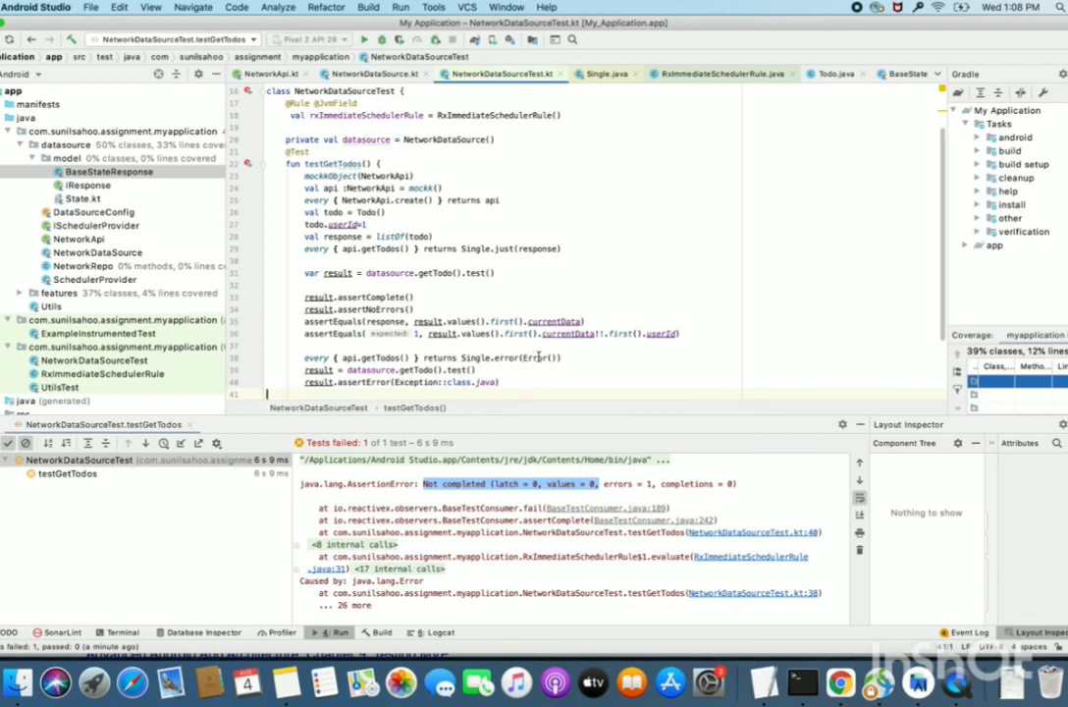
{"action": "double_click", "coordinate": [532, 358]}
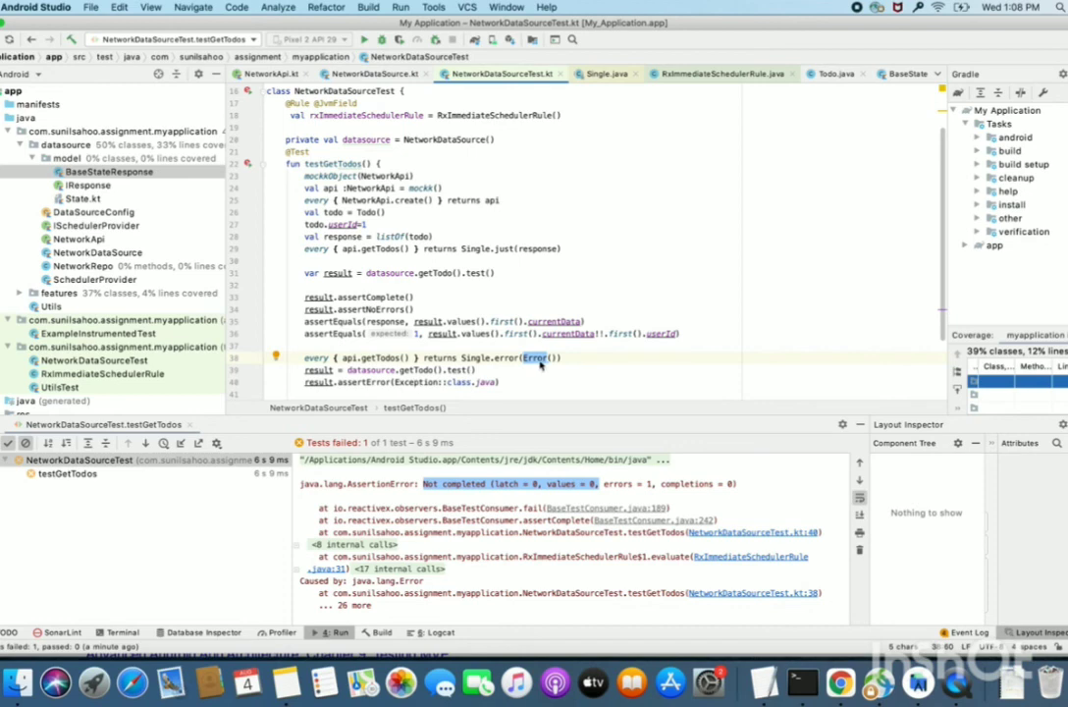
{"action": "left_click", "coordinate": [538, 357]}
{"action": "type", "text": "rror"}
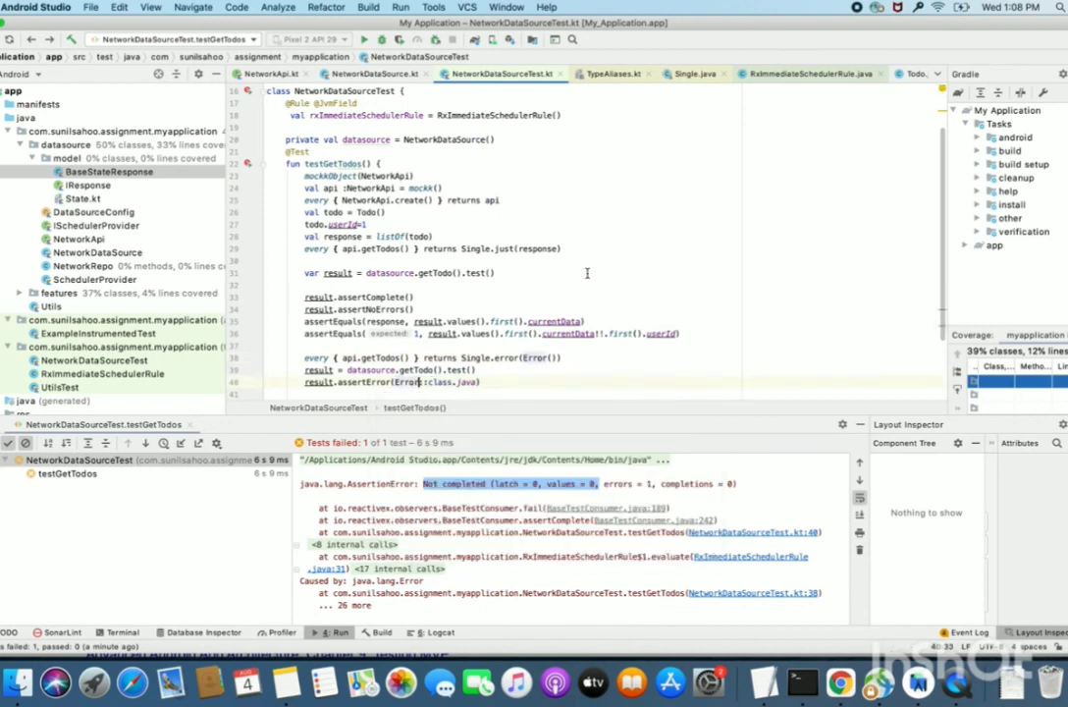
{"action": "right_click", "coordinate": [481, 272]}
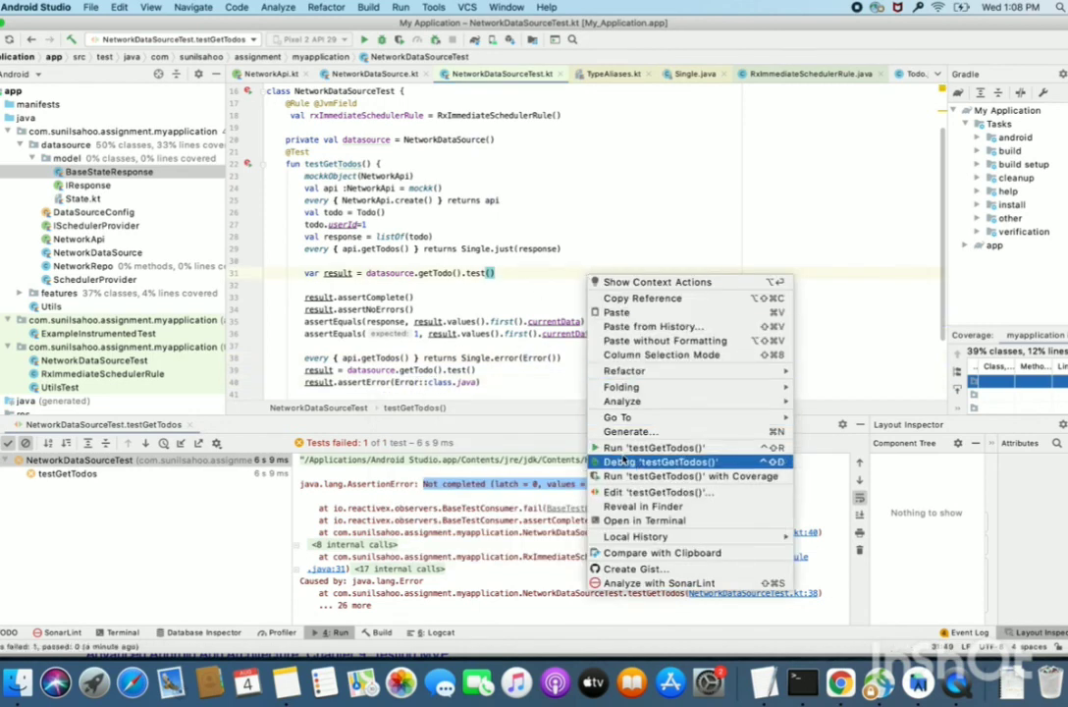
{"action": "left_click", "coordinate": [663, 461]}
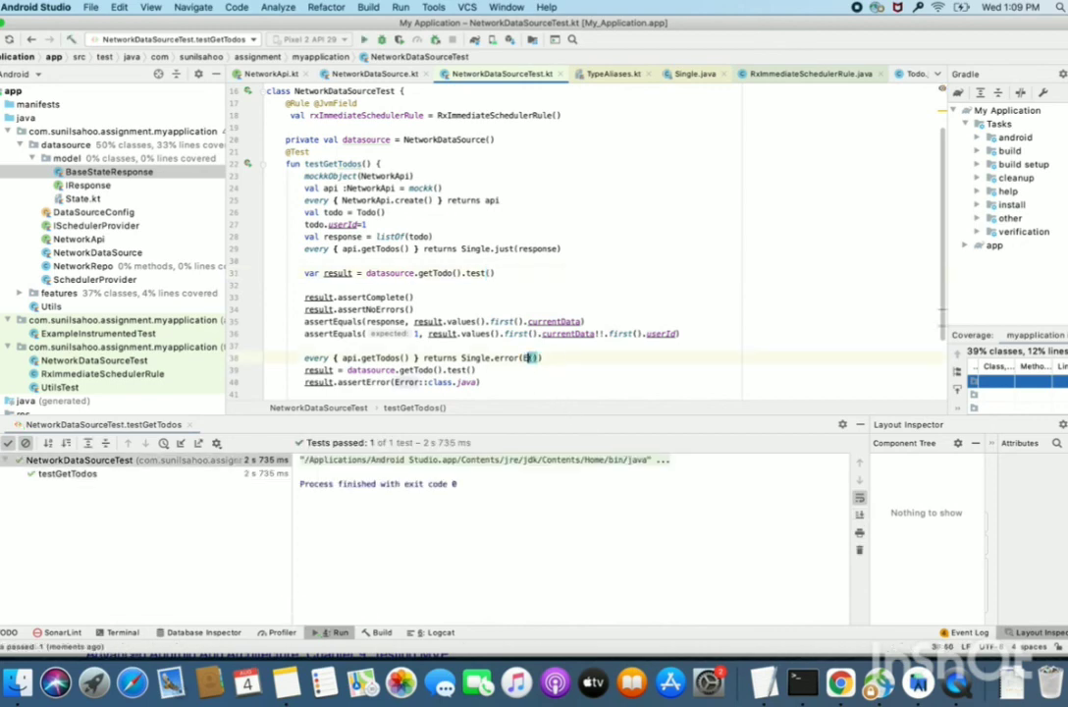
Step: Switch Single.error and assertError to Exception and rerun testGetTodos()
{"action": "type", "text": "Exception"}
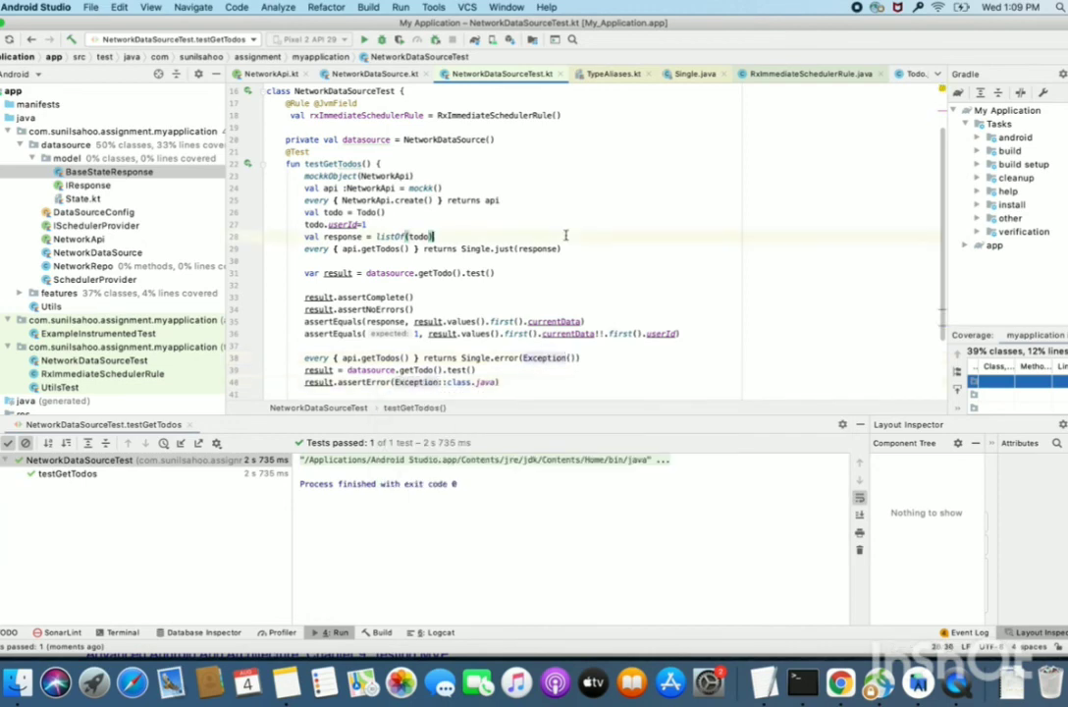
{"action": "right_click", "coordinate": [420, 236]}
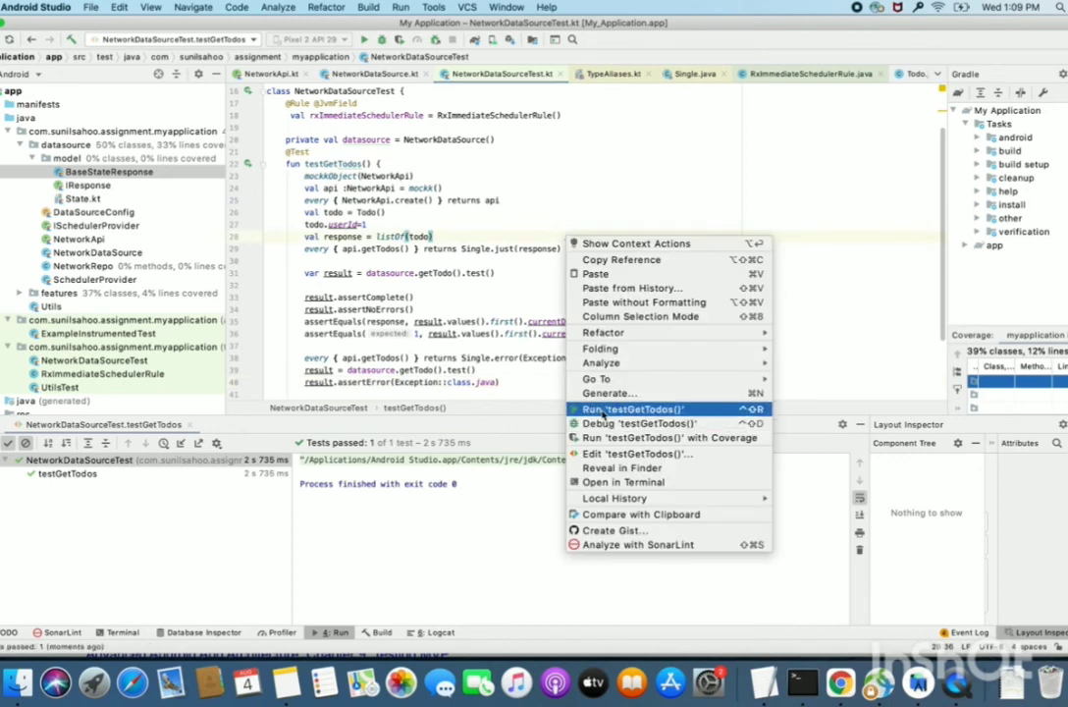
{"action": "left_click", "coordinate": [636, 408]}
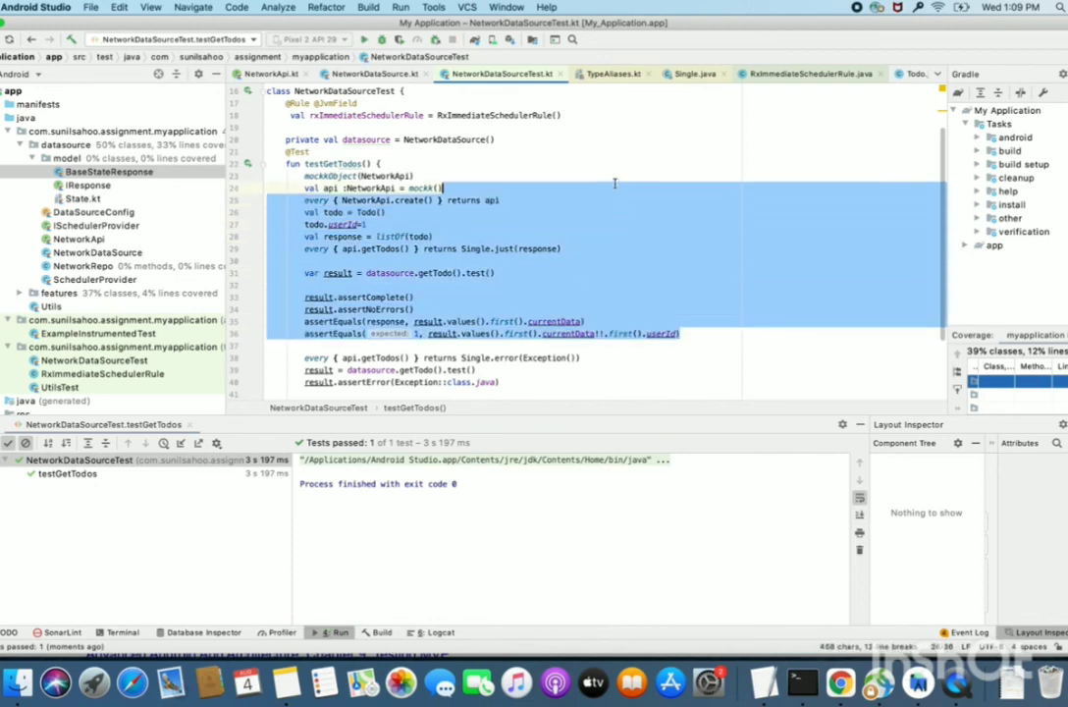
{"action": "left_click", "coordinate": [501, 382]}
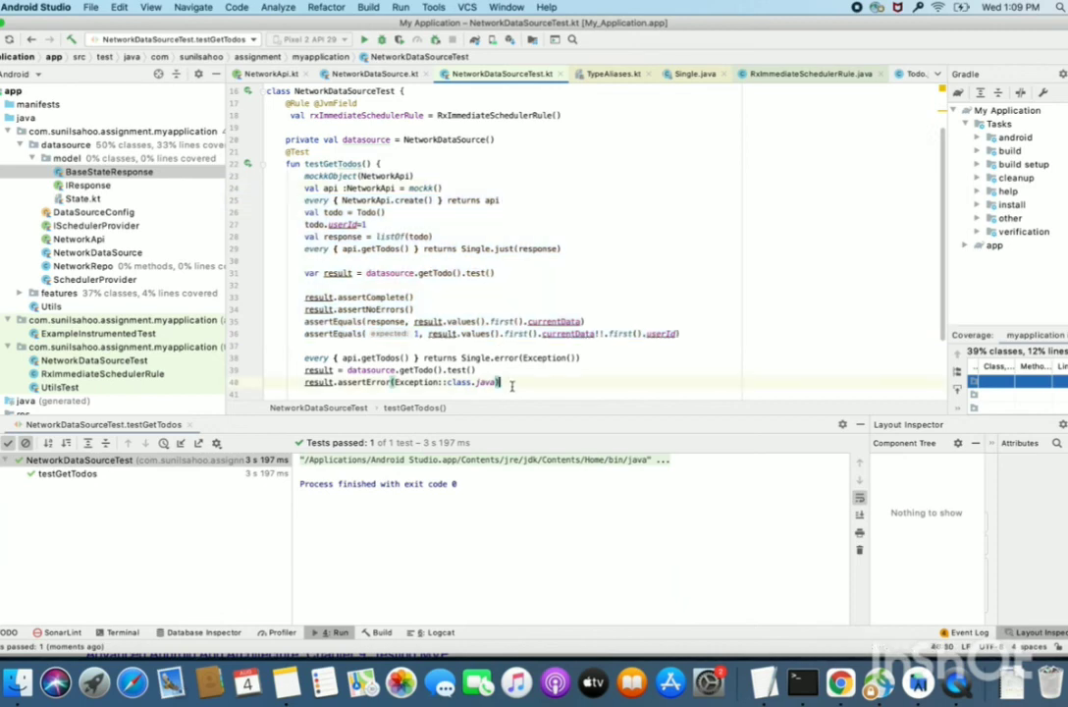